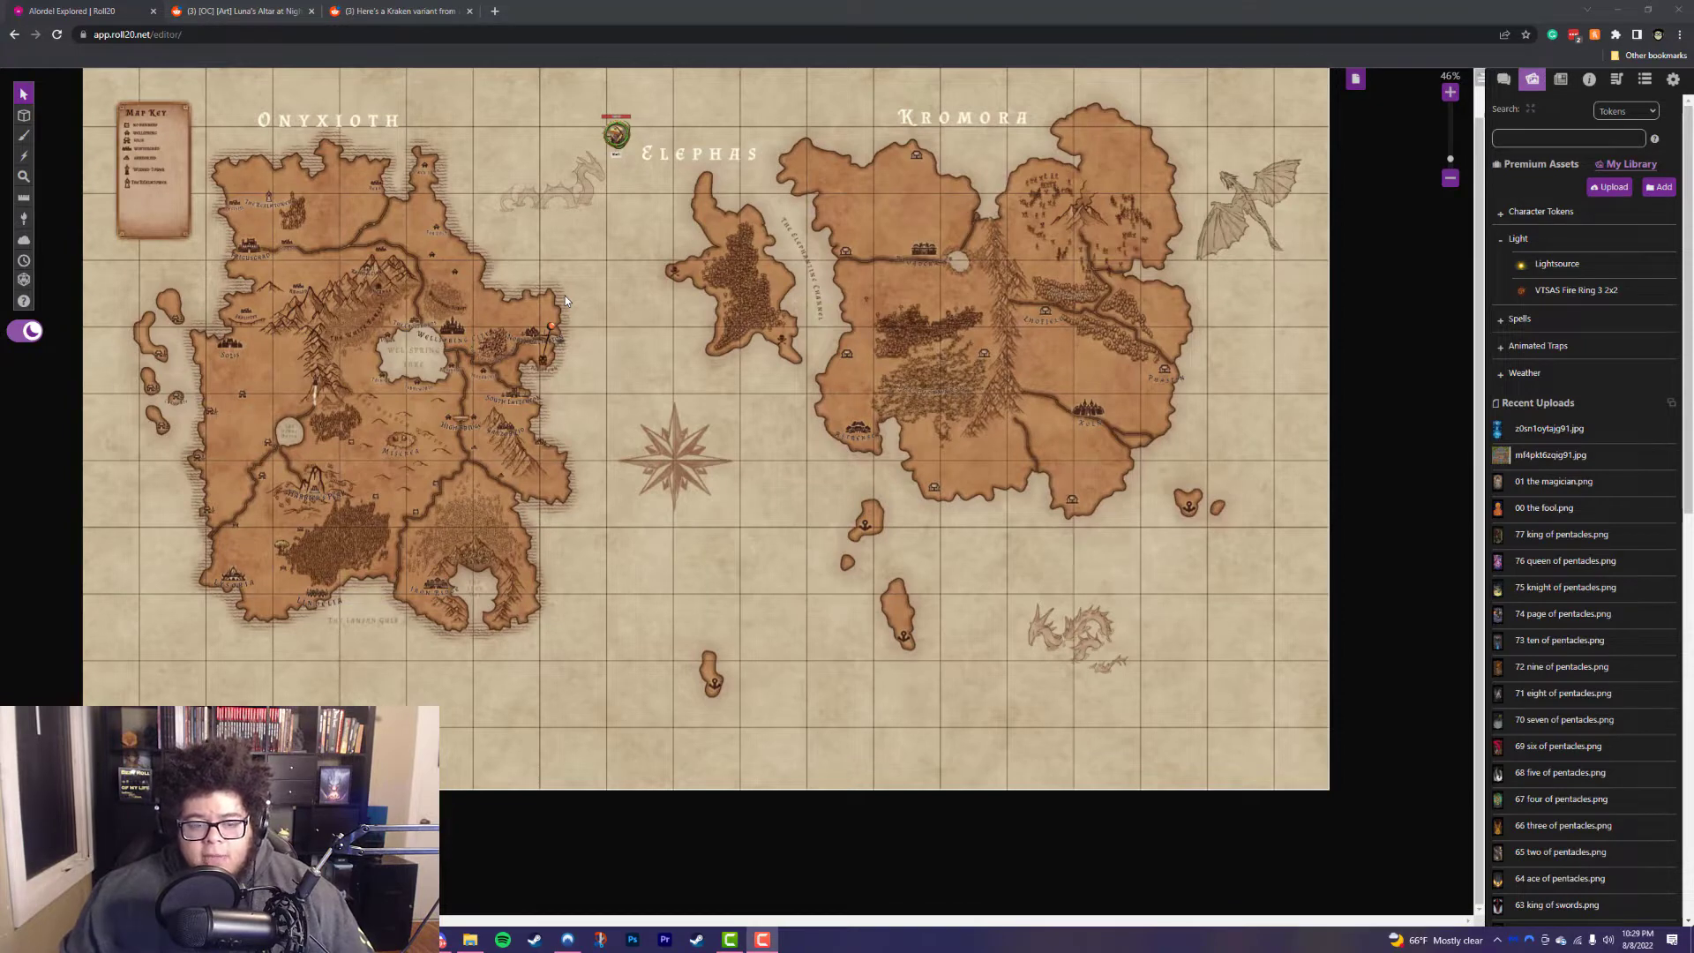
# Step: Upvote the Luna's Altar at Night [26x48] post on Reddit, then go back to Roll20
pyautogui.click(237, 11)
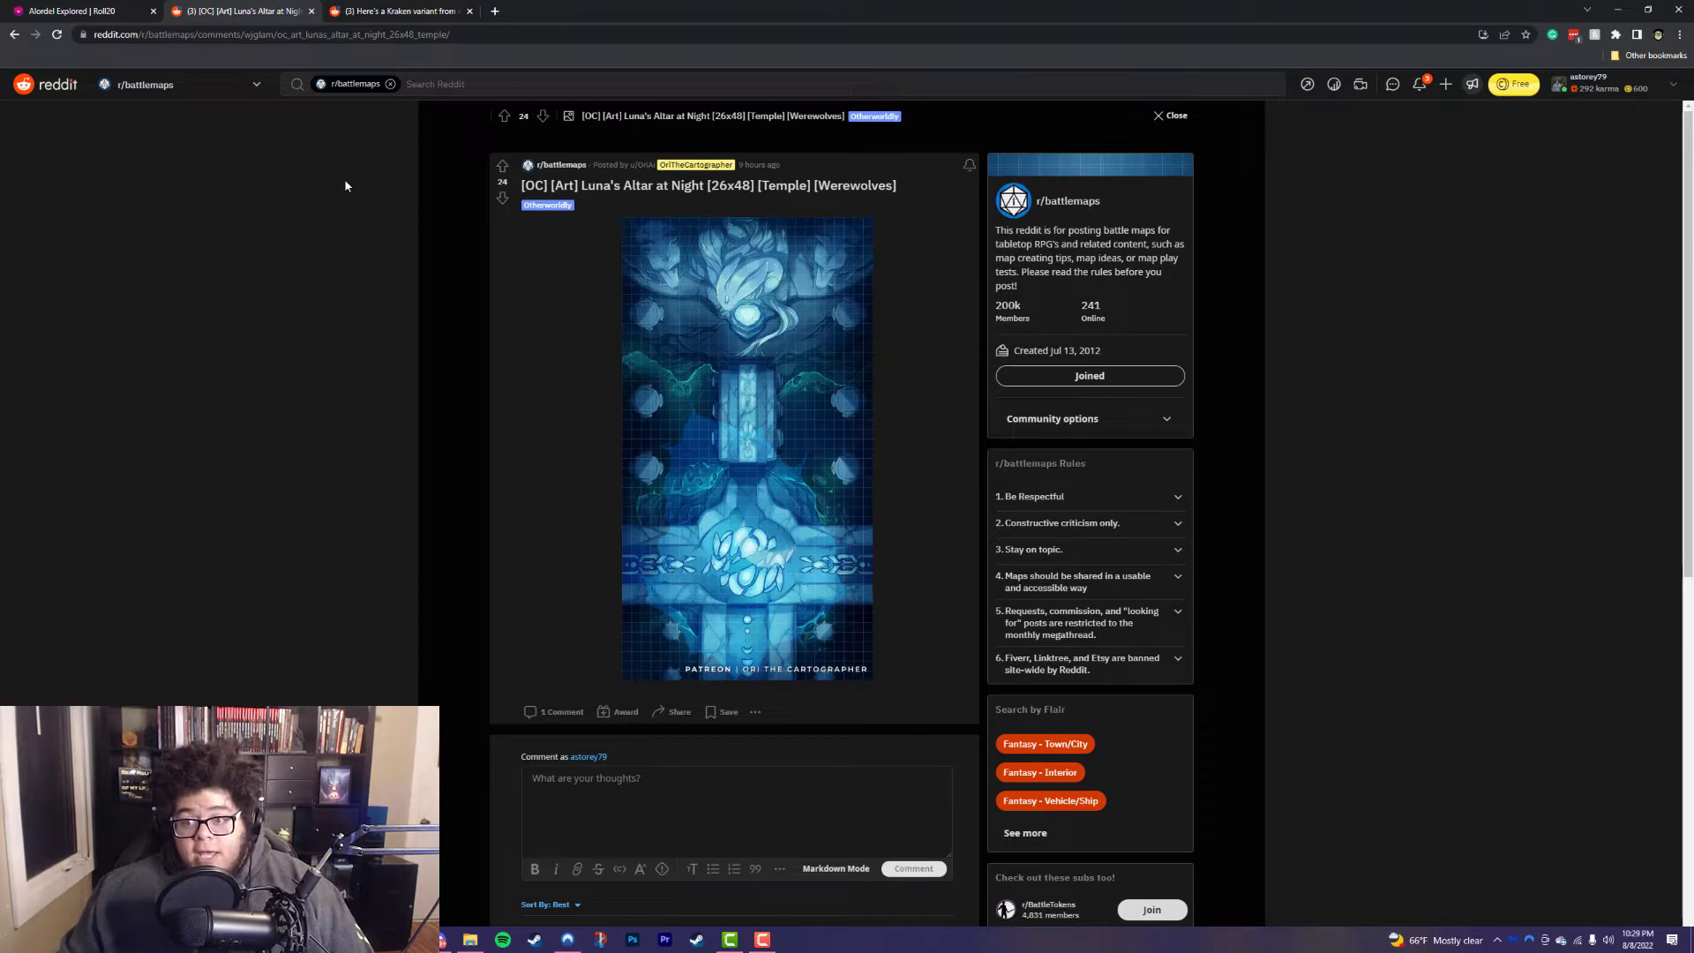
pyautogui.moveTo(441, 743)
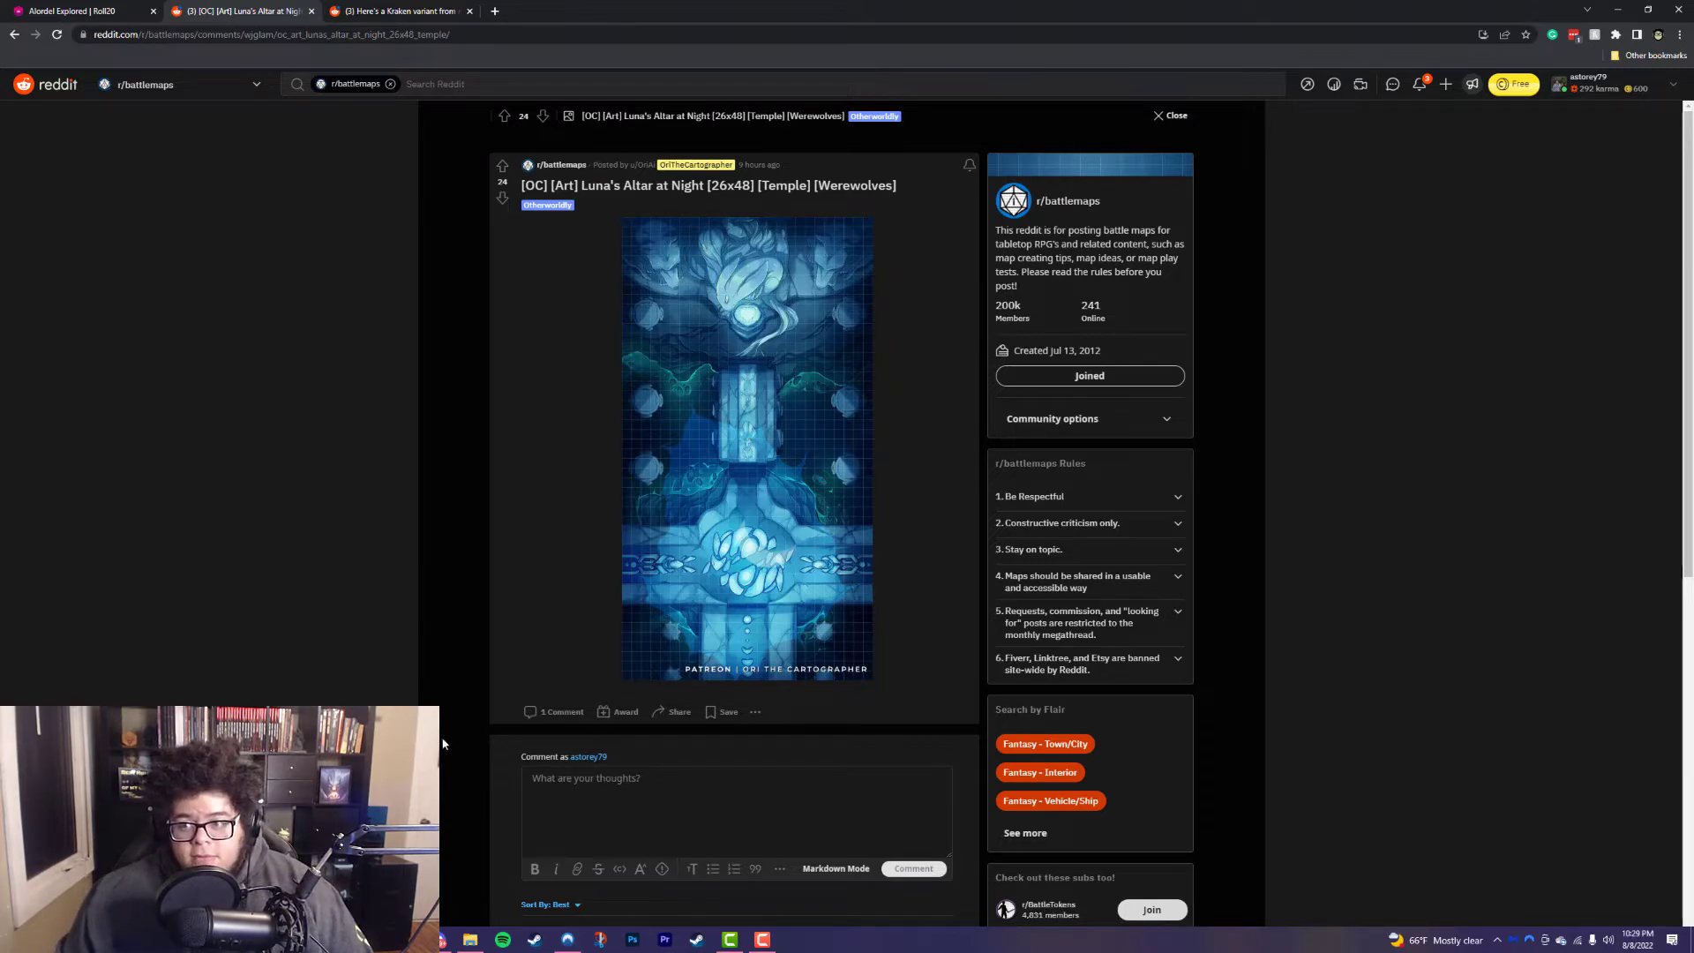
pyautogui.click(502, 165)
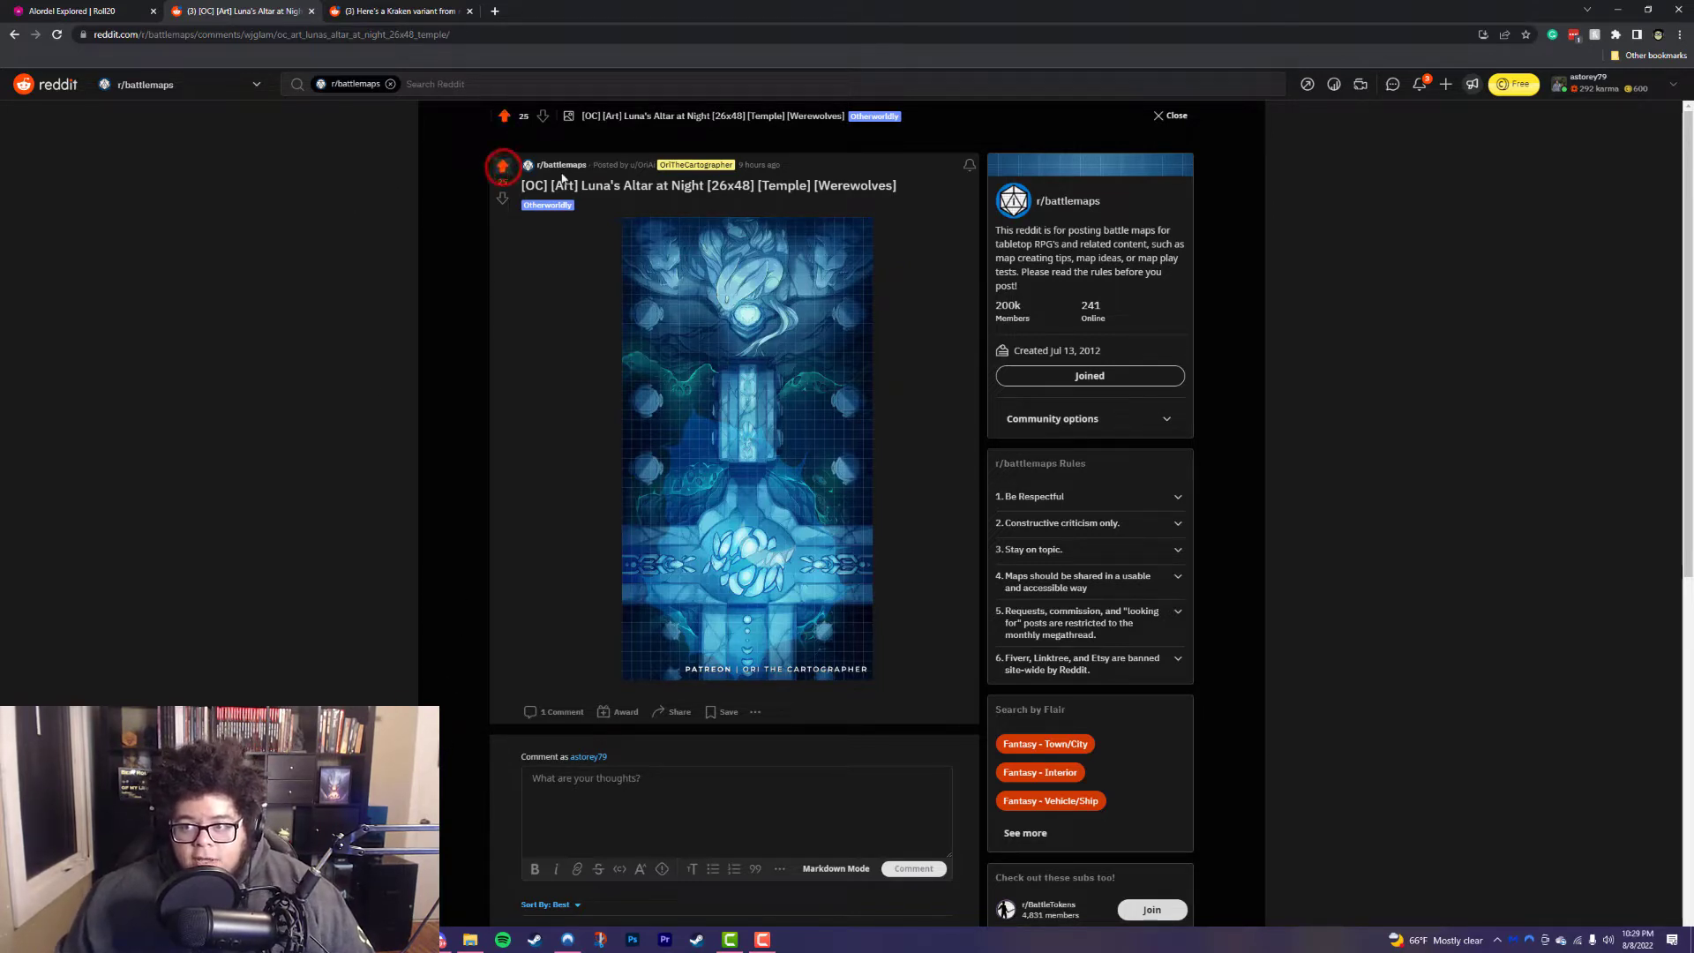
pyautogui.moveTo(745, 194)
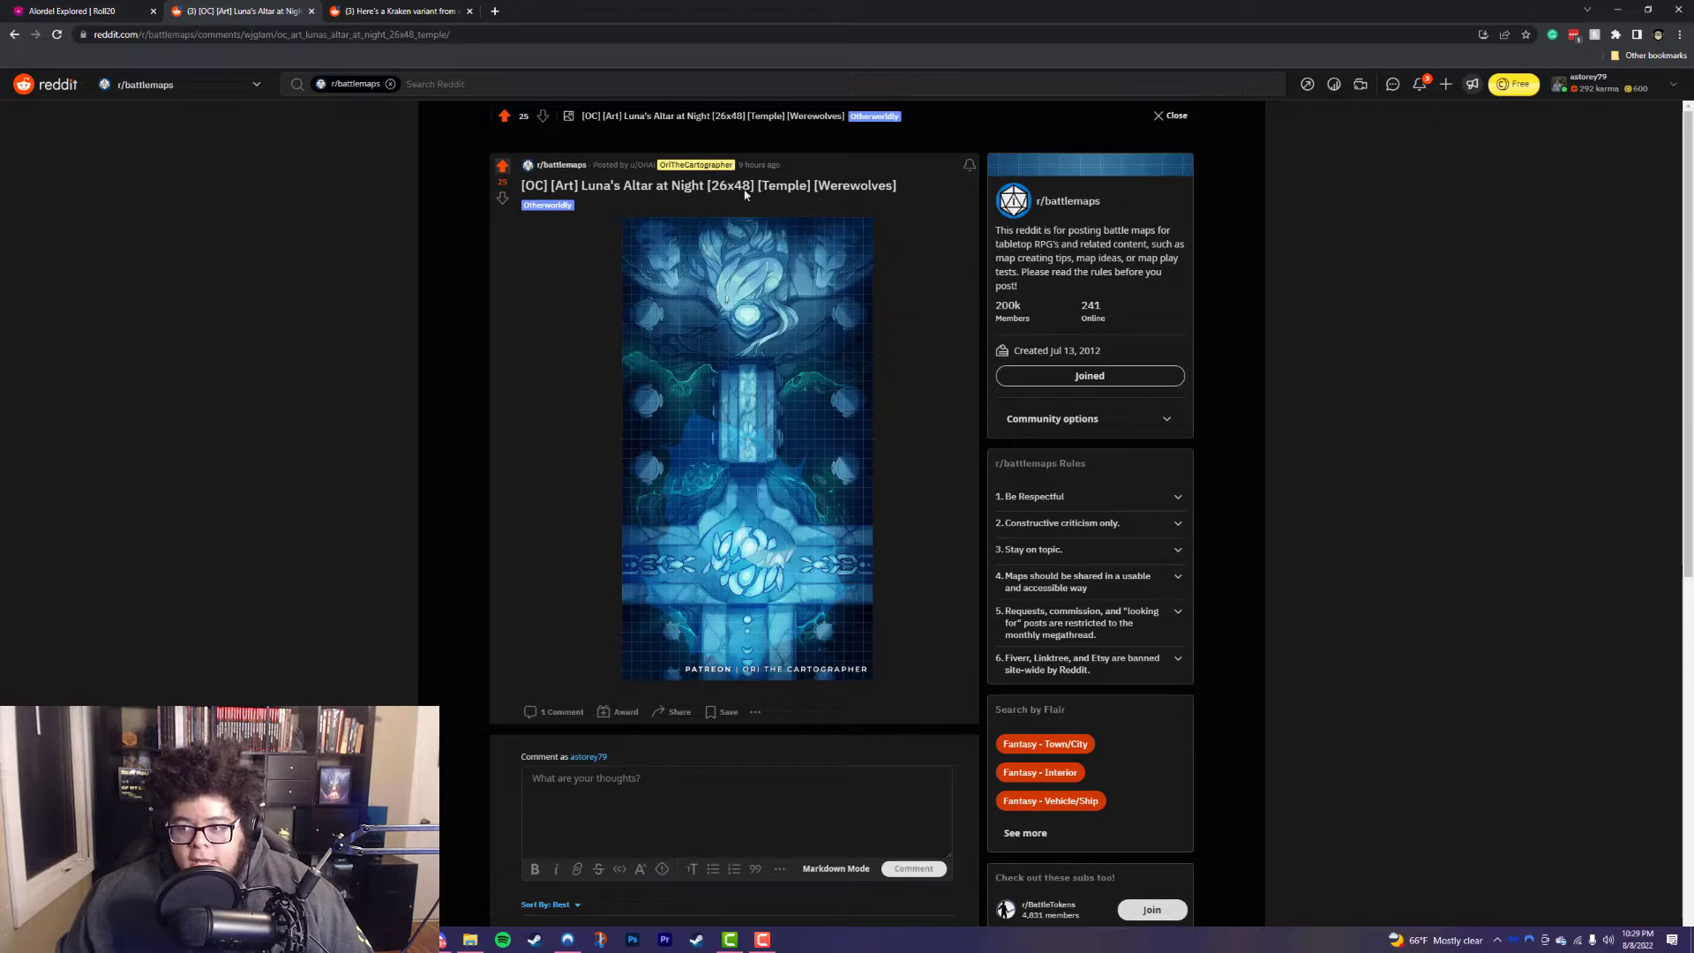
pyautogui.moveTo(857, 691)
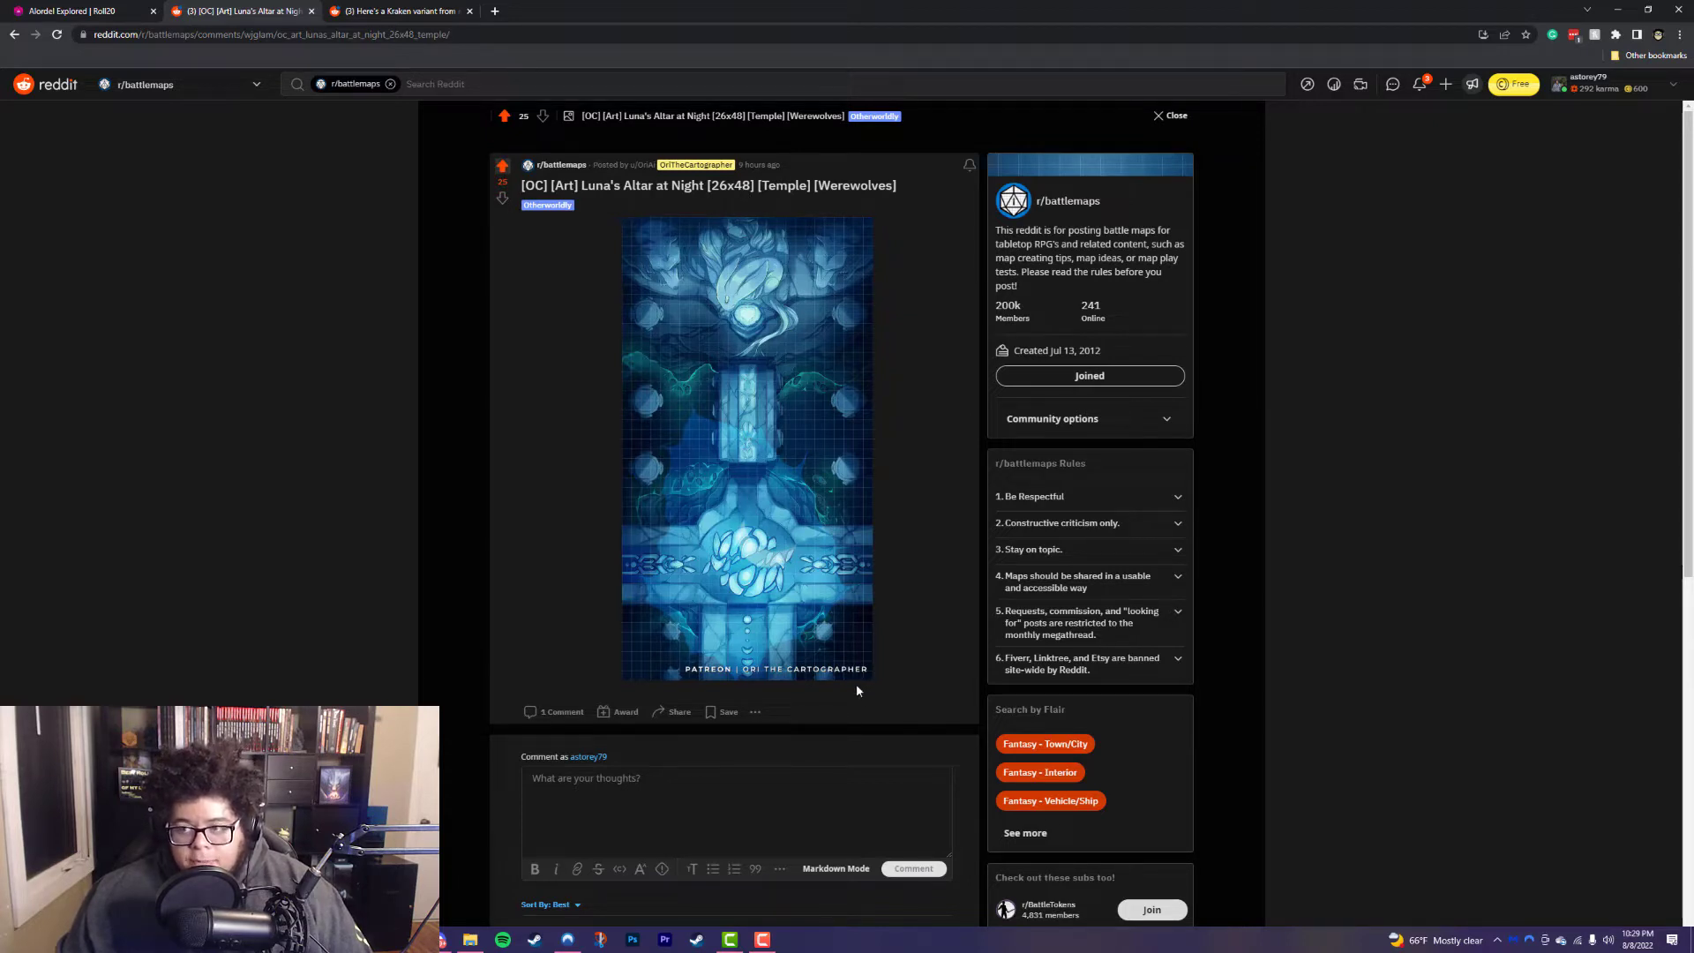
pyautogui.moveTo(900, 667)
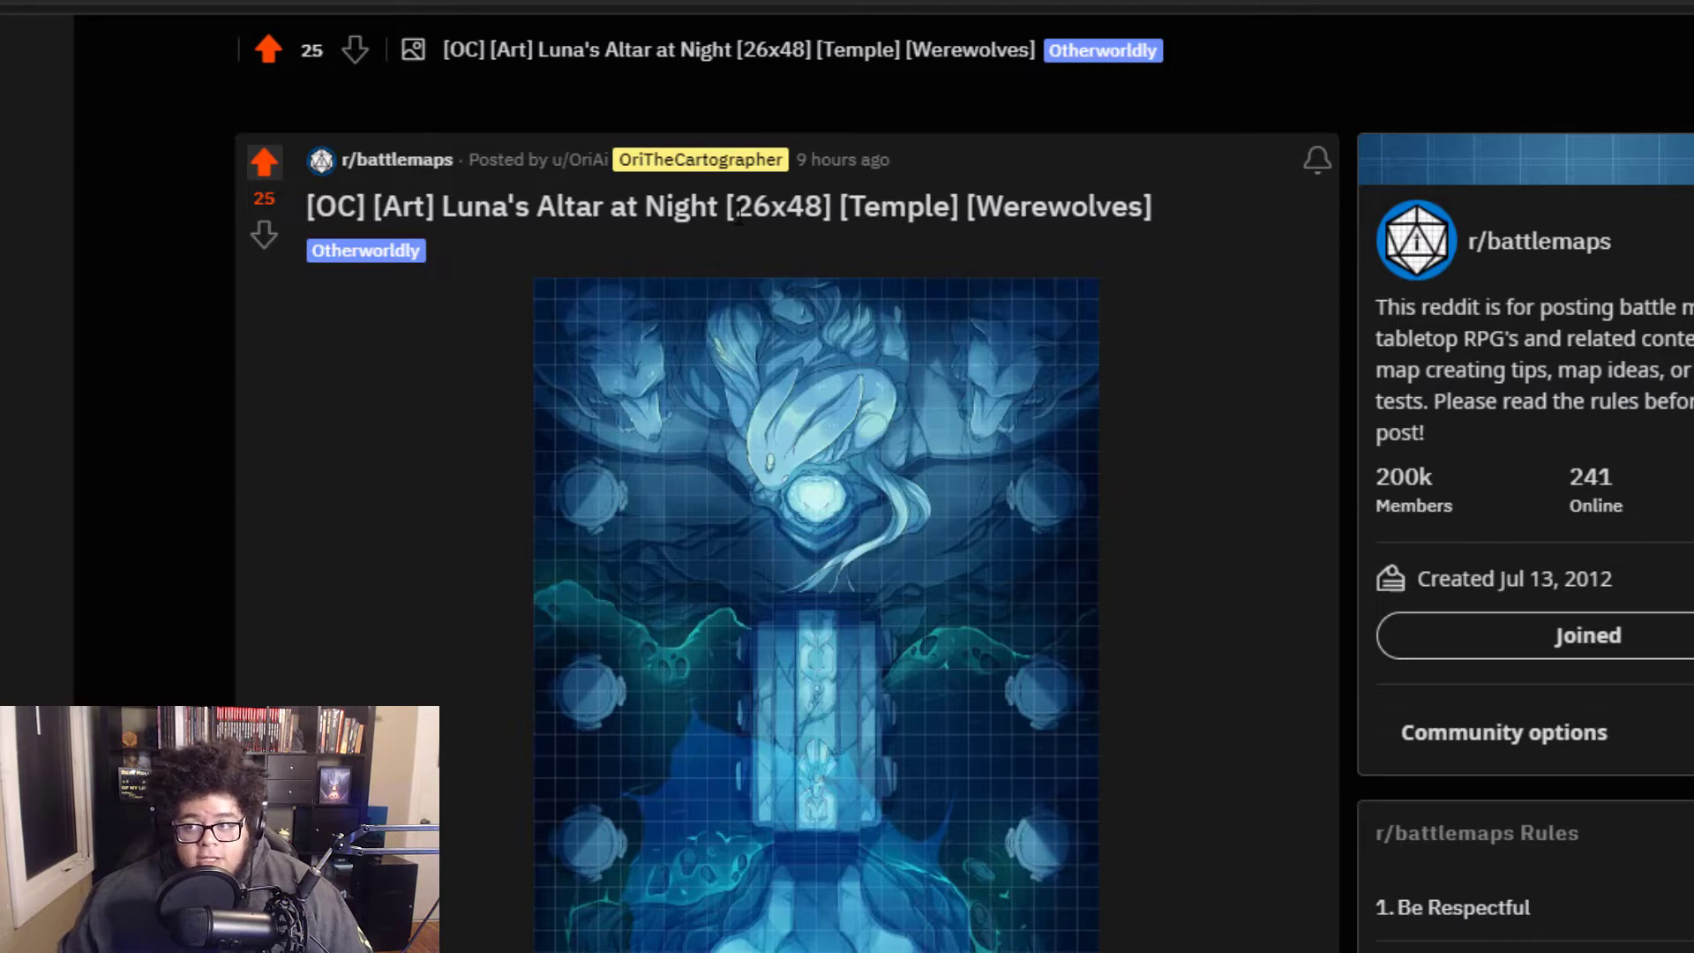
pyautogui.doubleClick(778, 207)
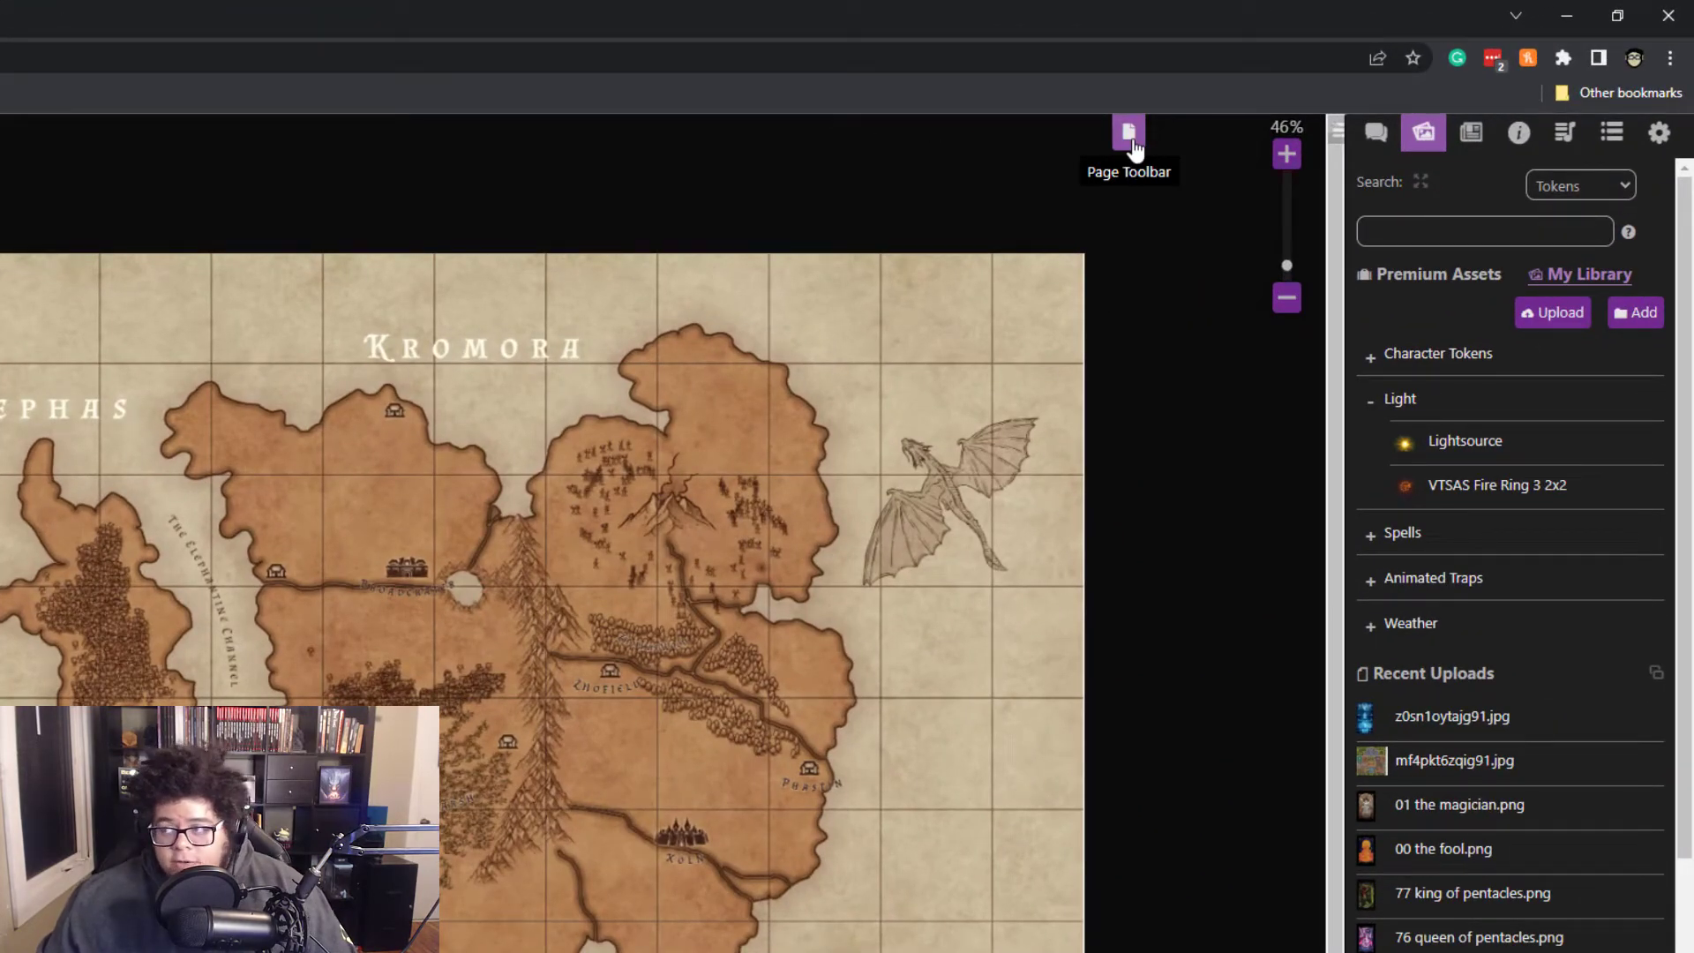
# Step: Add a blank page and rename Untitled to 'Luna's Altar at Night', fixing a typo
pyautogui.click(1128, 131)
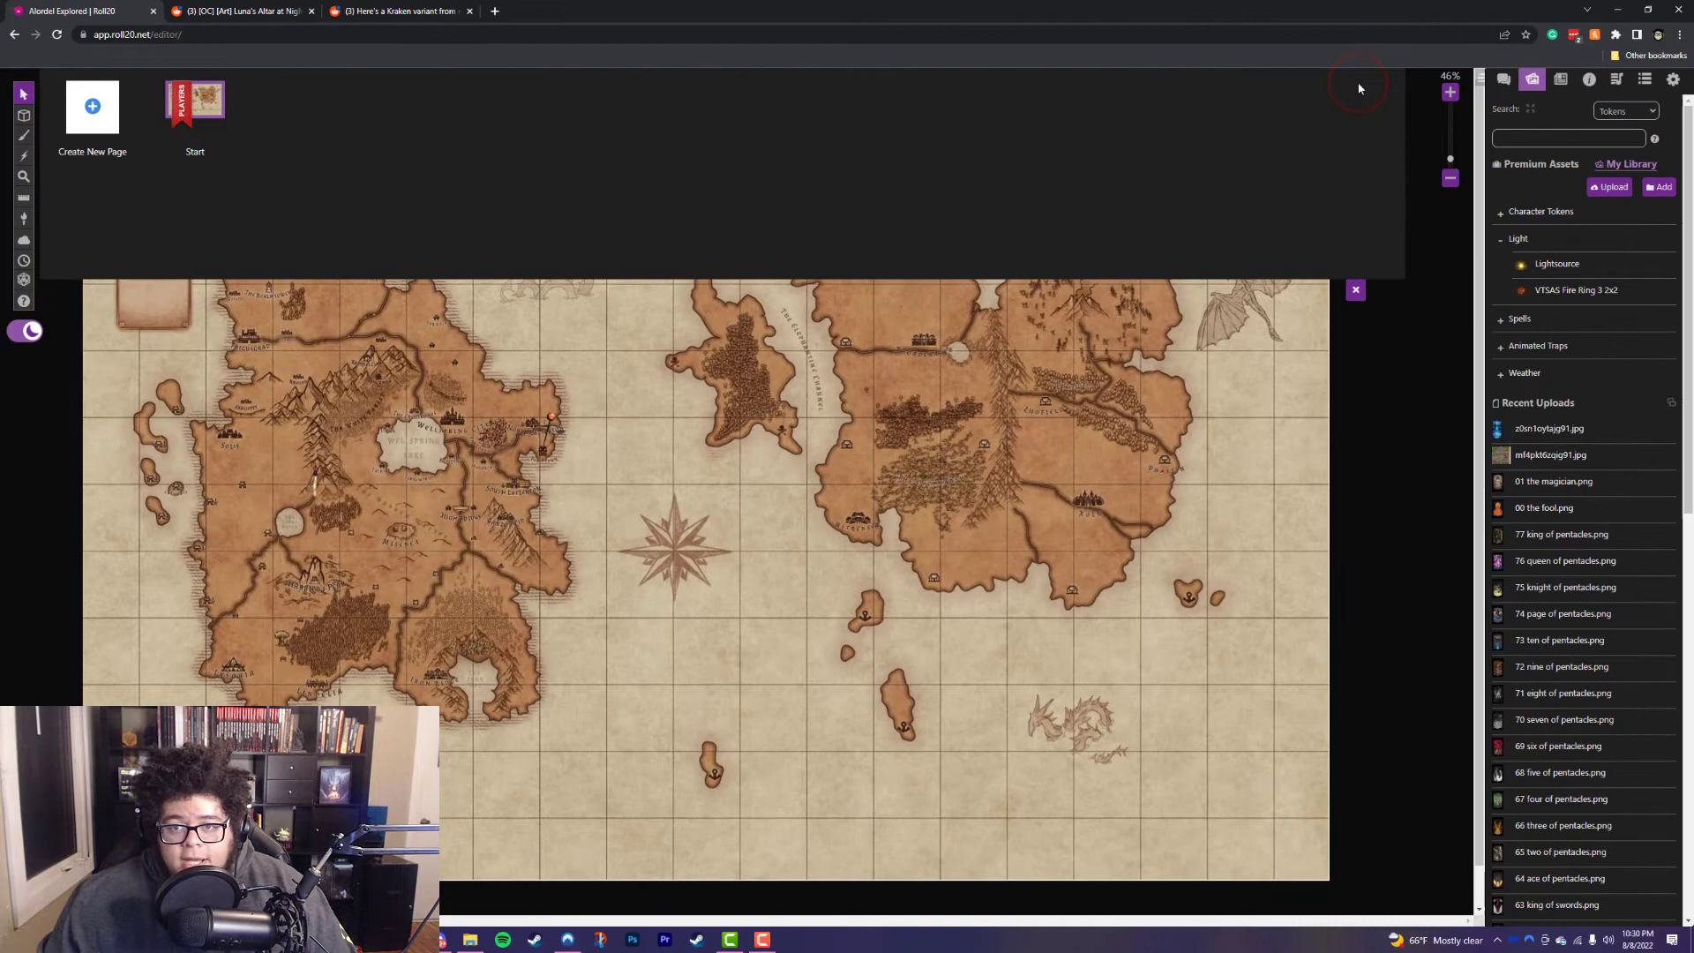
pyautogui.click(92, 107)
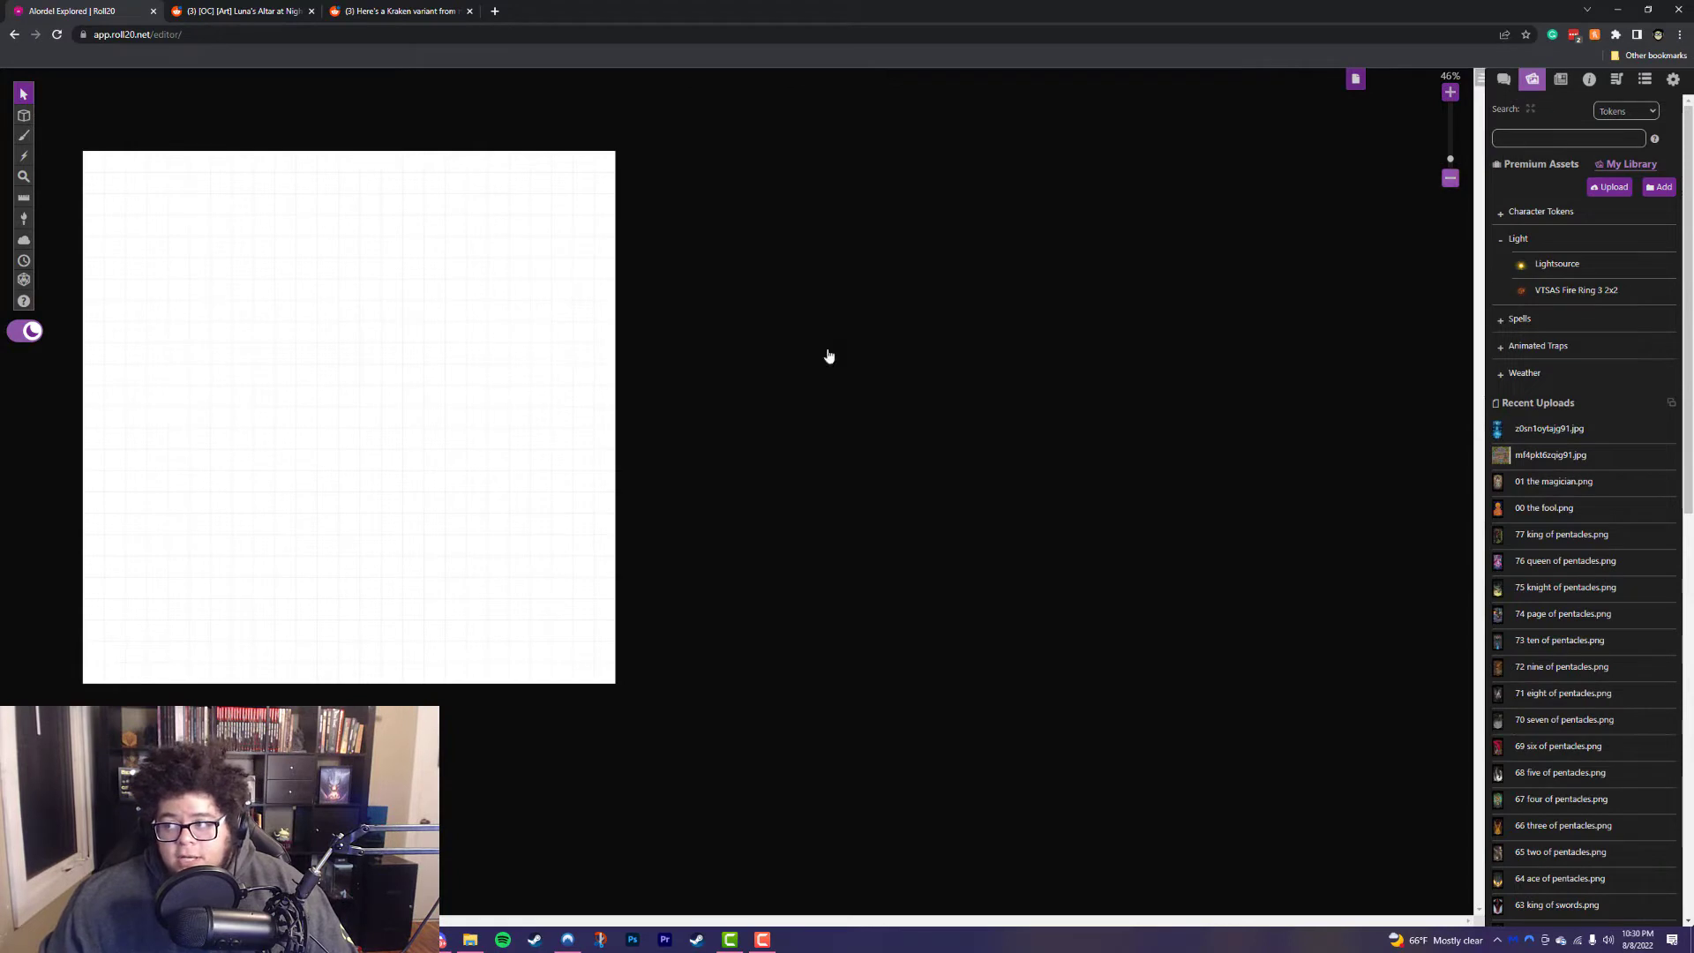
pyautogui.moveTo(1355, 77)
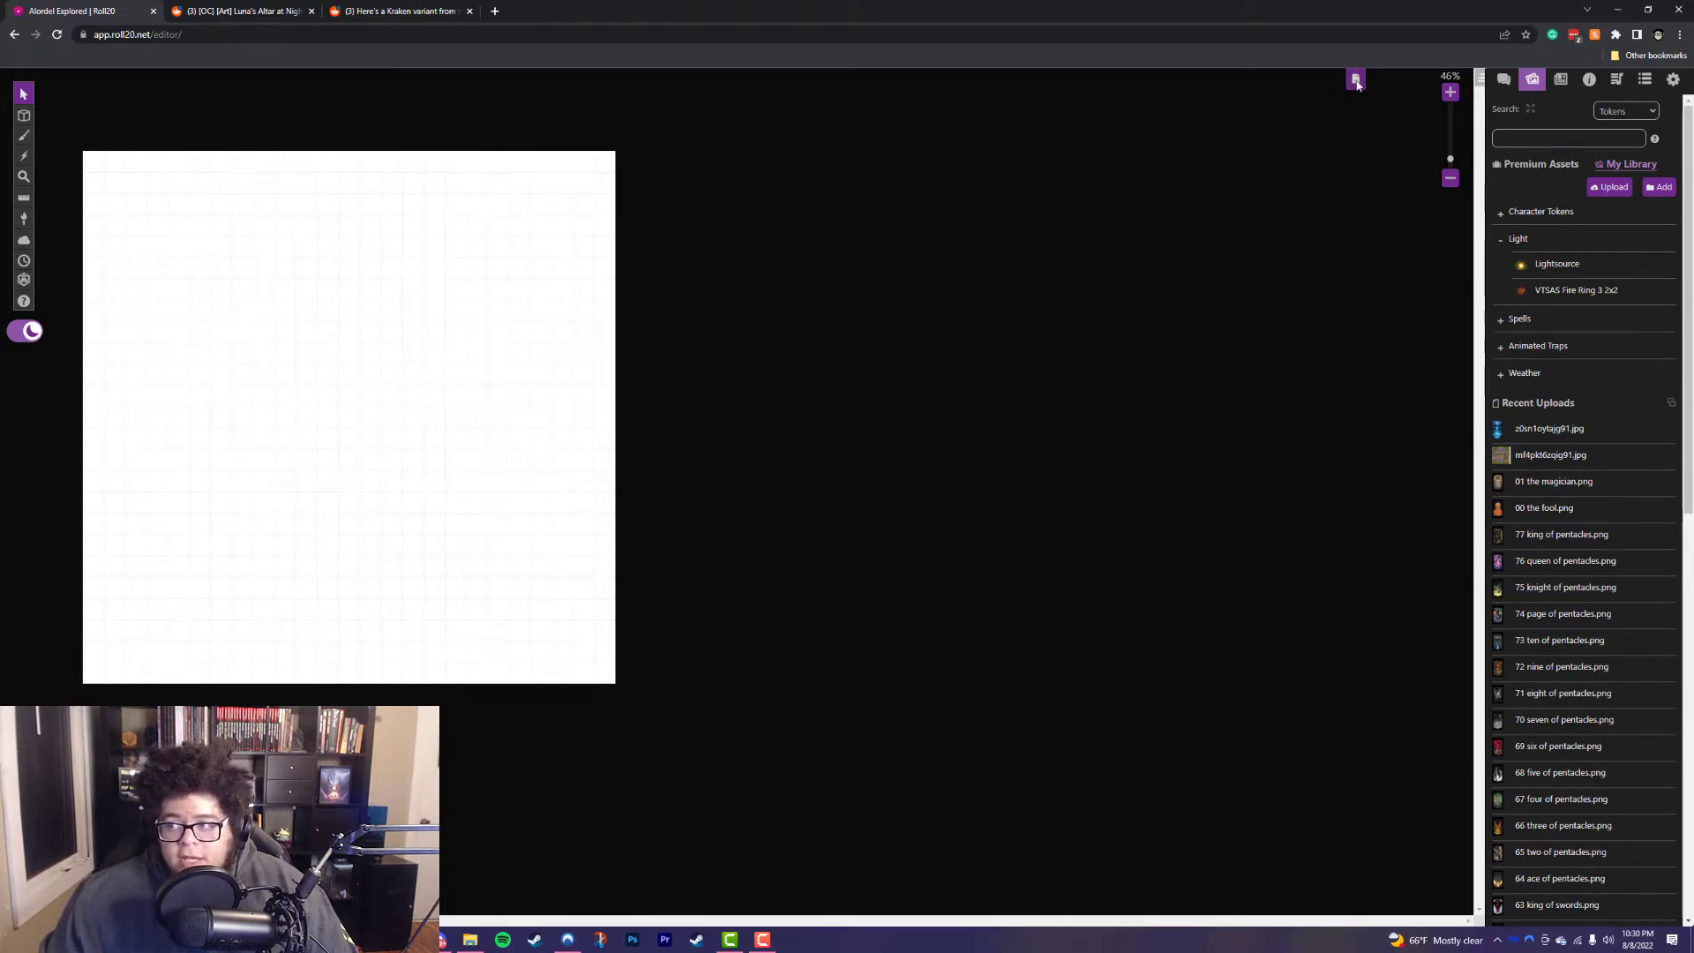
pyautogui.click(1356, 78)
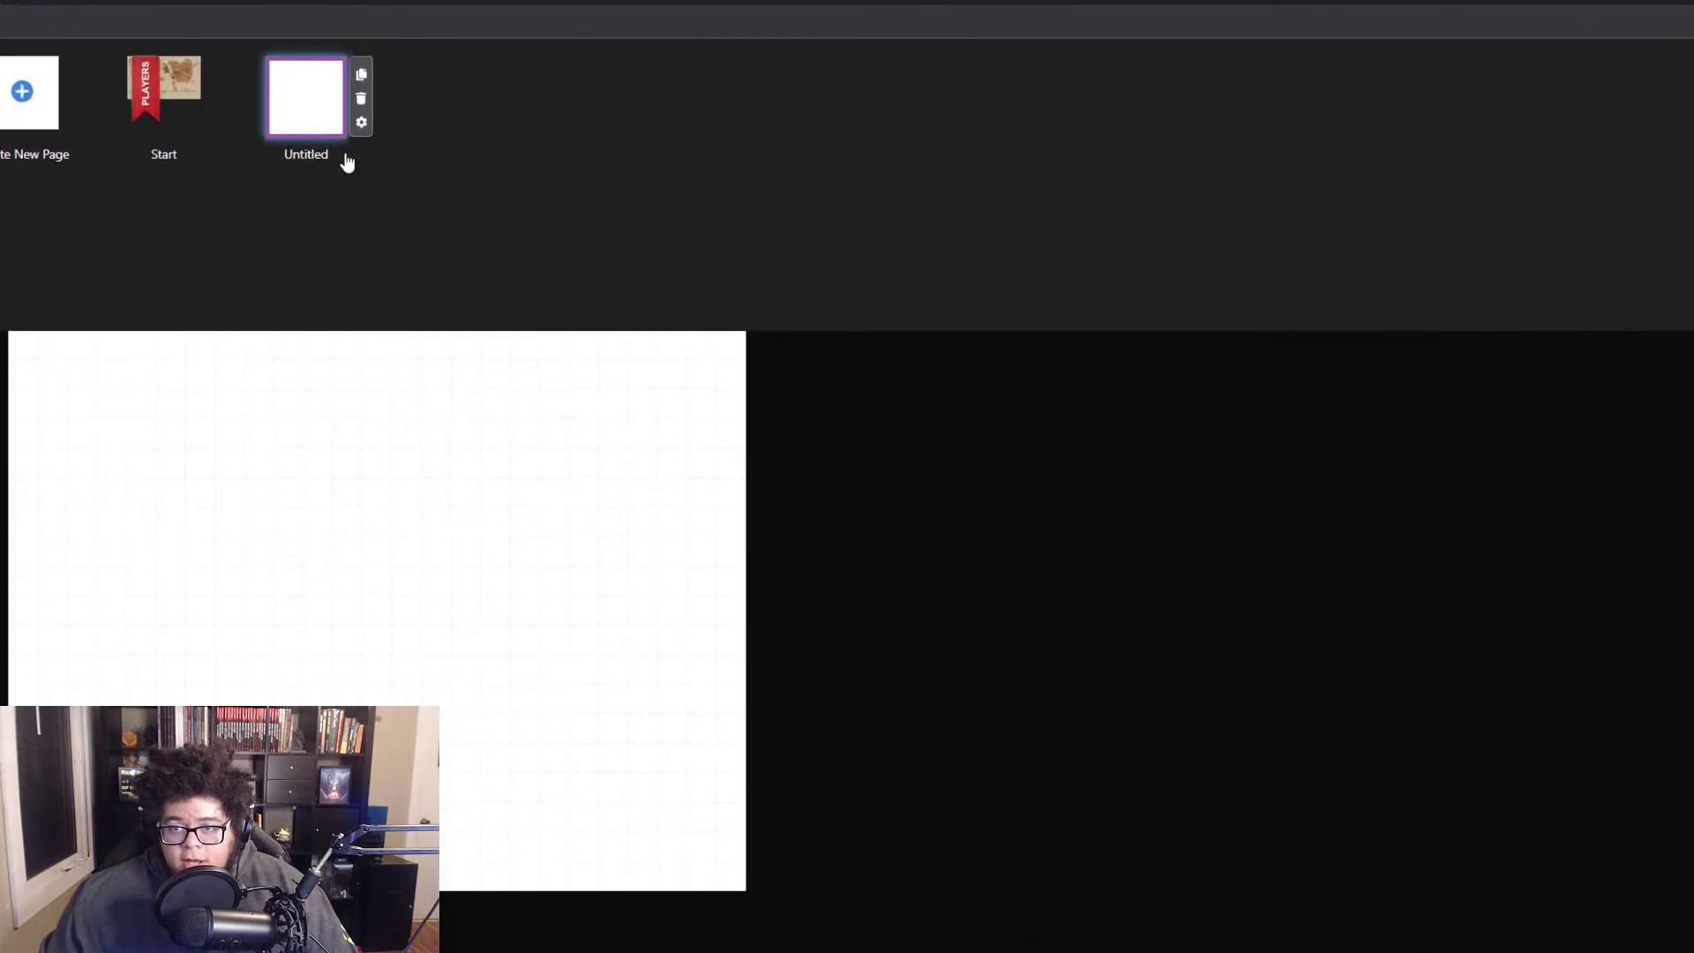
pyautogui.moveTo(361, 121)
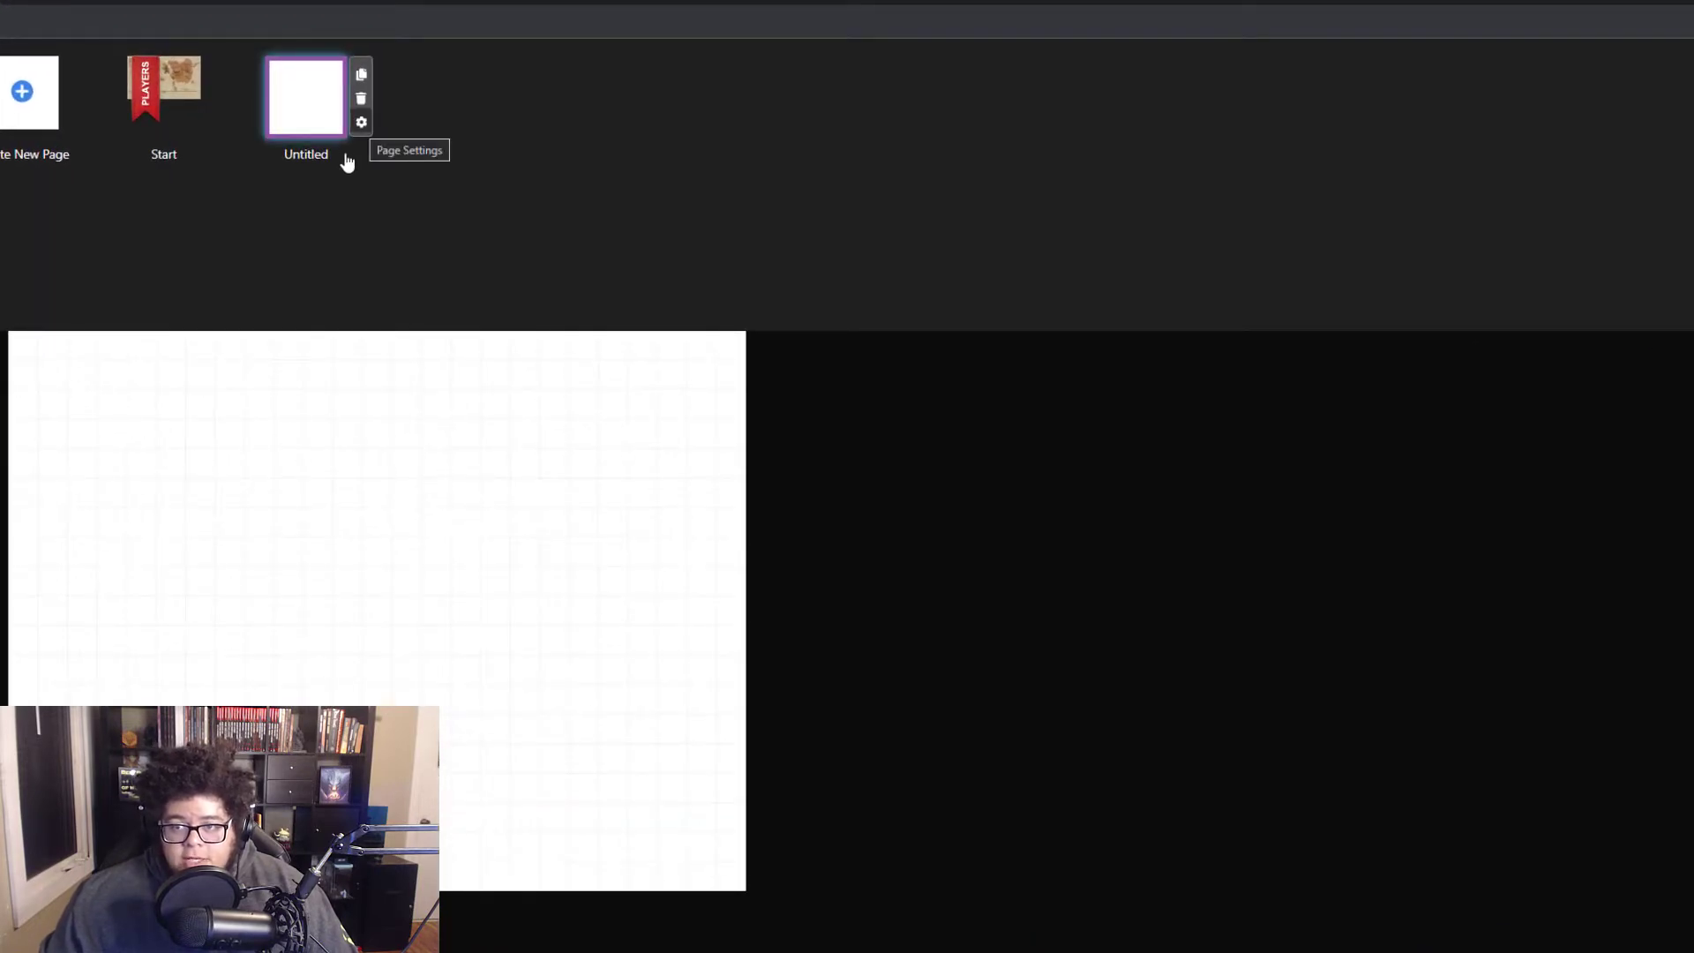
pyautogui.doubleClick(306, 153)
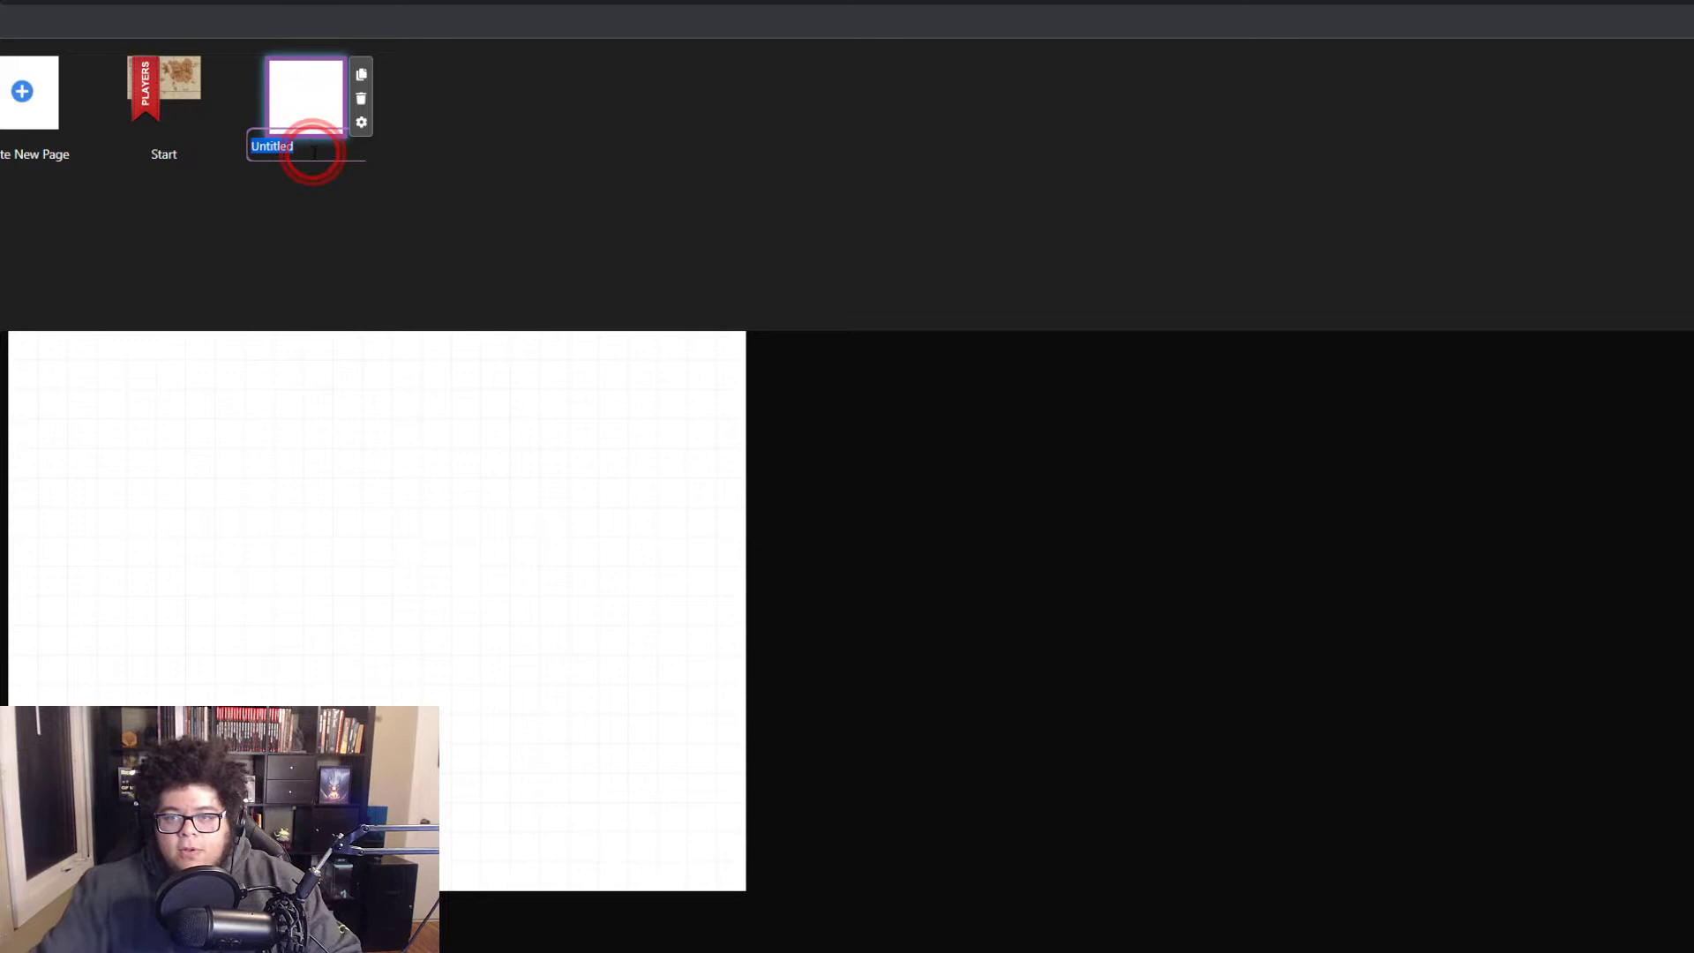
pyautogui.write('ims')
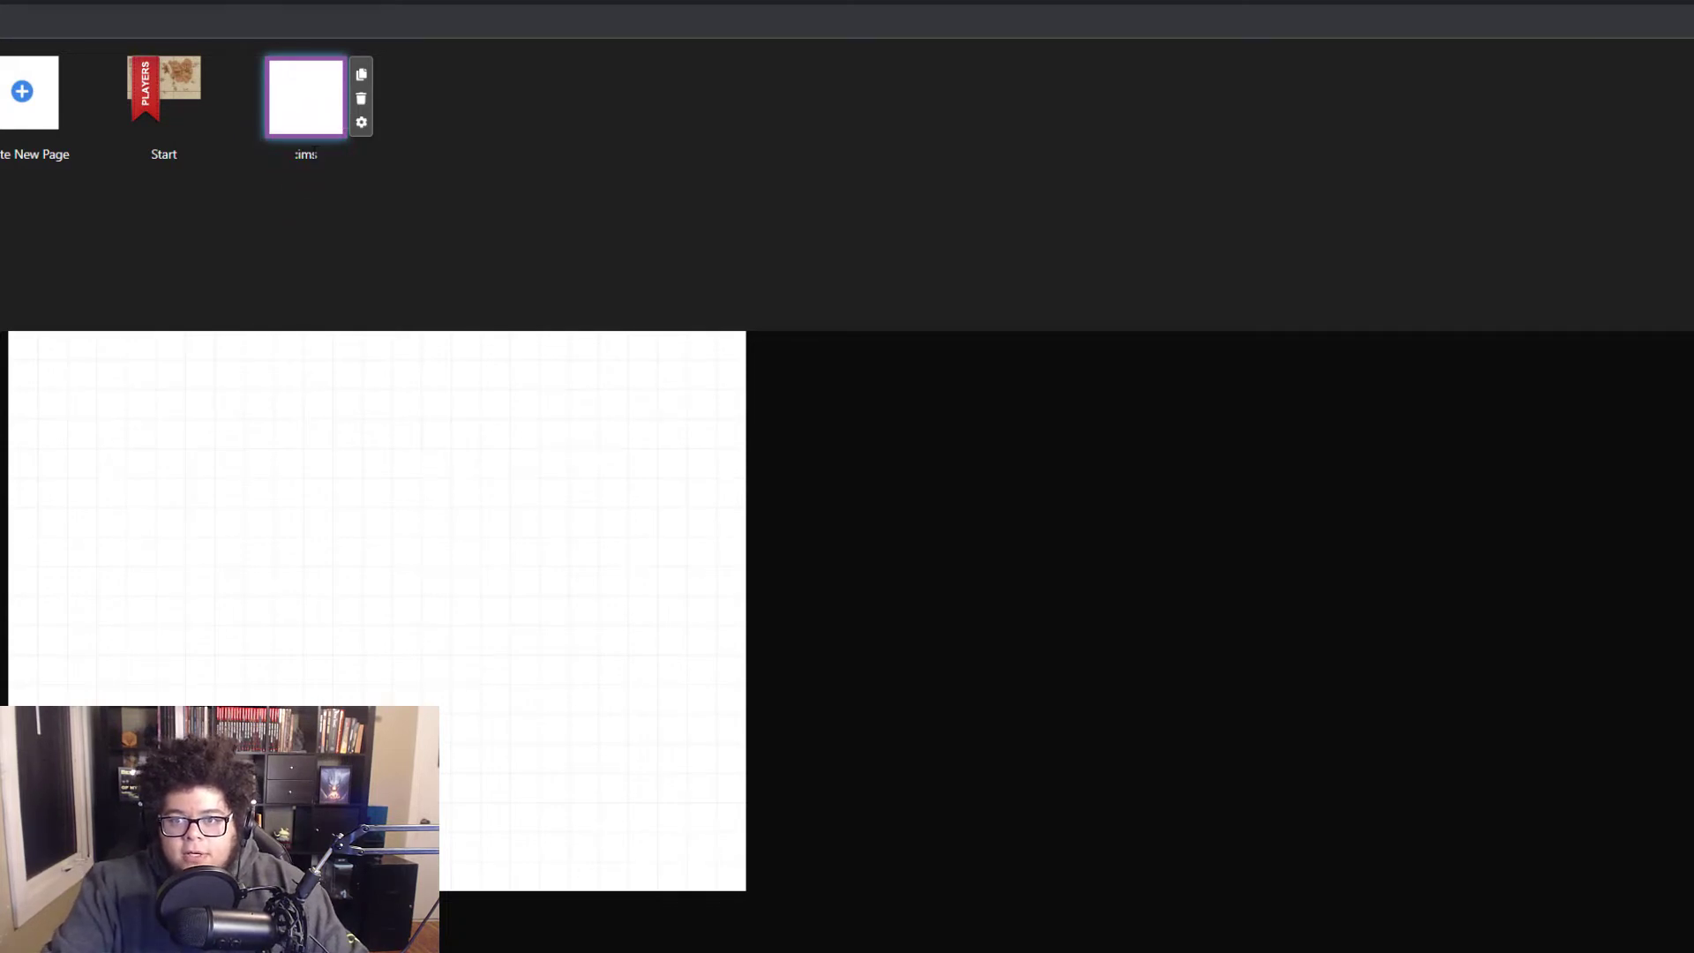
pyautogui.doubleClick(306, 145)
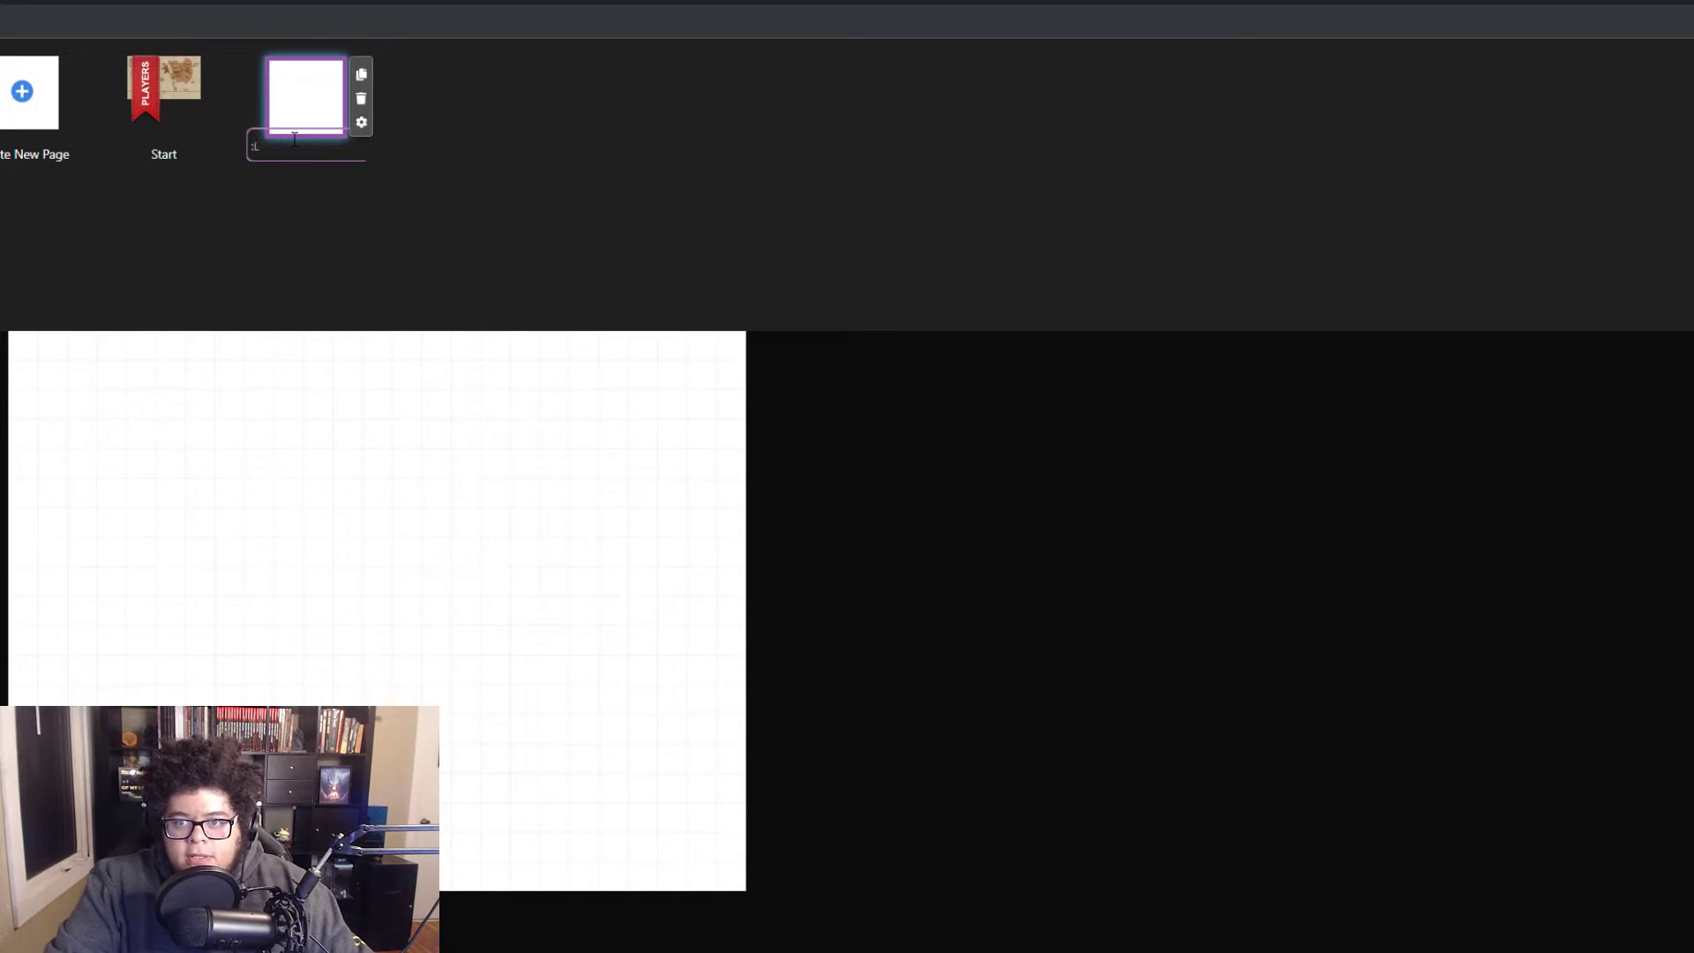
pyautogui.write("Luna's A")
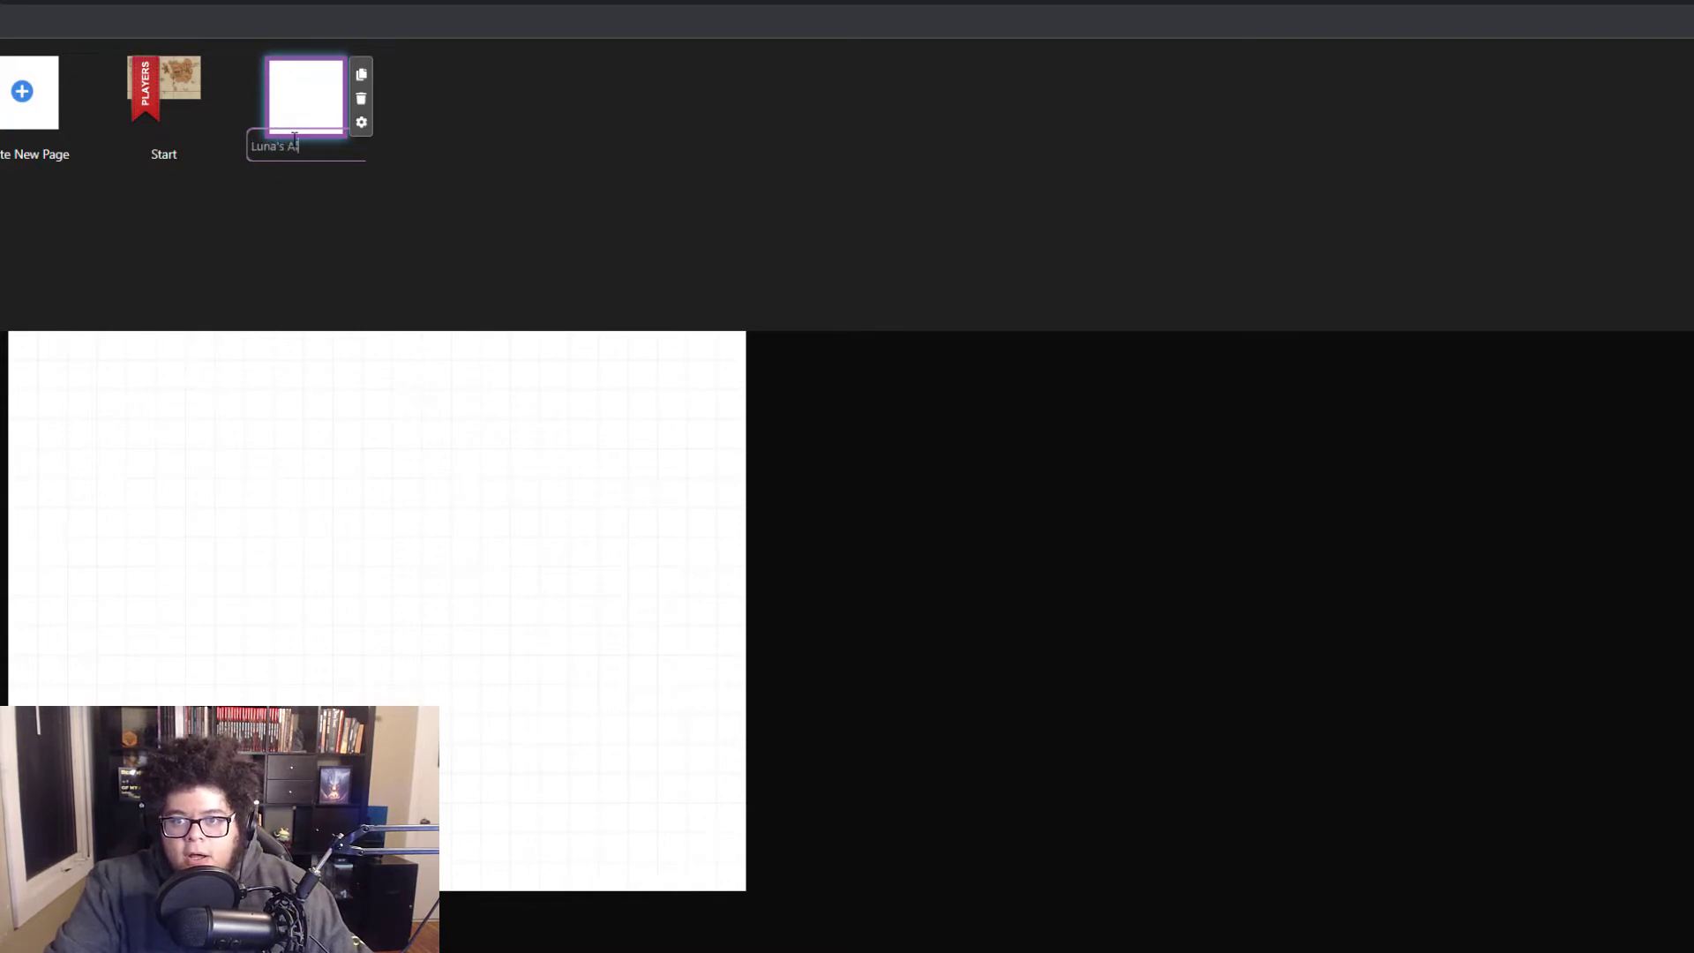
pyautogui.write('ltar at Night')
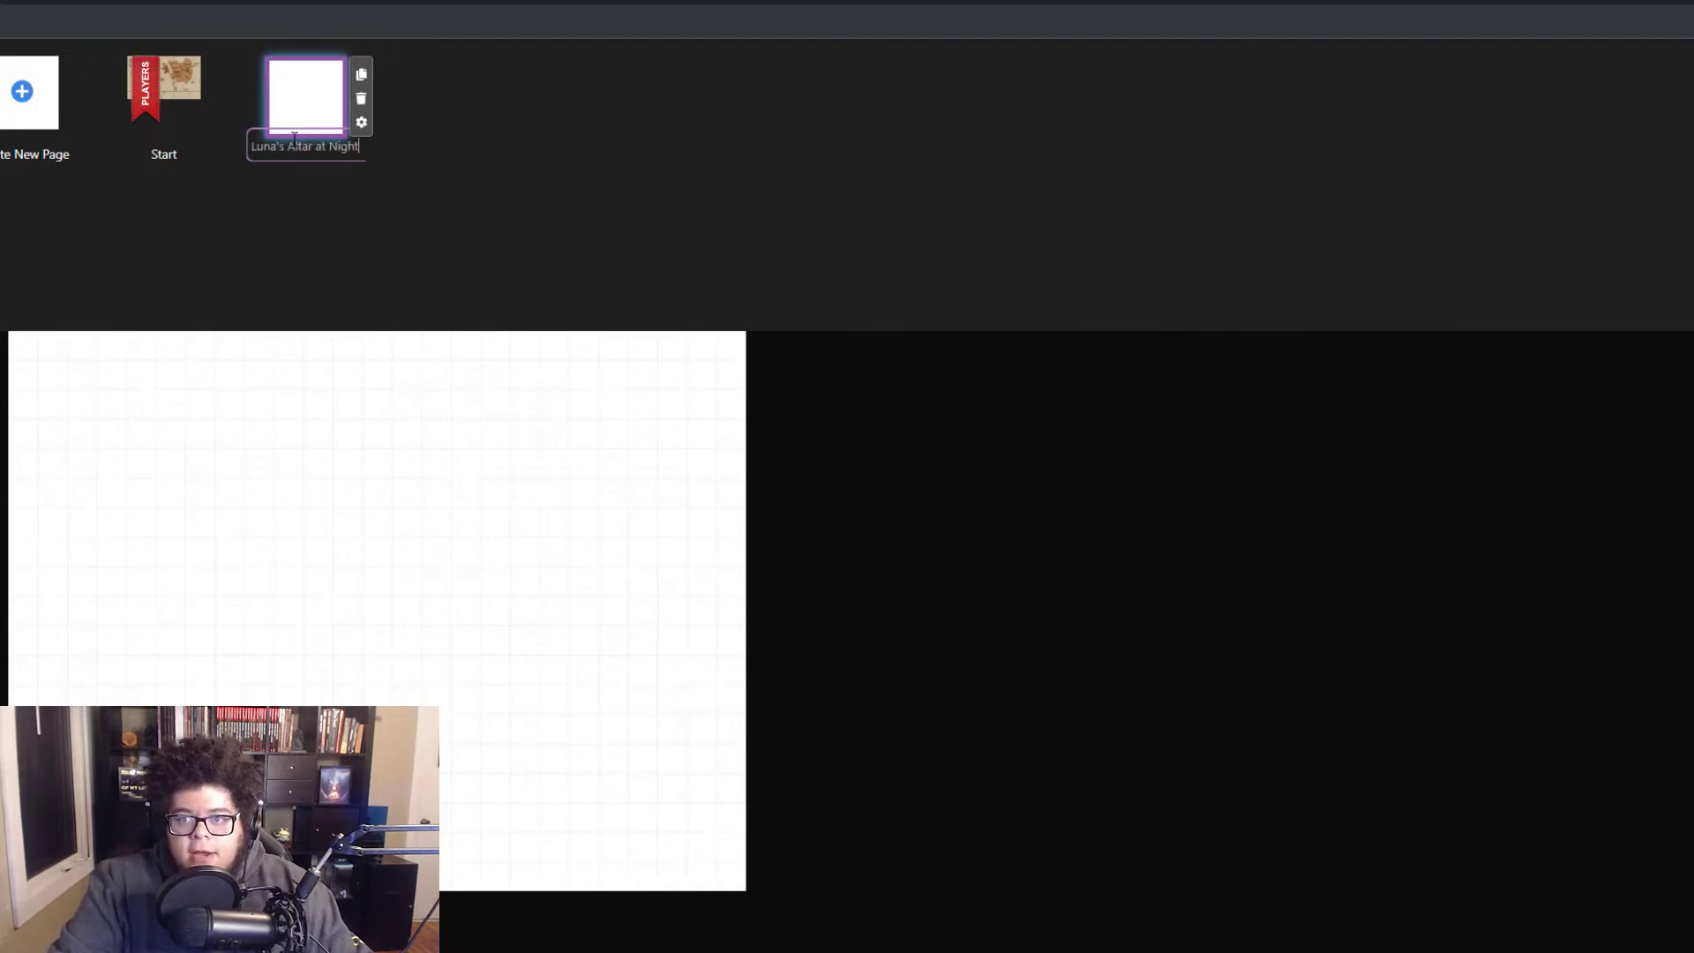
pyautogui.moveTo(361, 121)
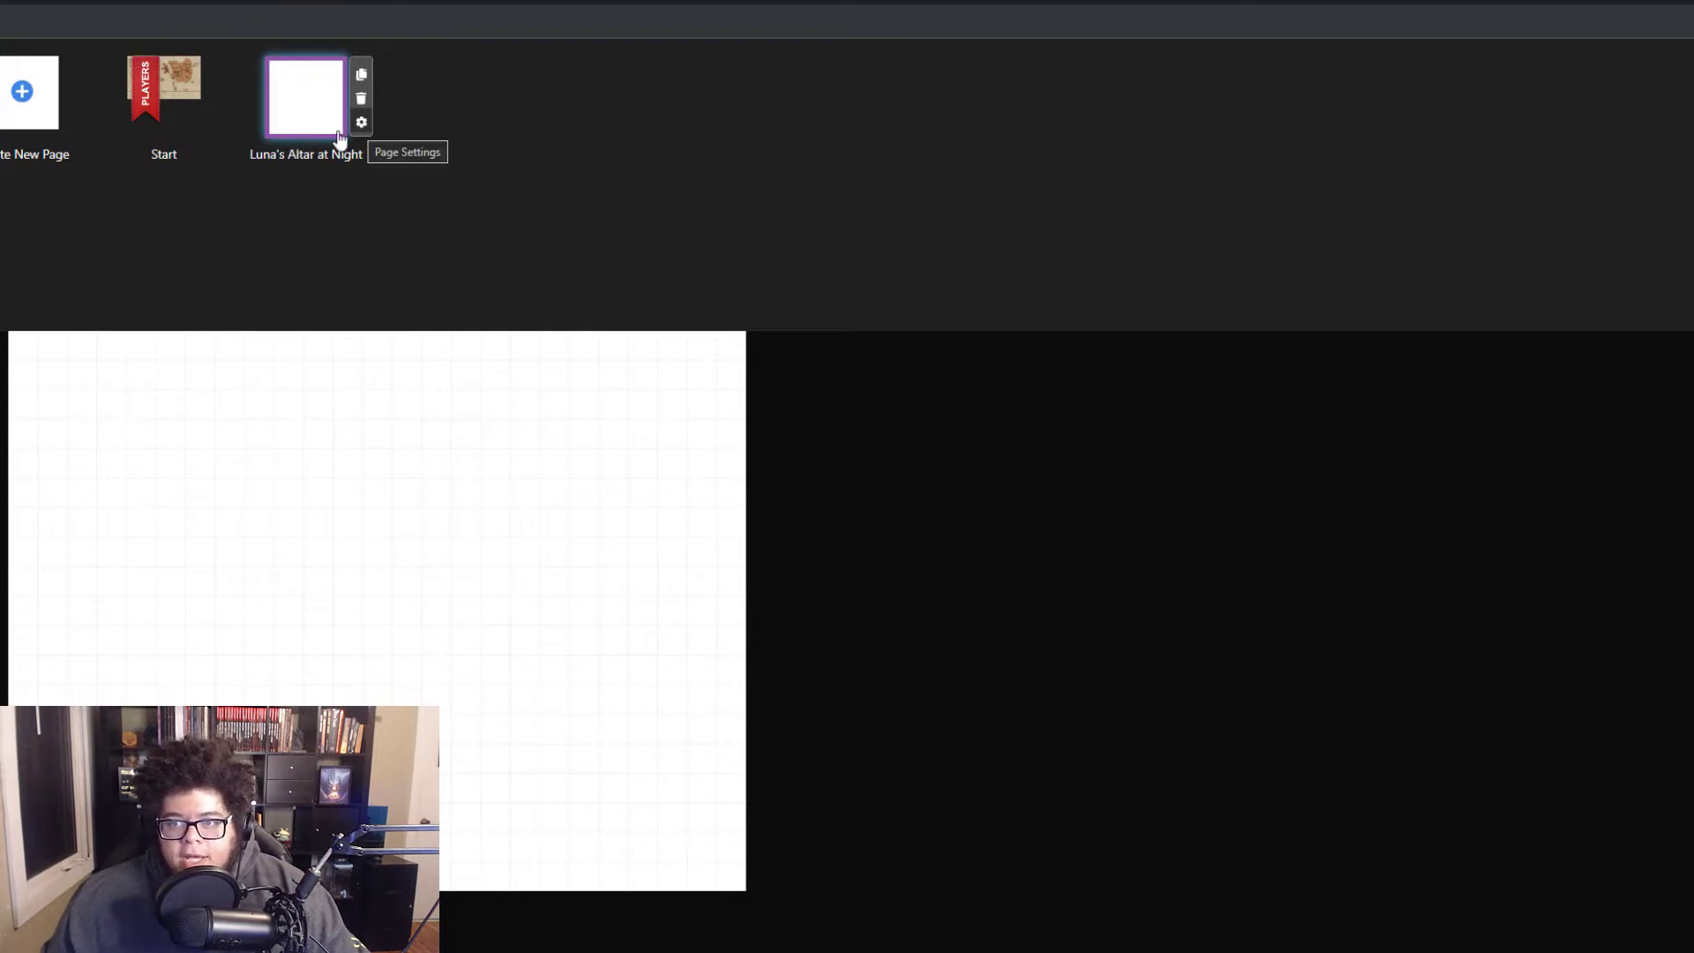
# Step: Save the Luna's Altar page size as 26 by 48 cells and close the page list
pyautogui.click(361, 121)
pyautogui.write('48')
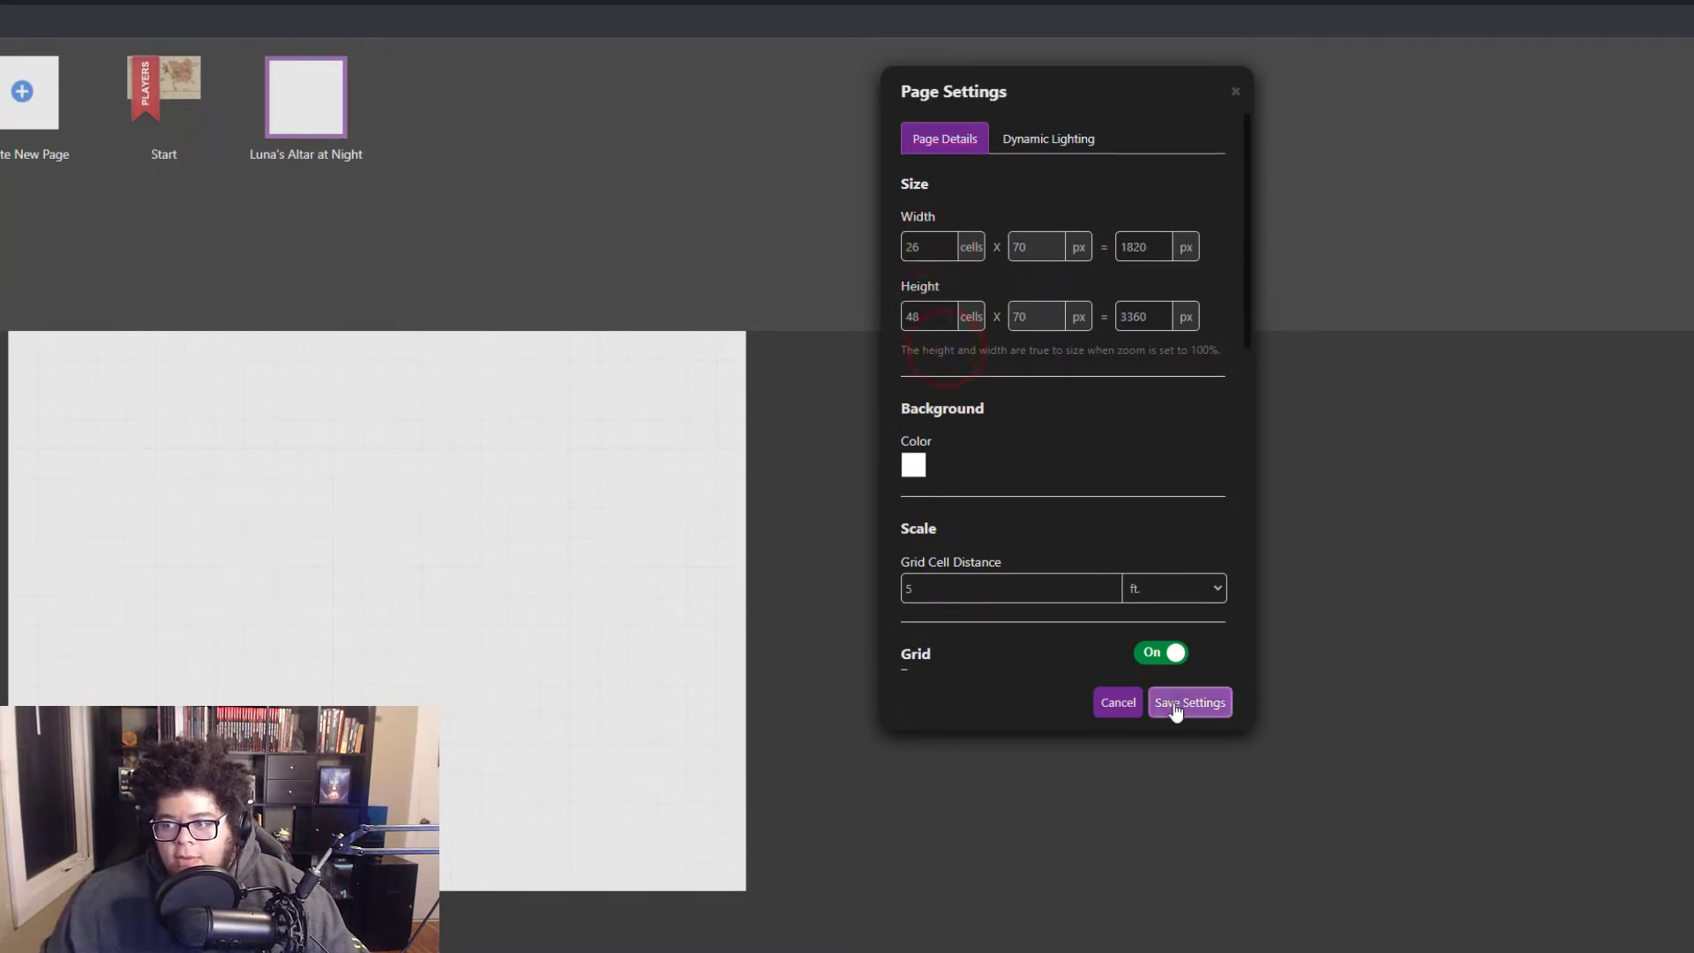
pyautogui.click(1189, 703)
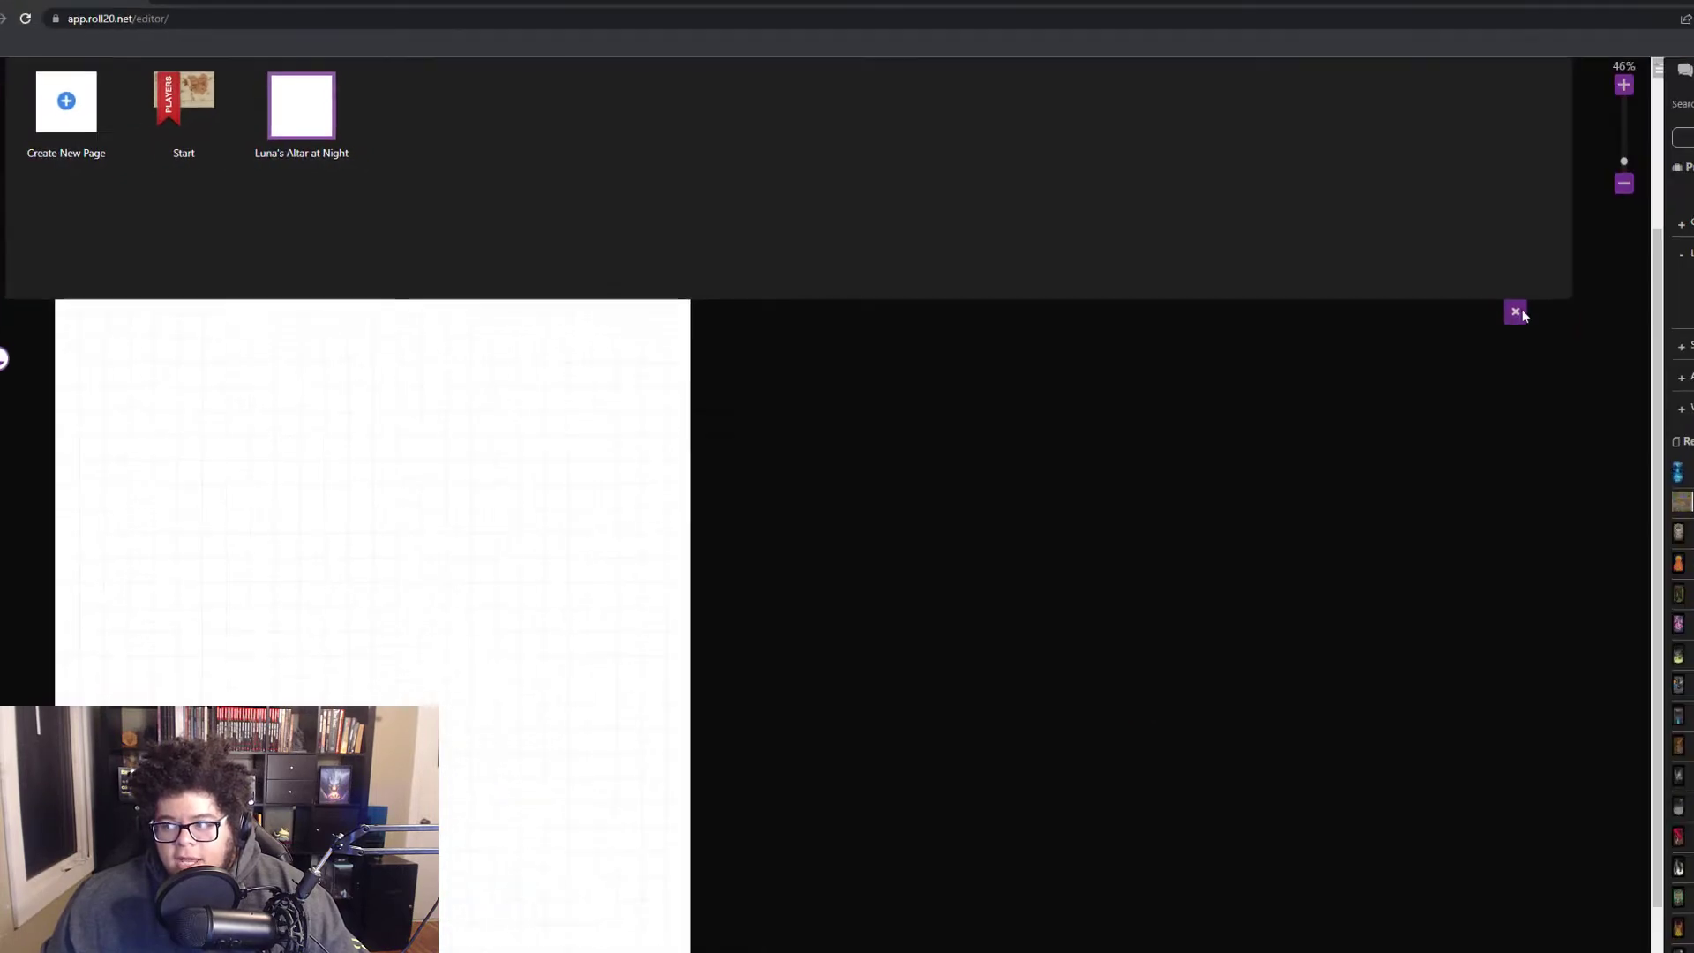
pyautogui.click(1515, 312)
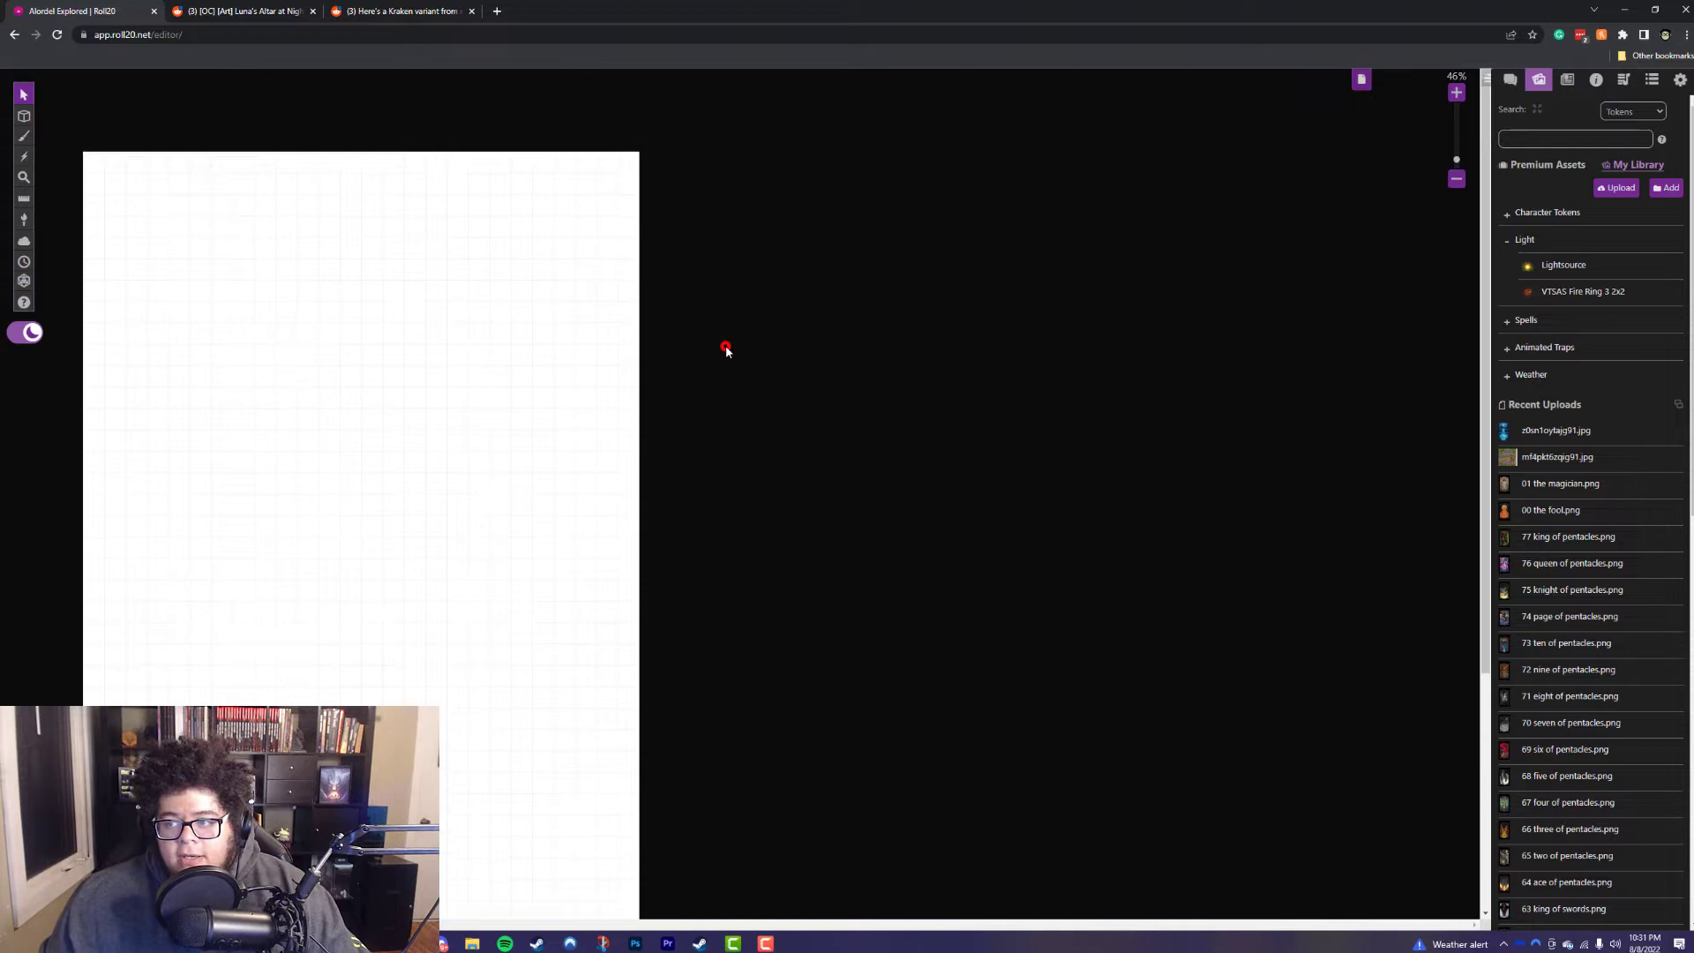
pyautogui.moveTo(943, 363)
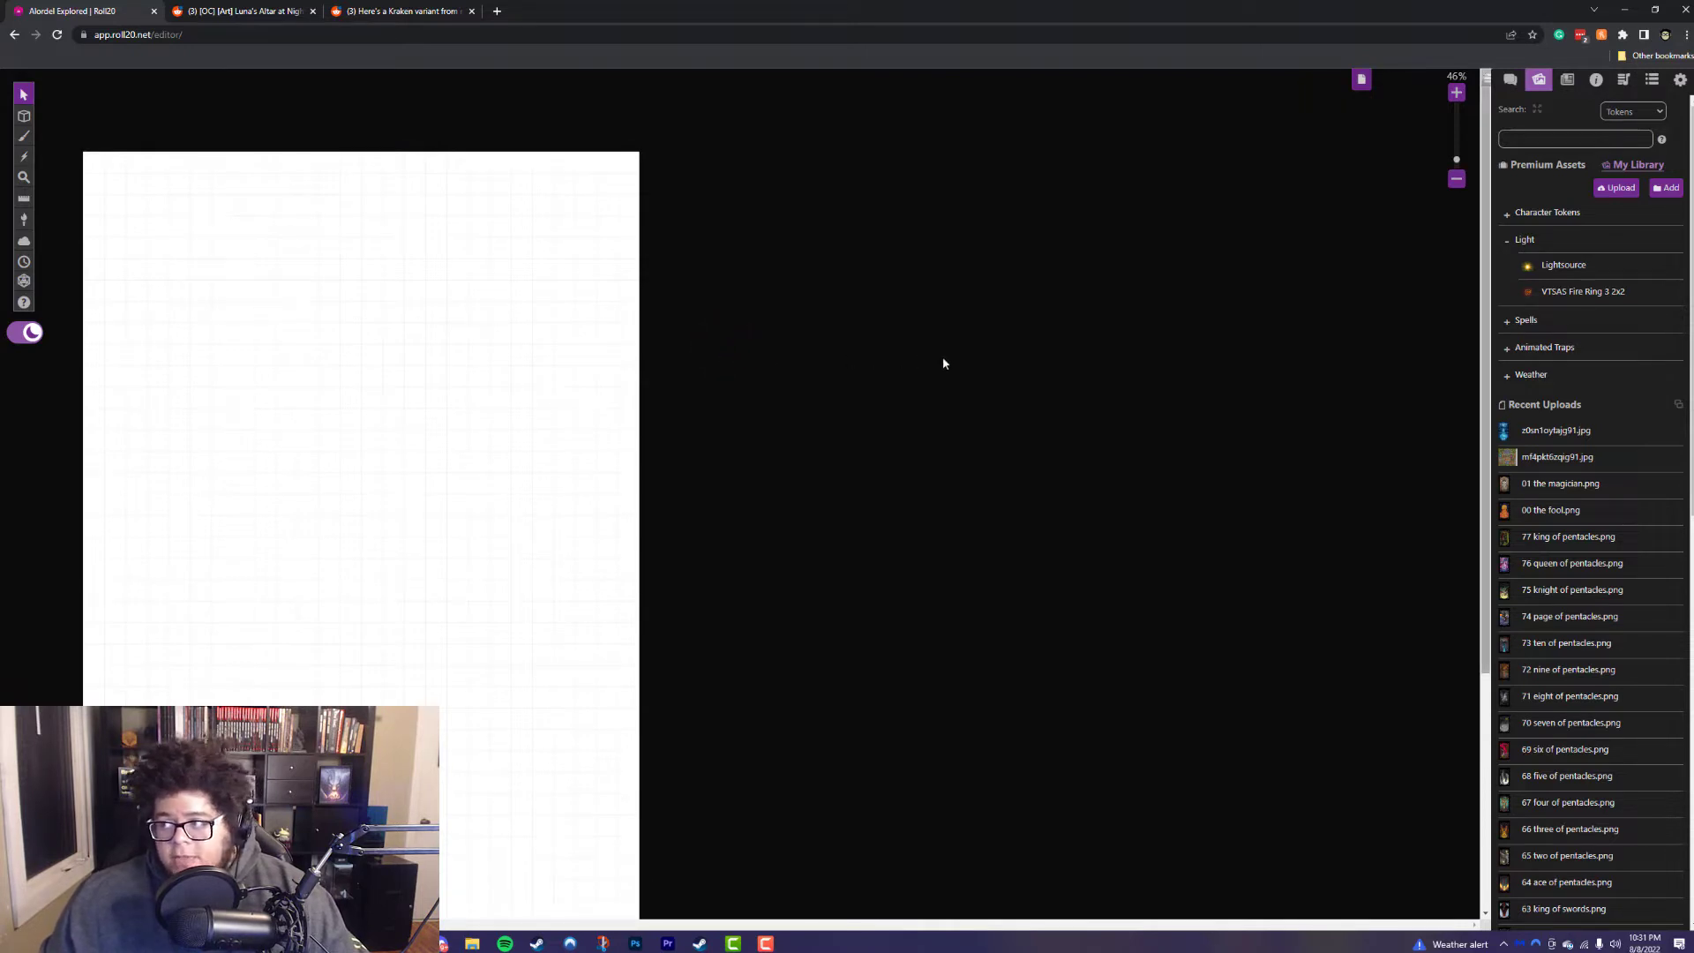
pyautogui.moveTo(1111, 372)
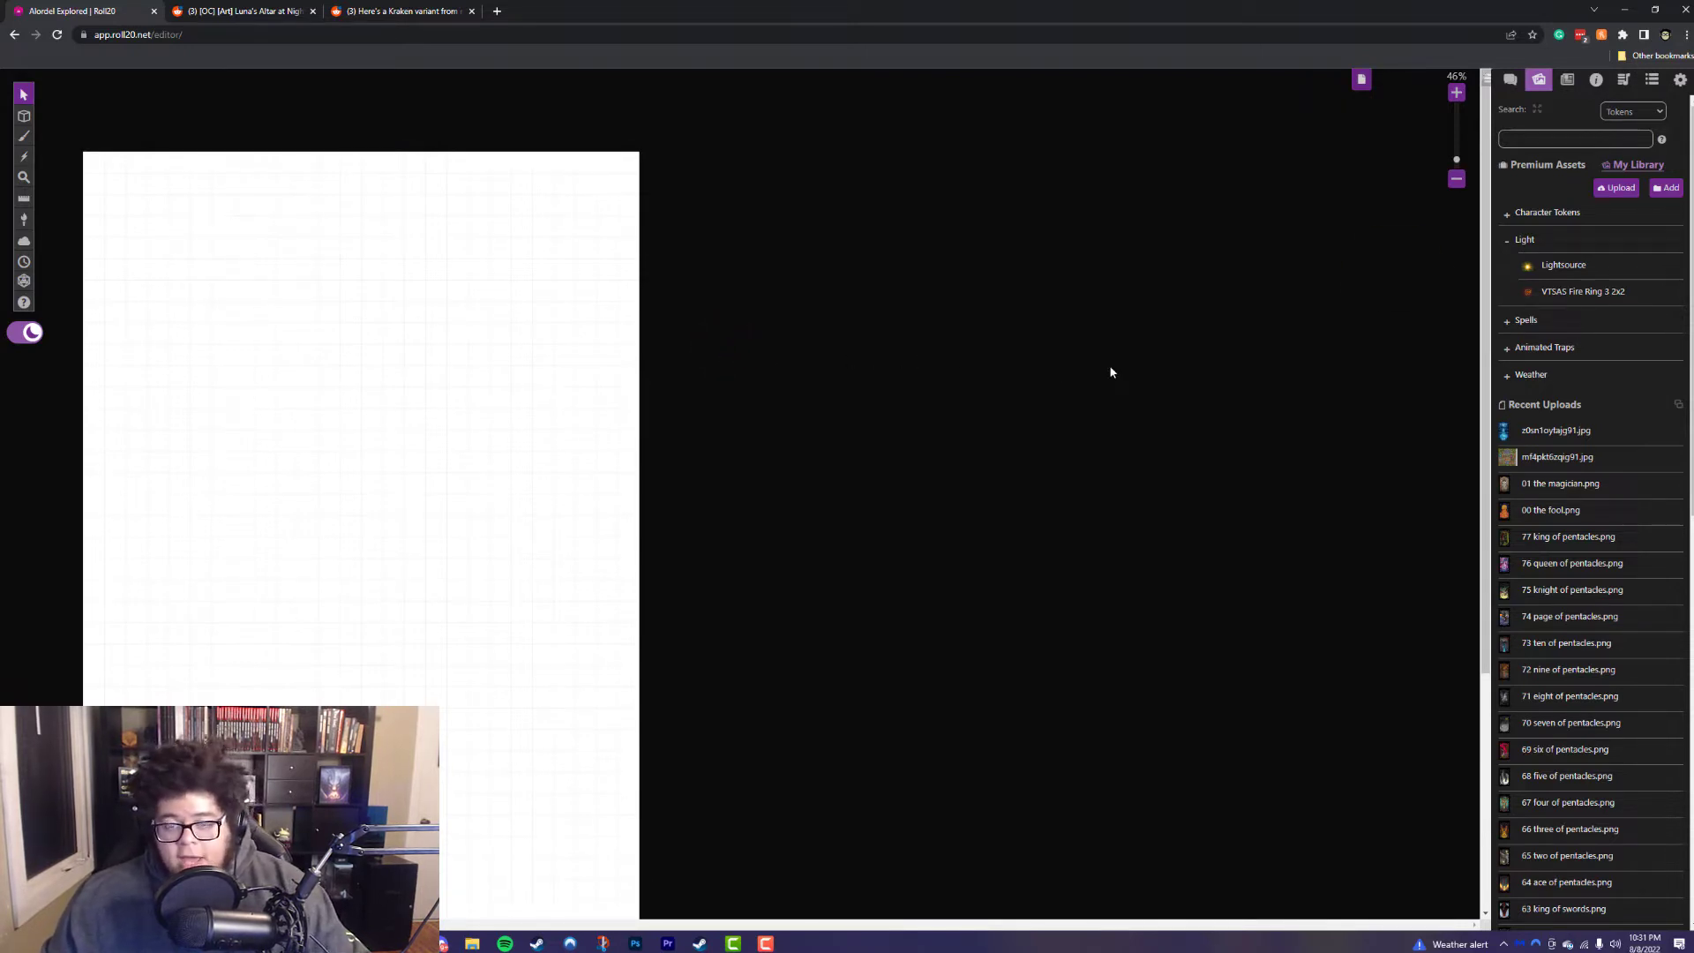
# Step: Bring up the art library with recent uploads beside the empty Luna's Altar page
pyautogui.click(472, 944)
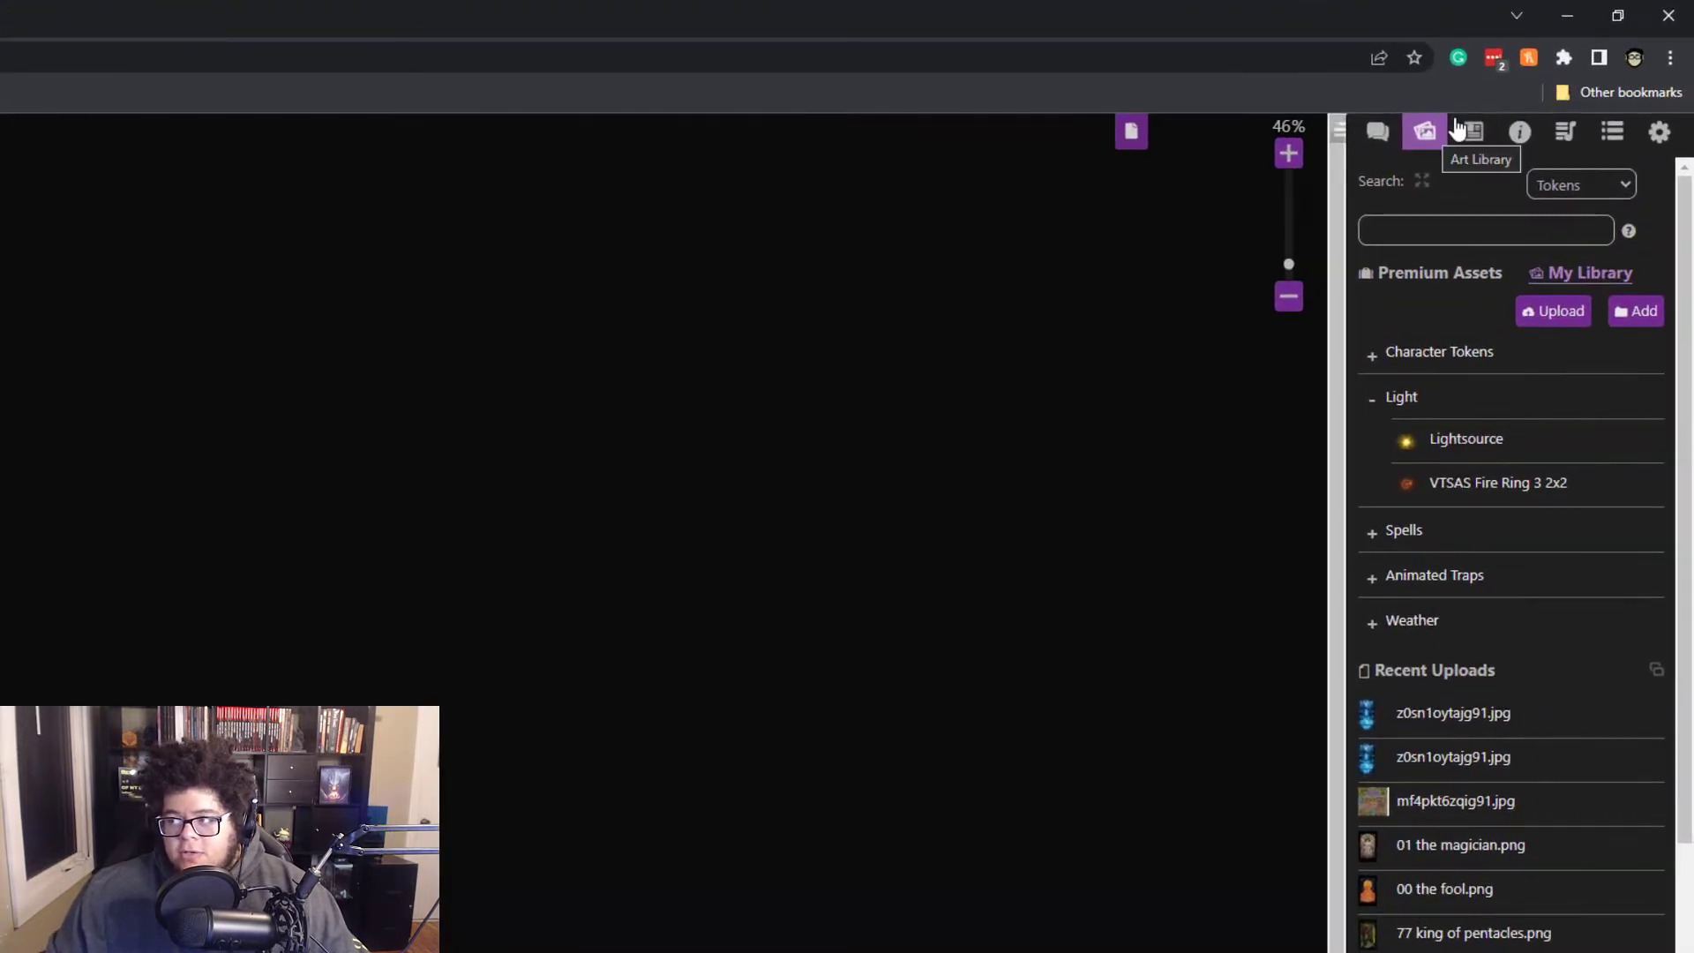
pyautogui.moveTo(1538, 353)
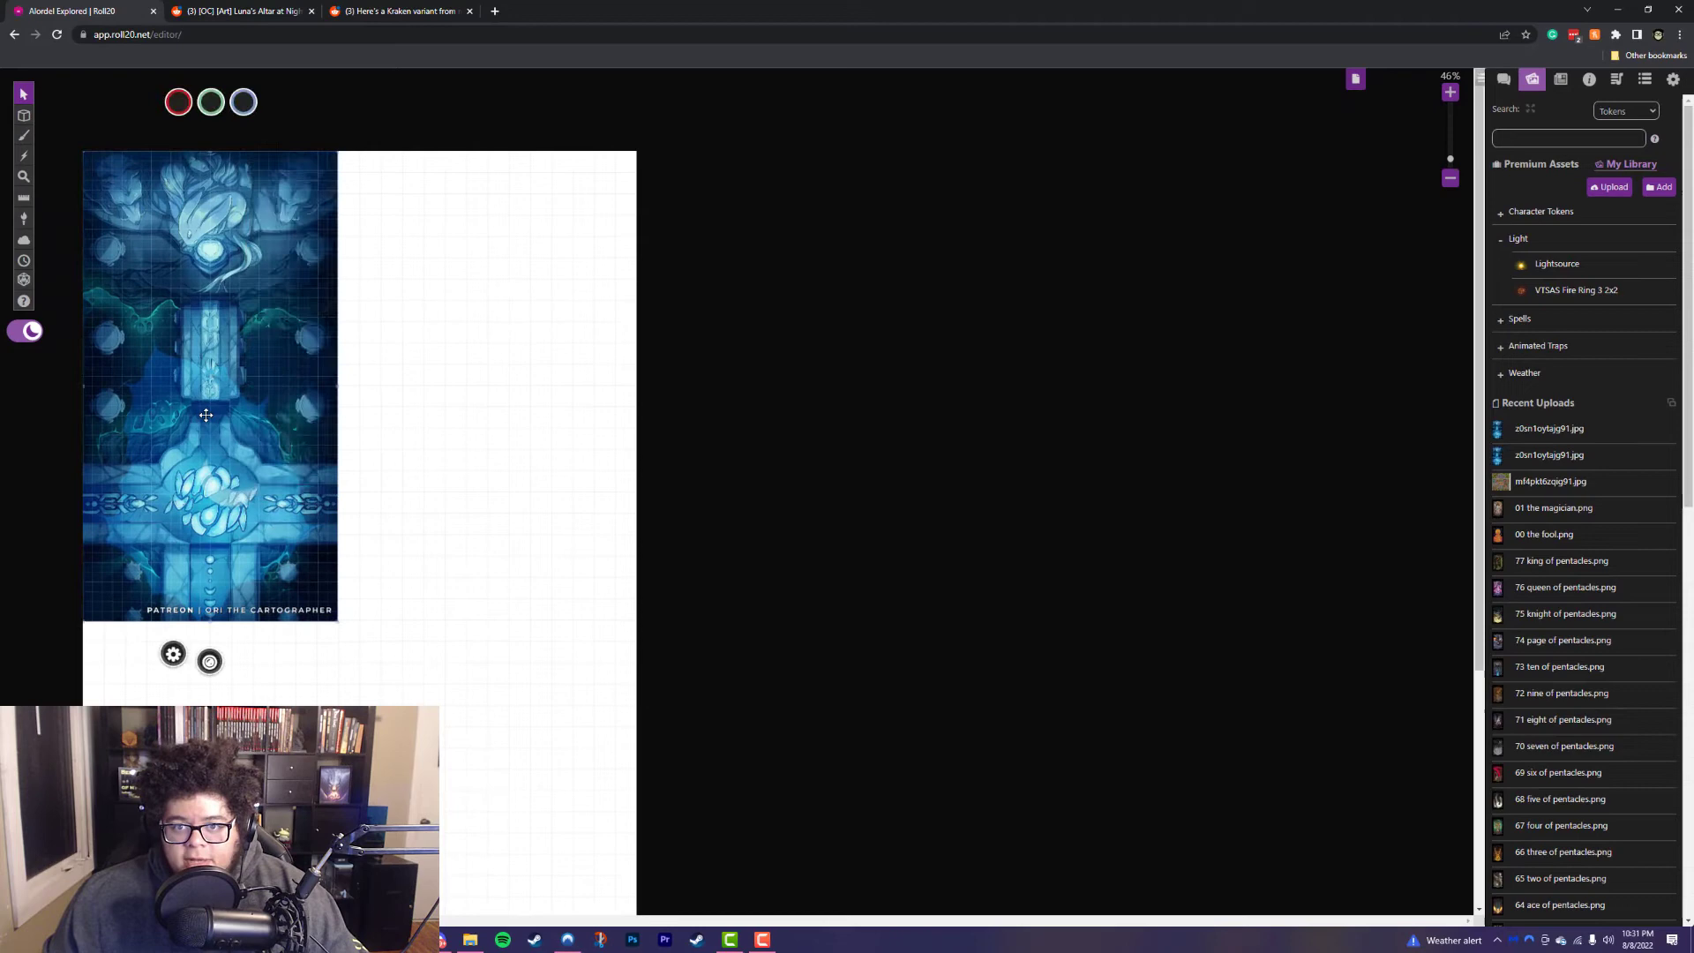
# Step: Fit the Luna's Altar map image over the full 26 by 48 grid
pyautogui.click(1502, 78)
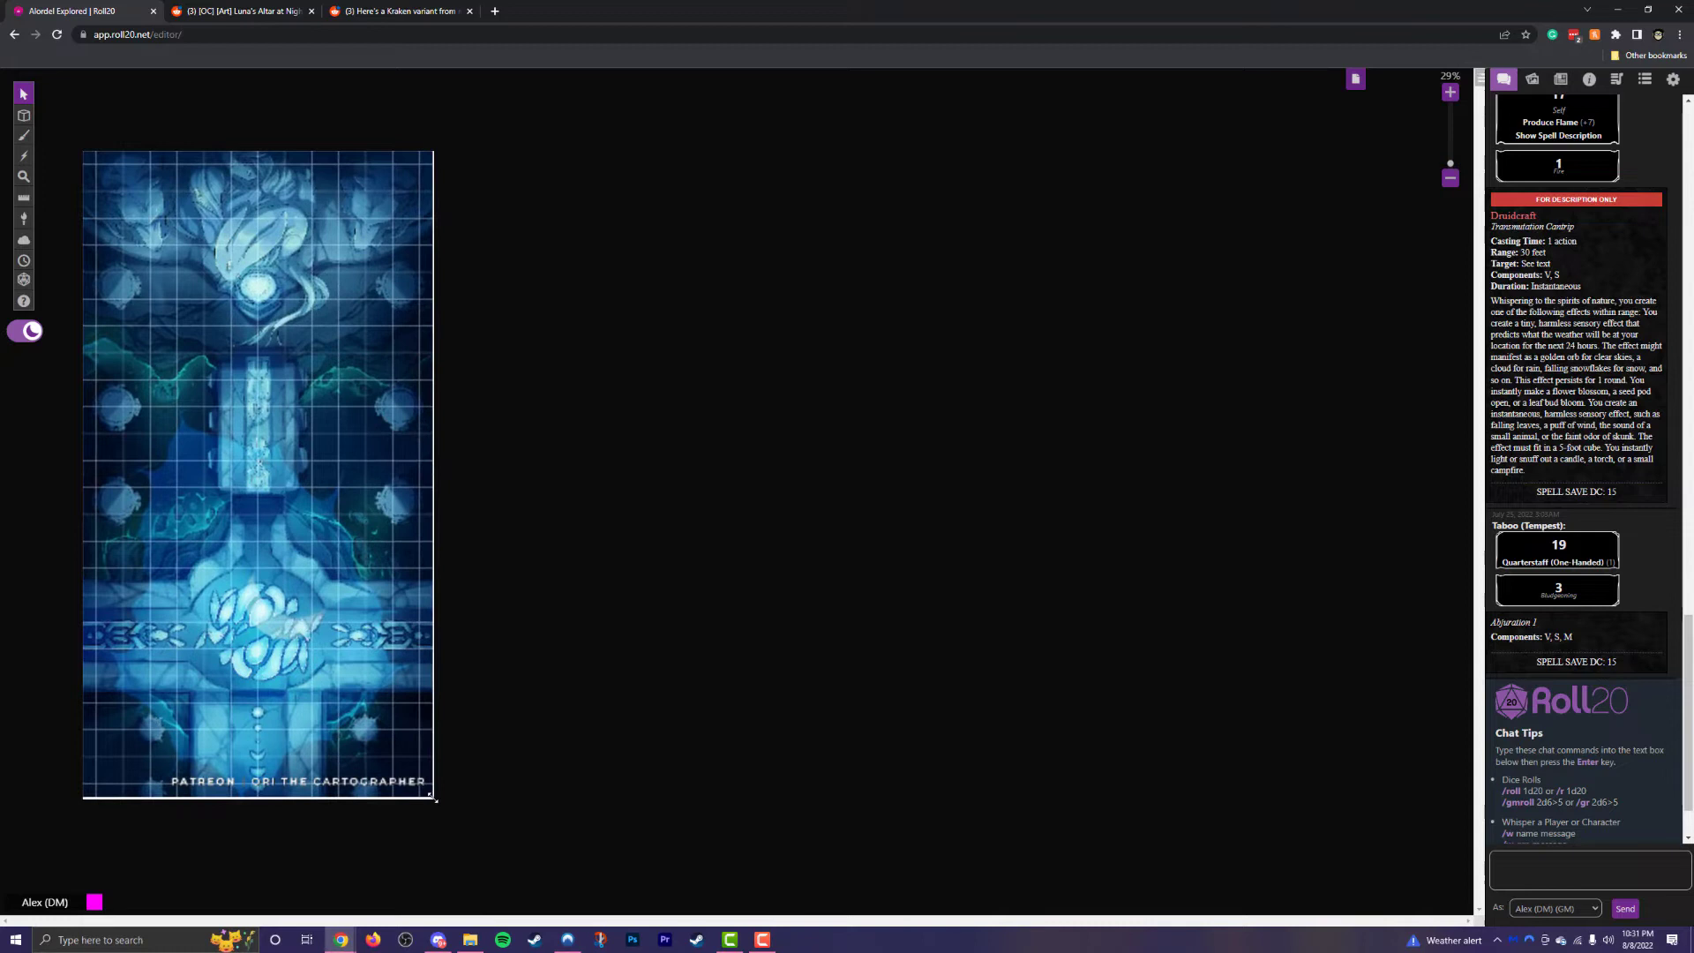
pyautogui.click(256, 473)
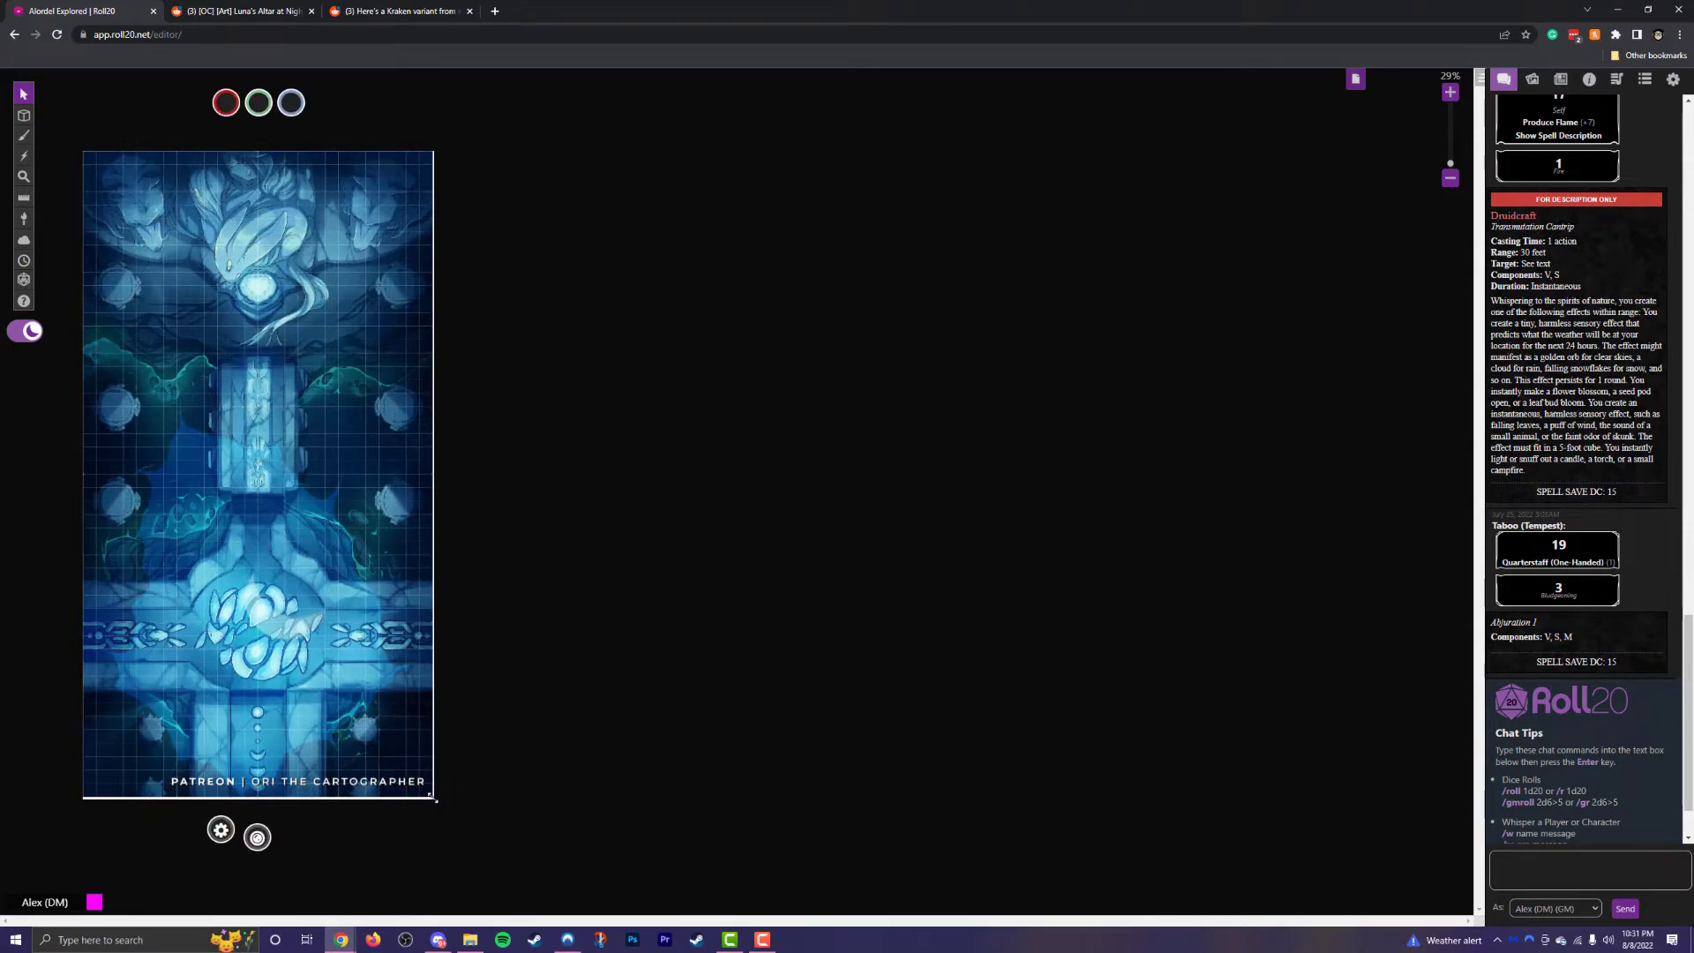
pyautogui.click(432, 797)
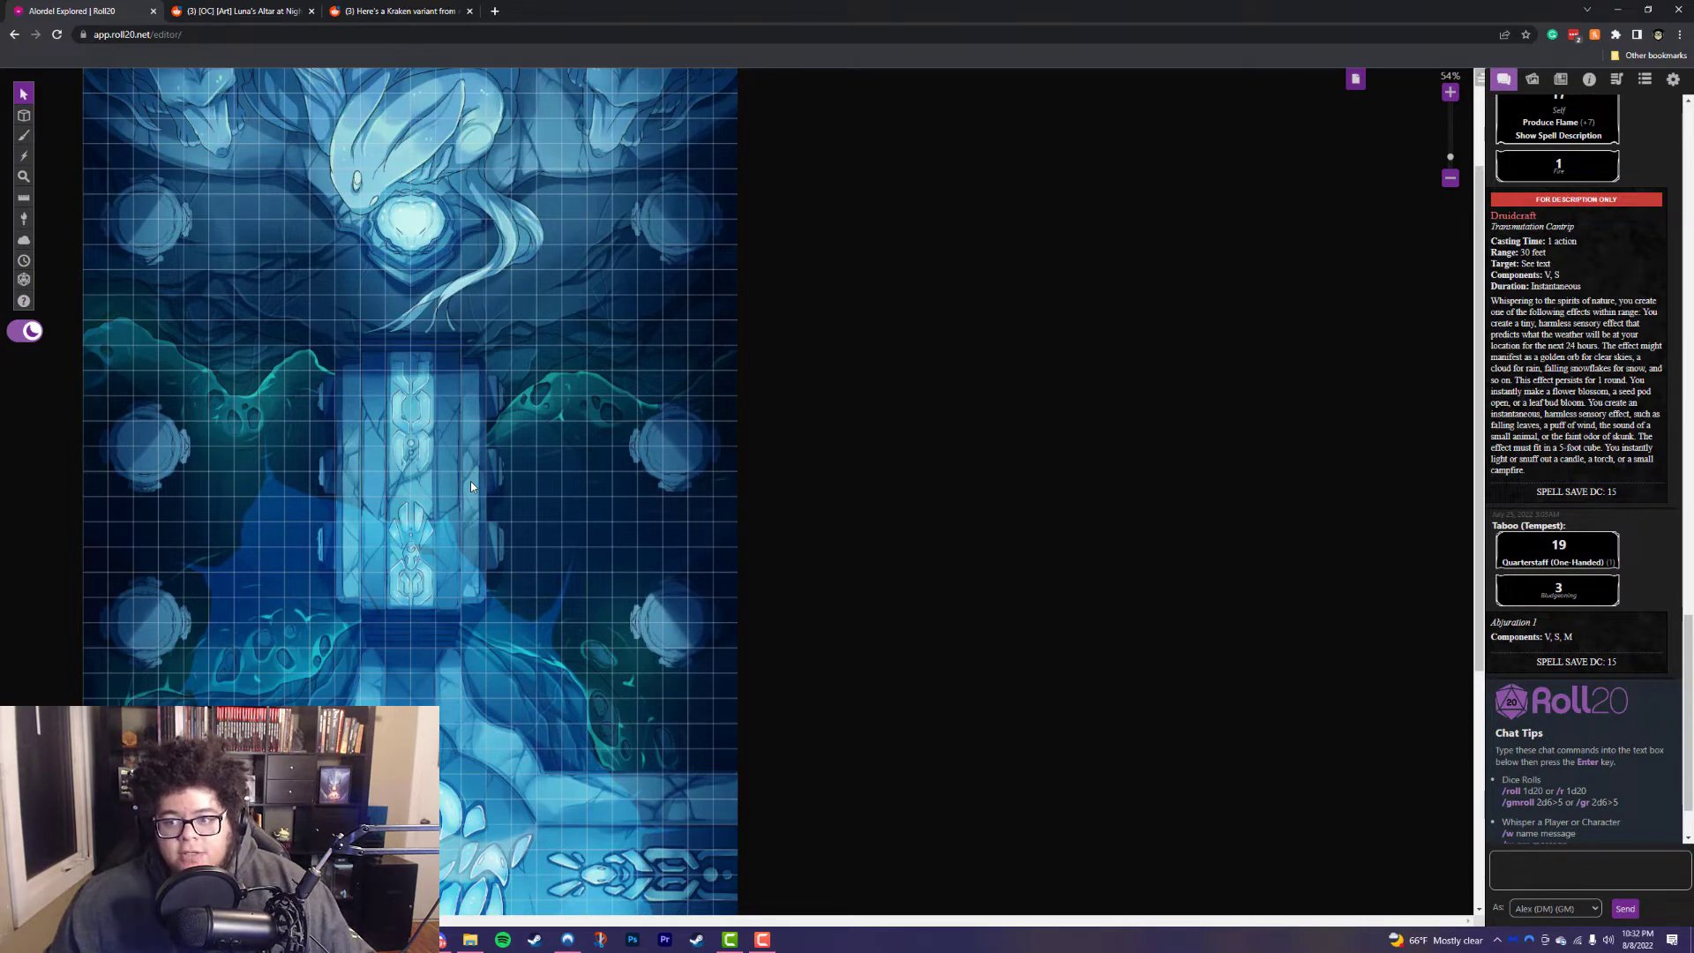
pyautogui.click(1355, 77)
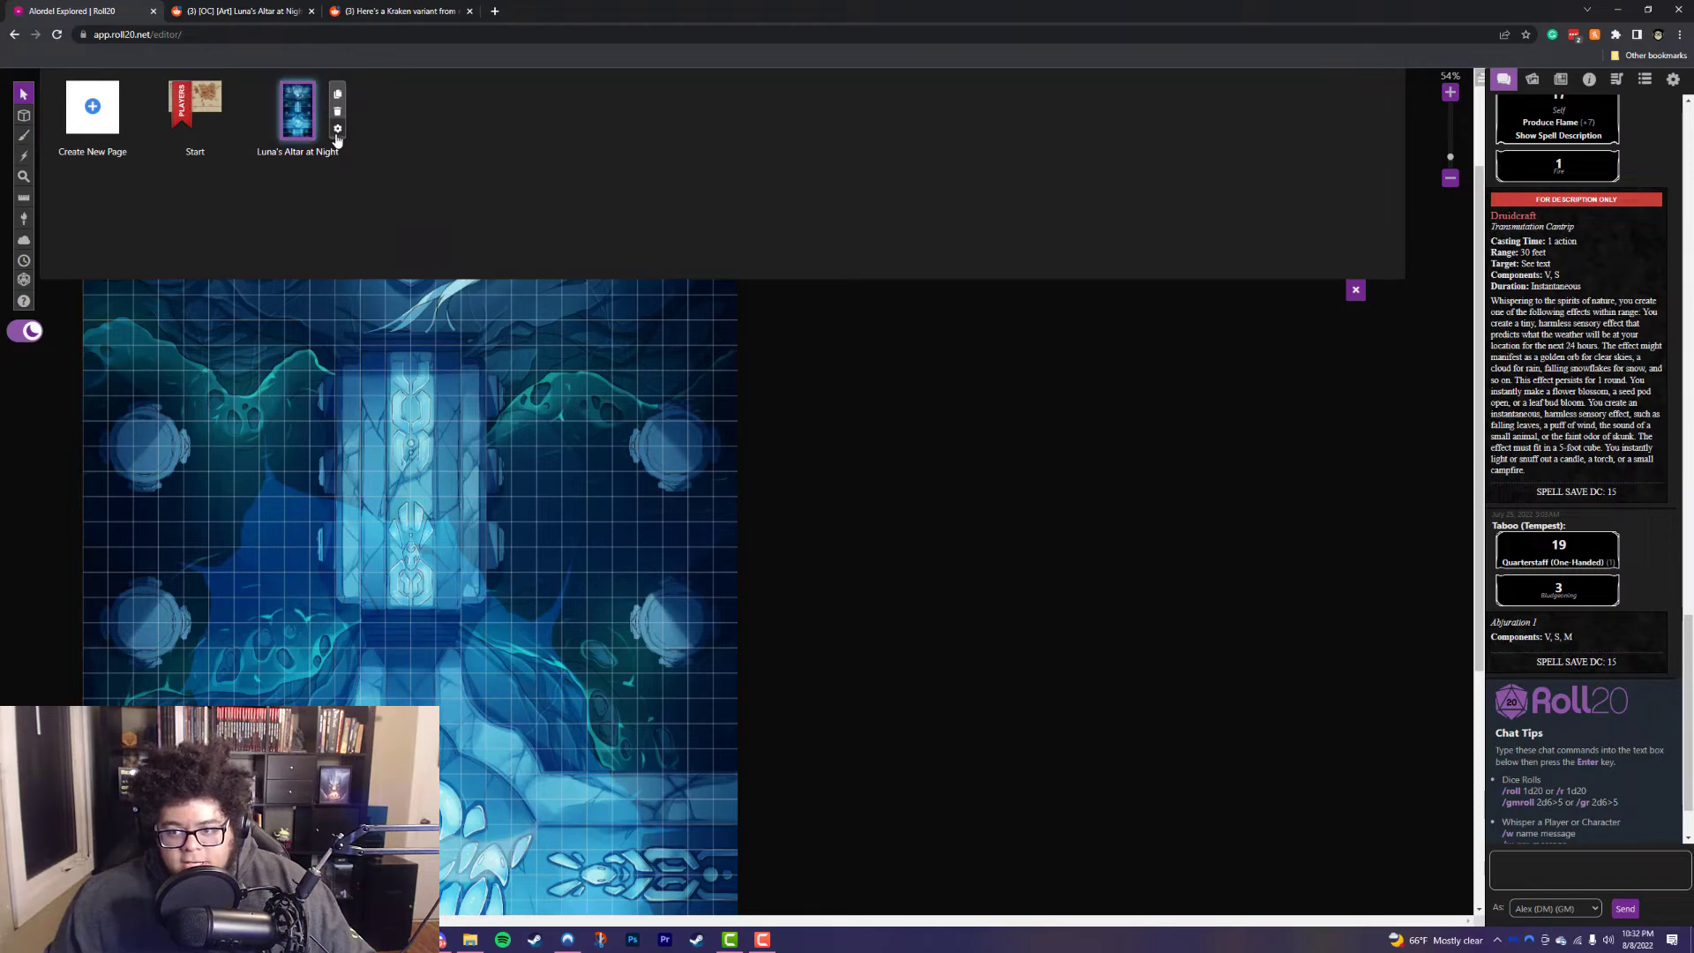
pyautogui.click(337, 127)
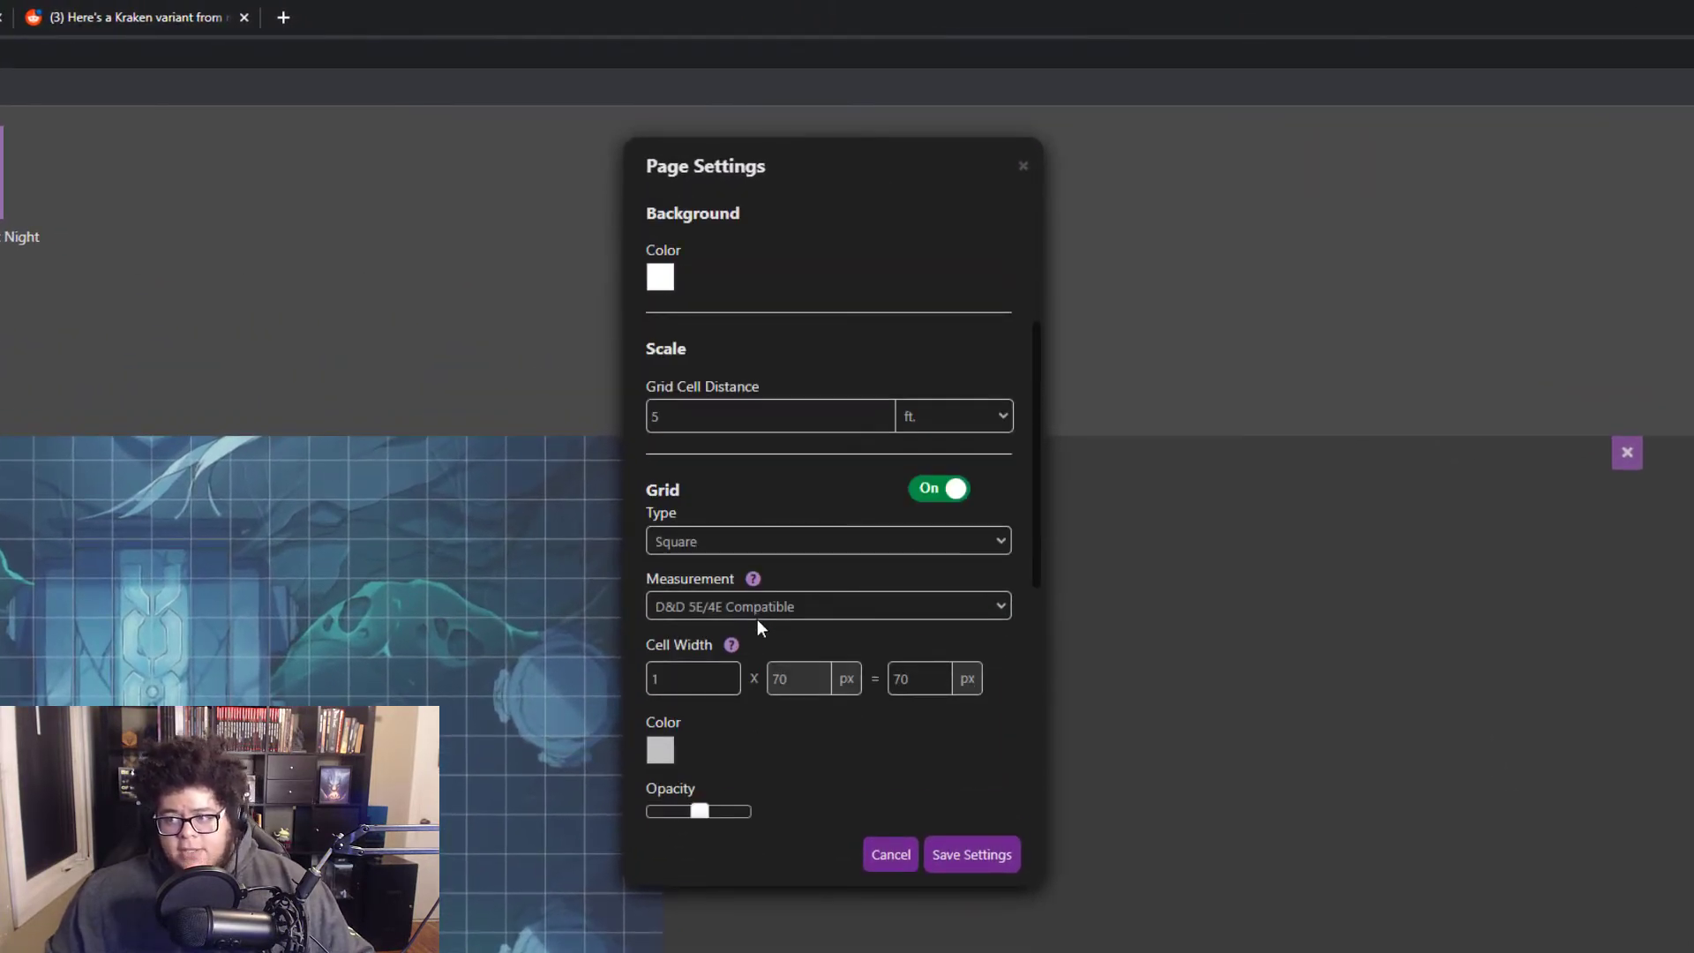
pyautogui.moveTo(680, 416)
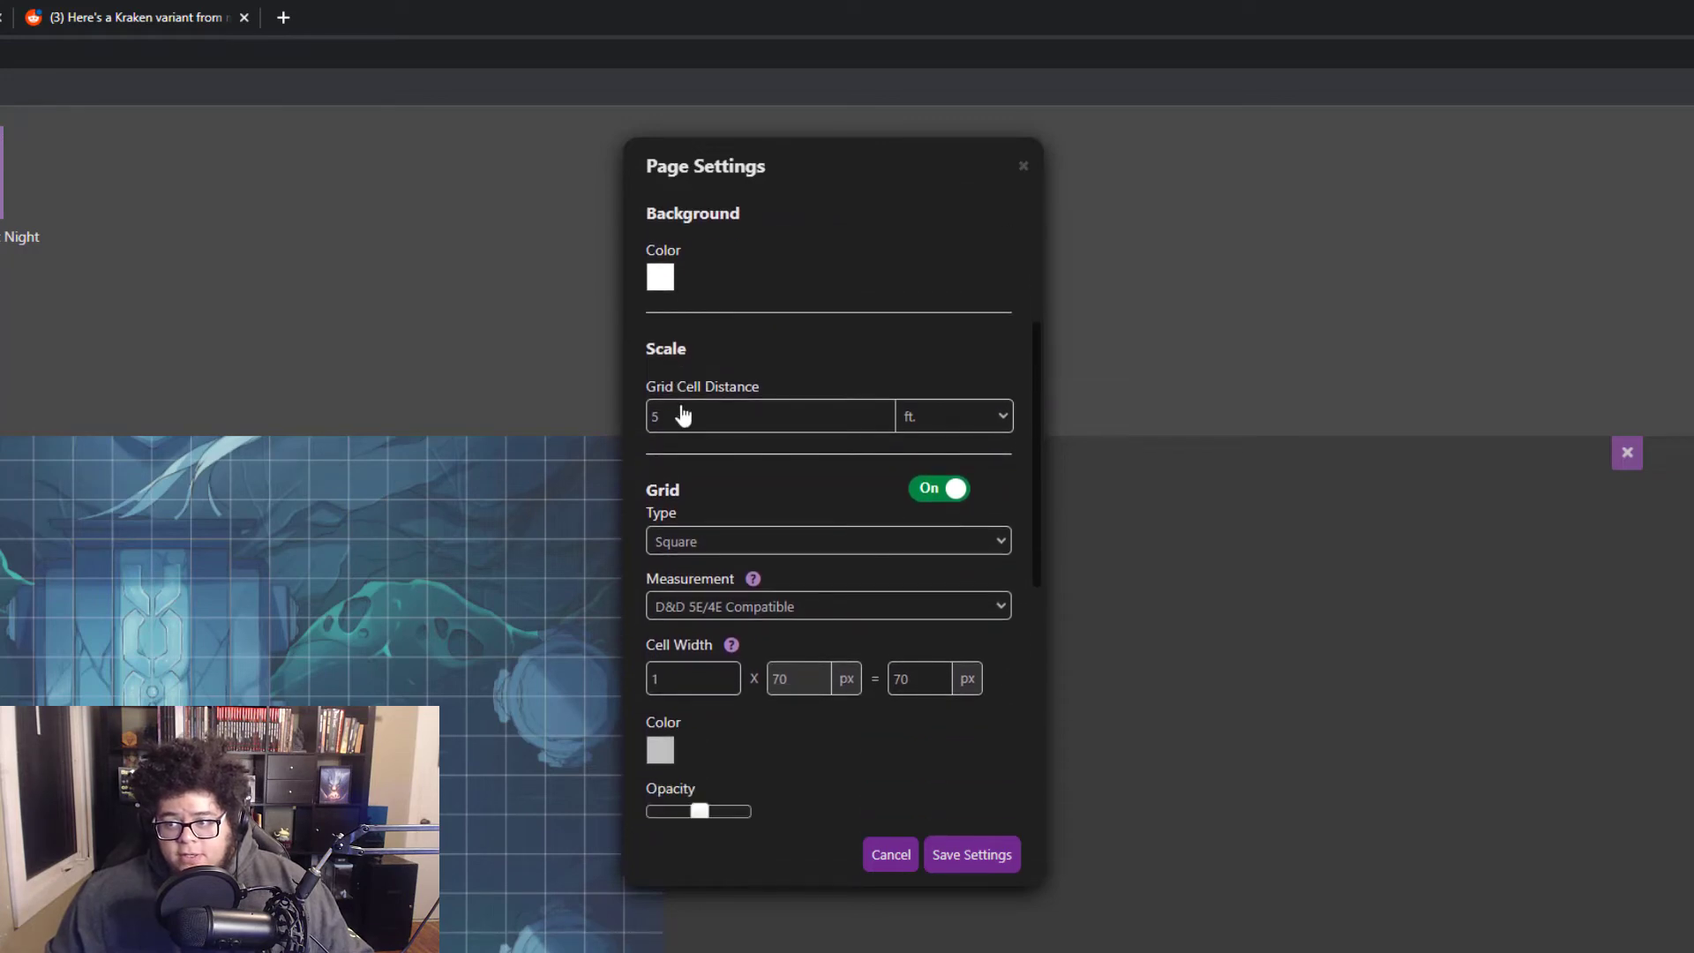
pyautogui.scroll(-3)
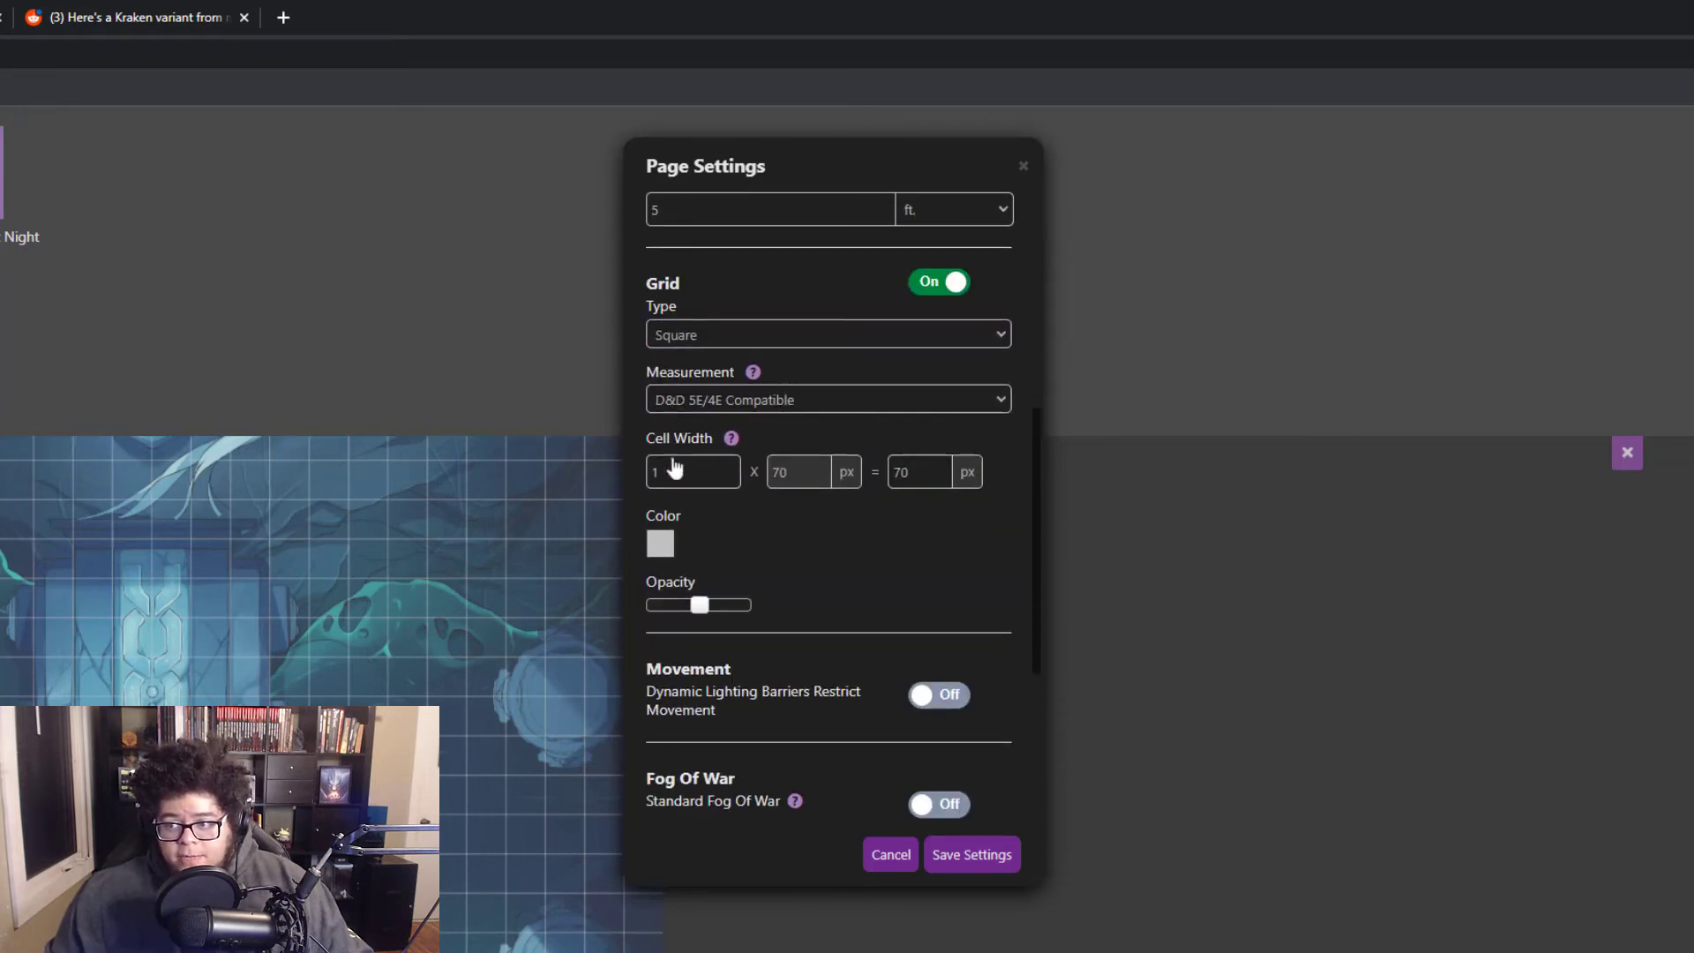
pyautogui.click(659, 544)
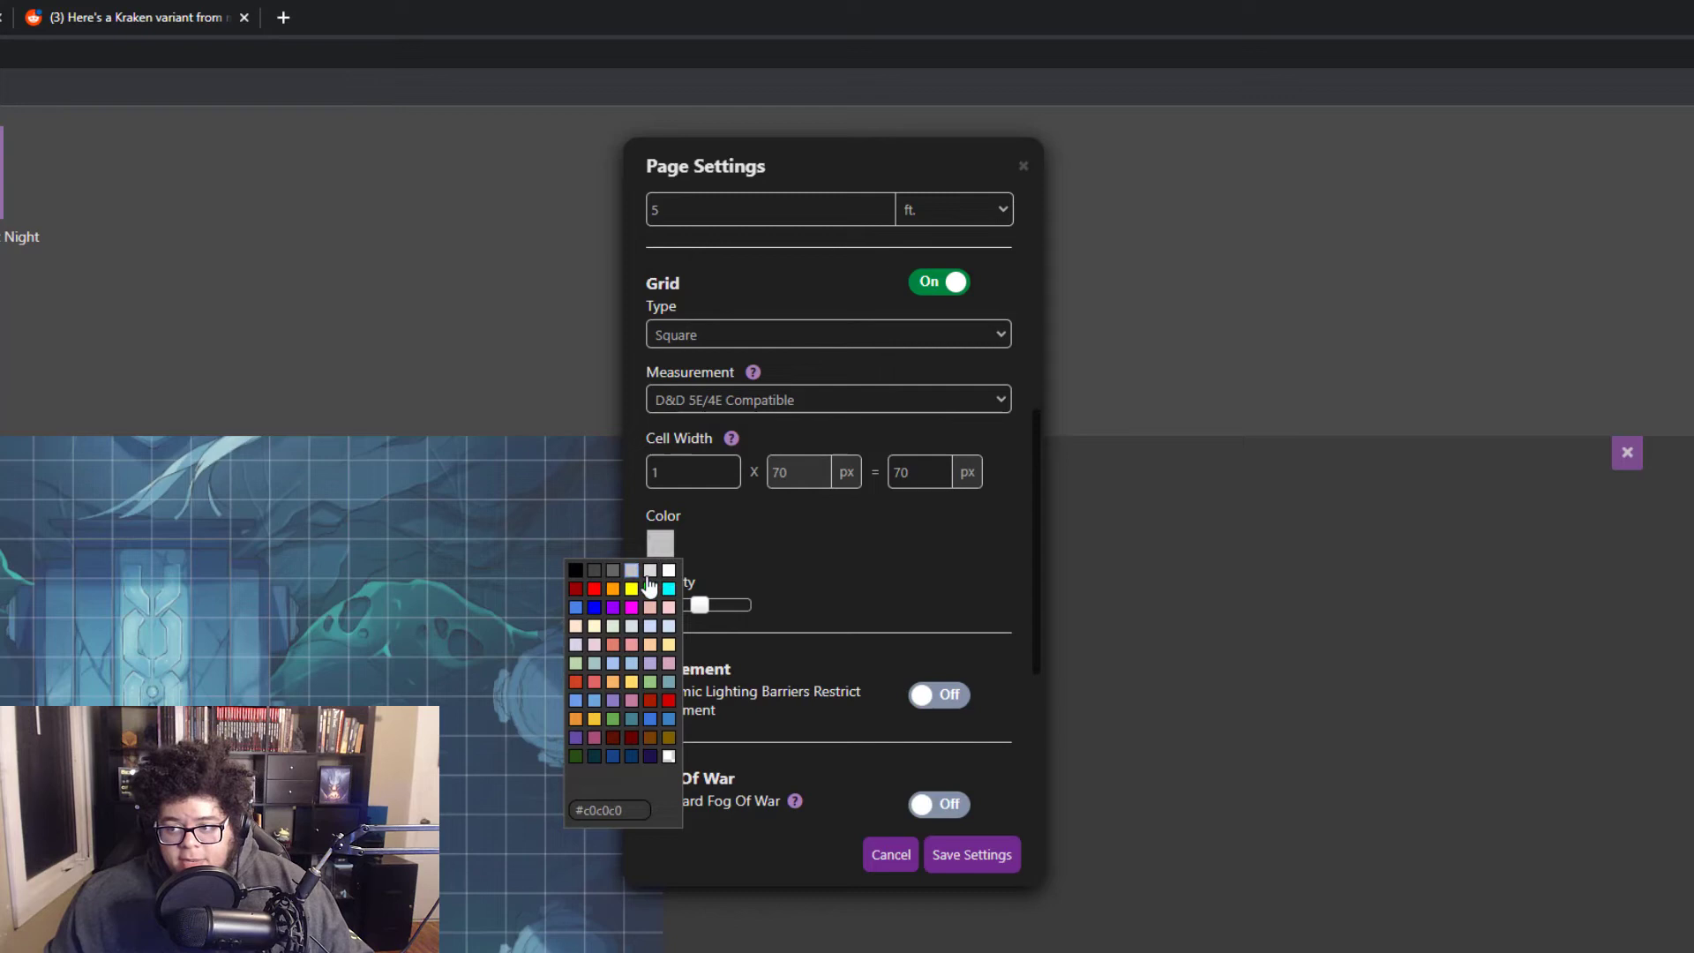
pyautogui.moveTo(858, 578)
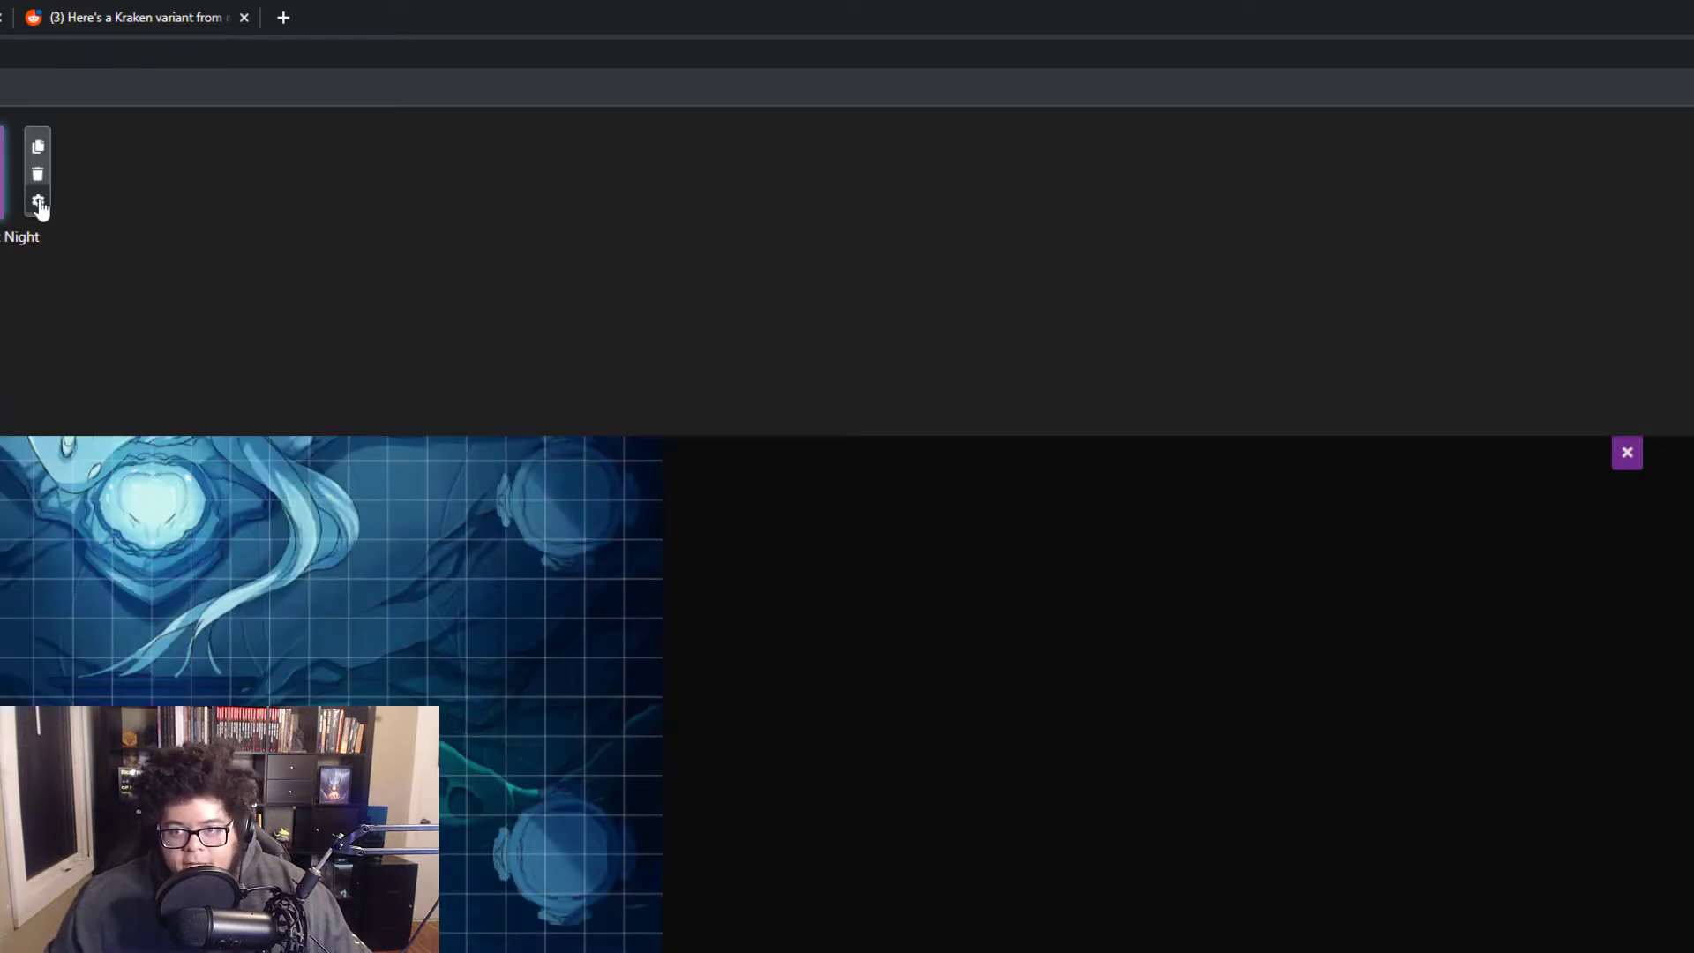
# Step: Add a new blank gridded page and switch to it
pyautogui.click(38, 203)
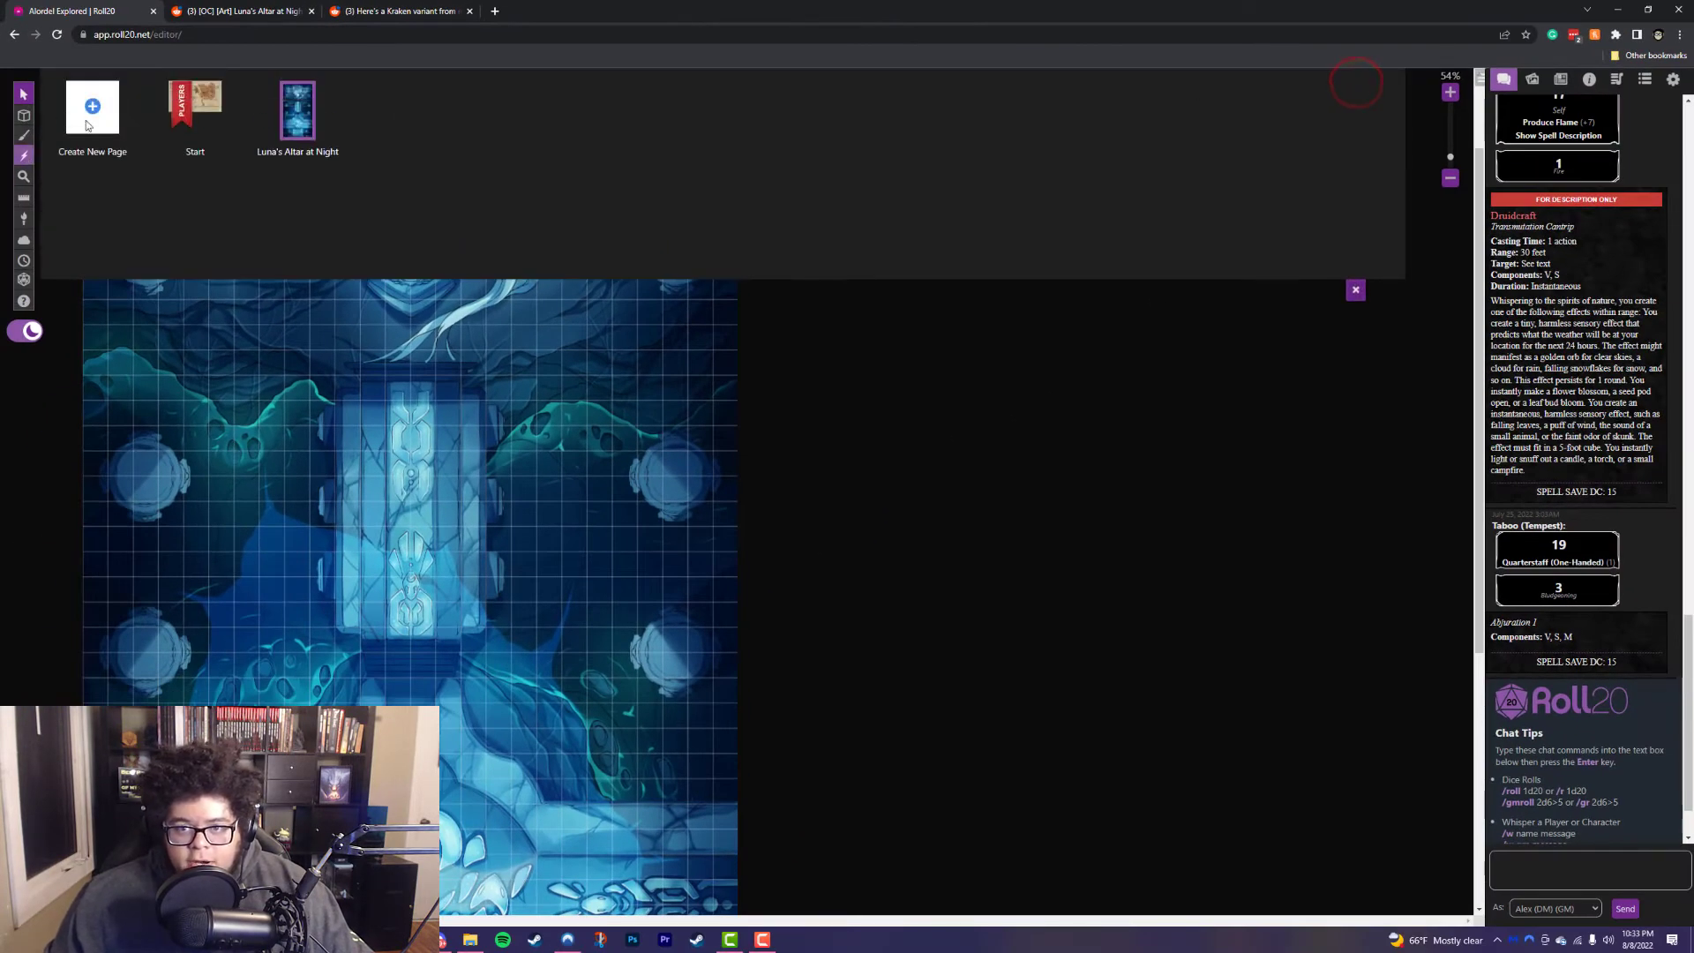
pyautogui.click(297, 110)
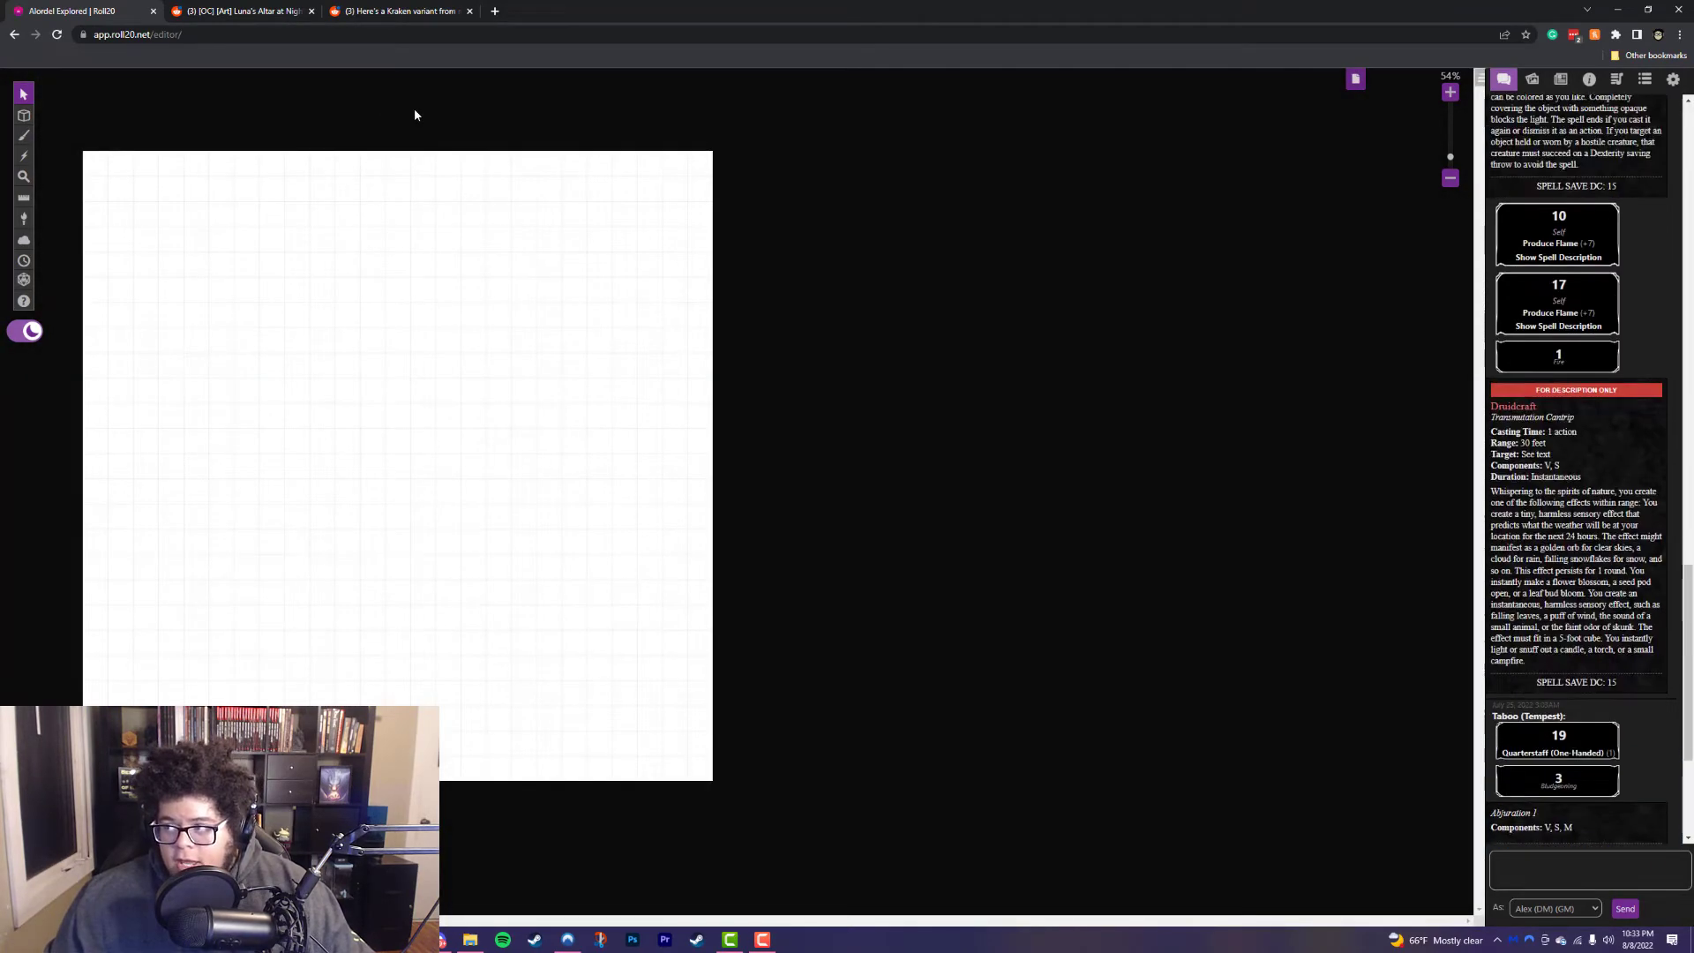
# Step: Place the Quick Encounters: Bayou shack map and move it to the Map & Background layer
pyautogui.click(1530, 79)
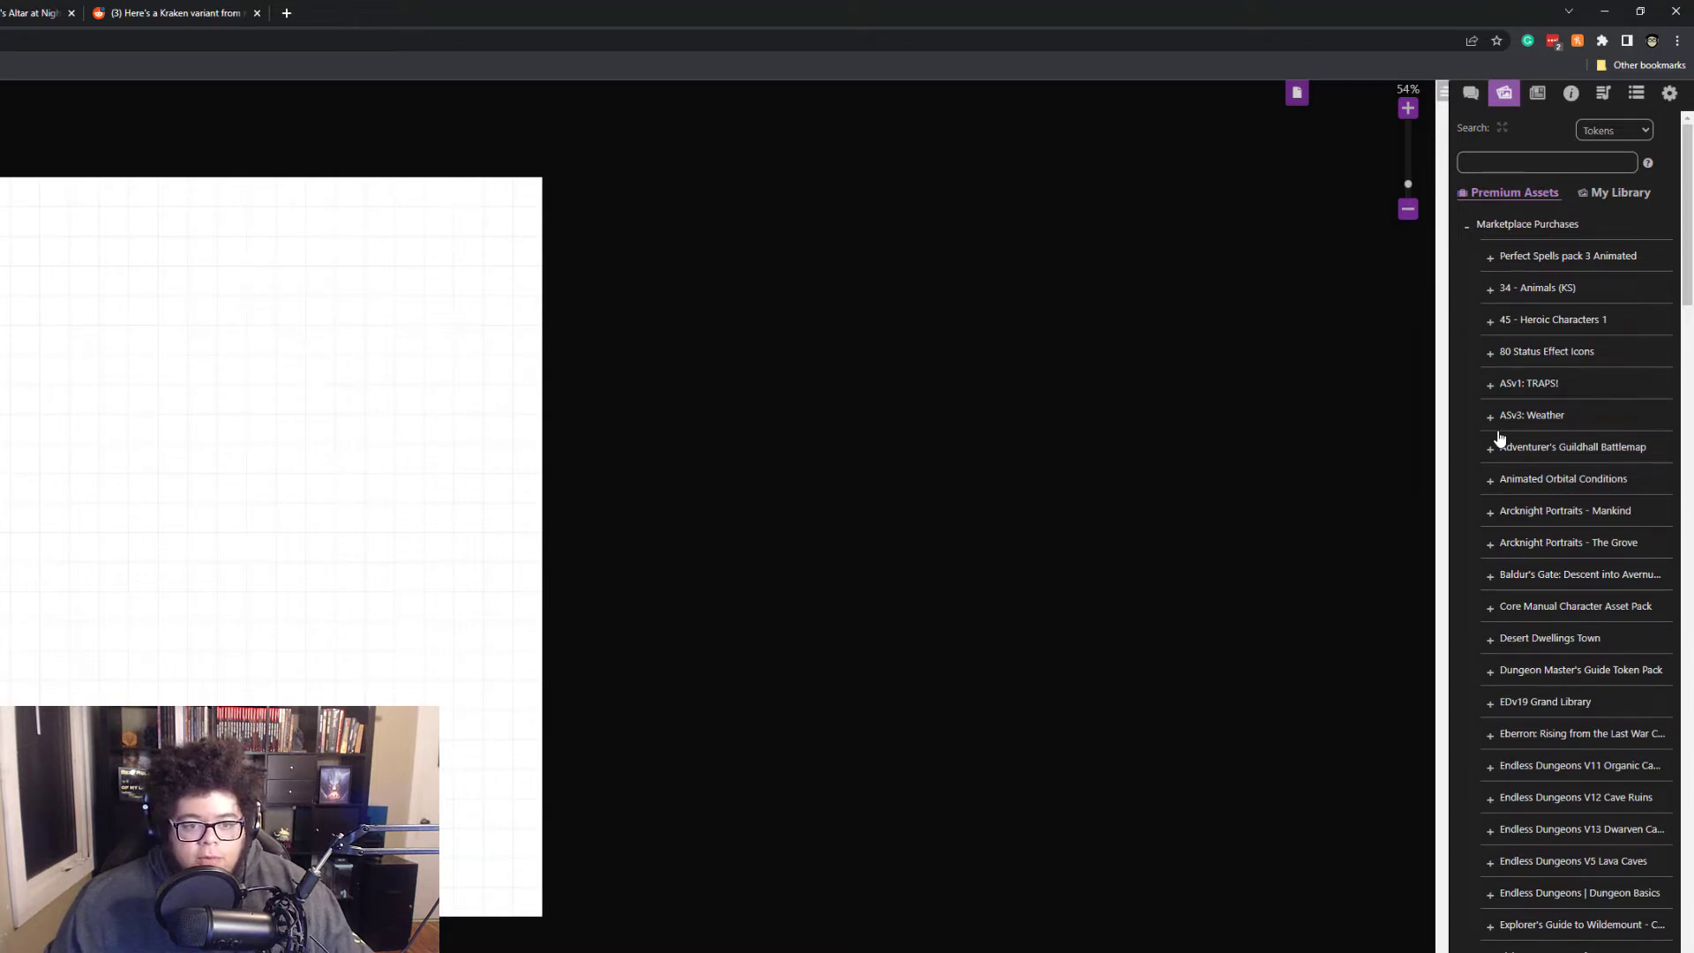
pyautogui.scroll(-3)
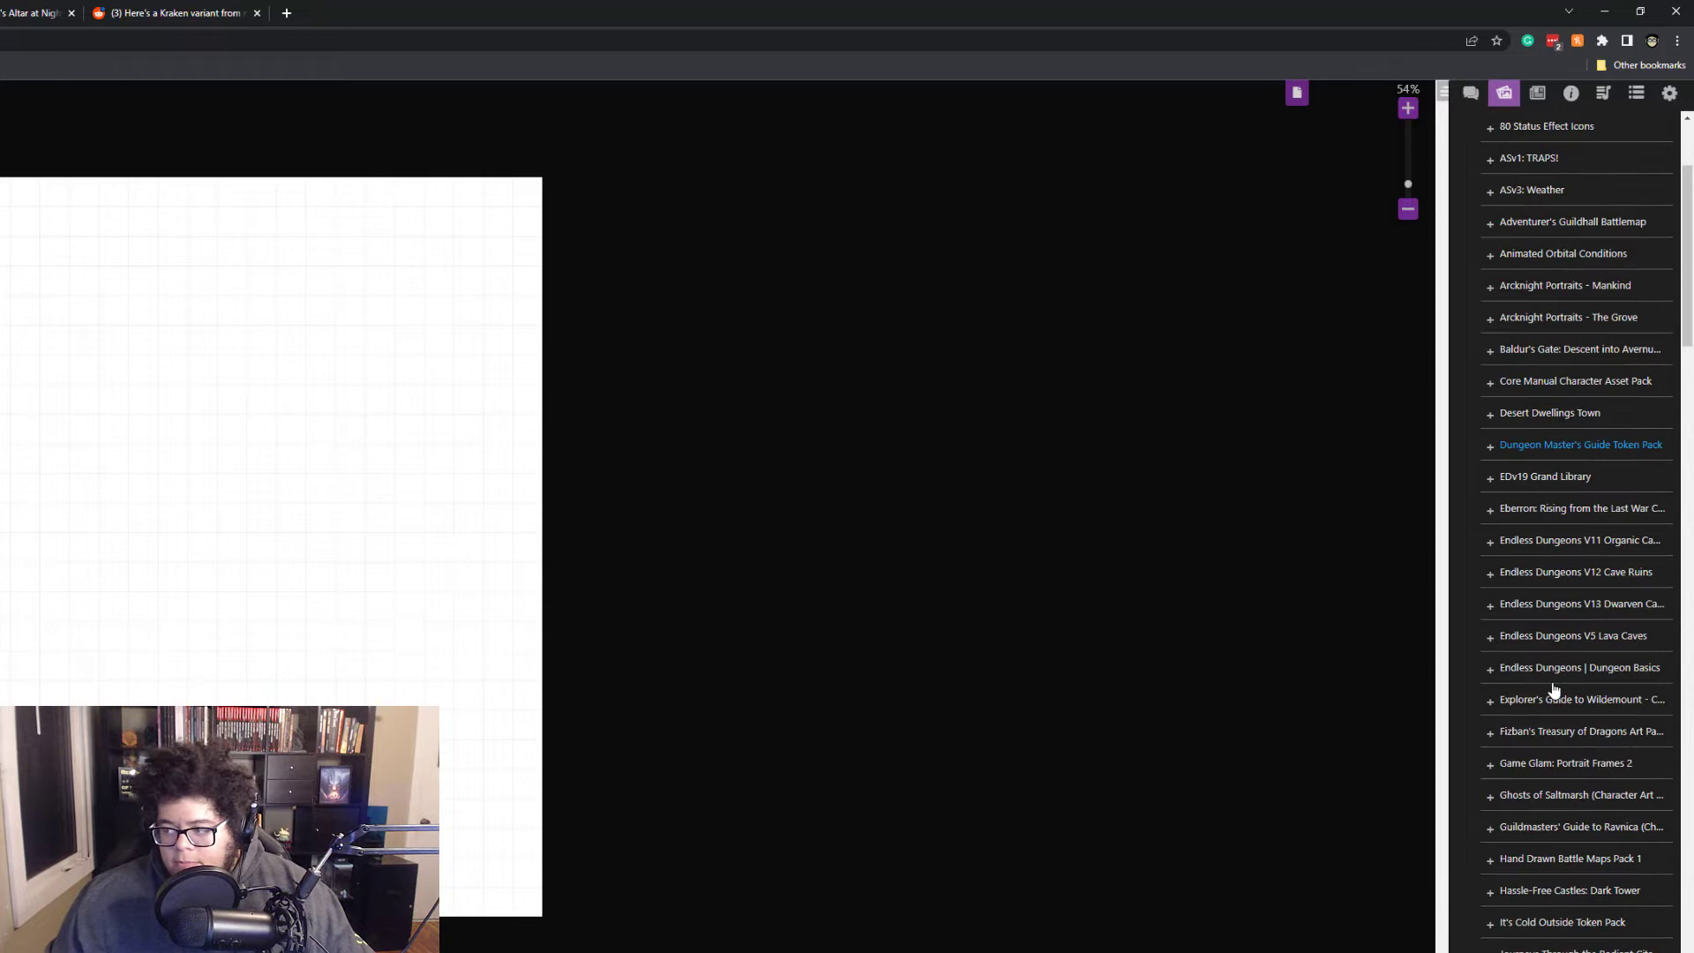
pyautogui.scroll(-3)
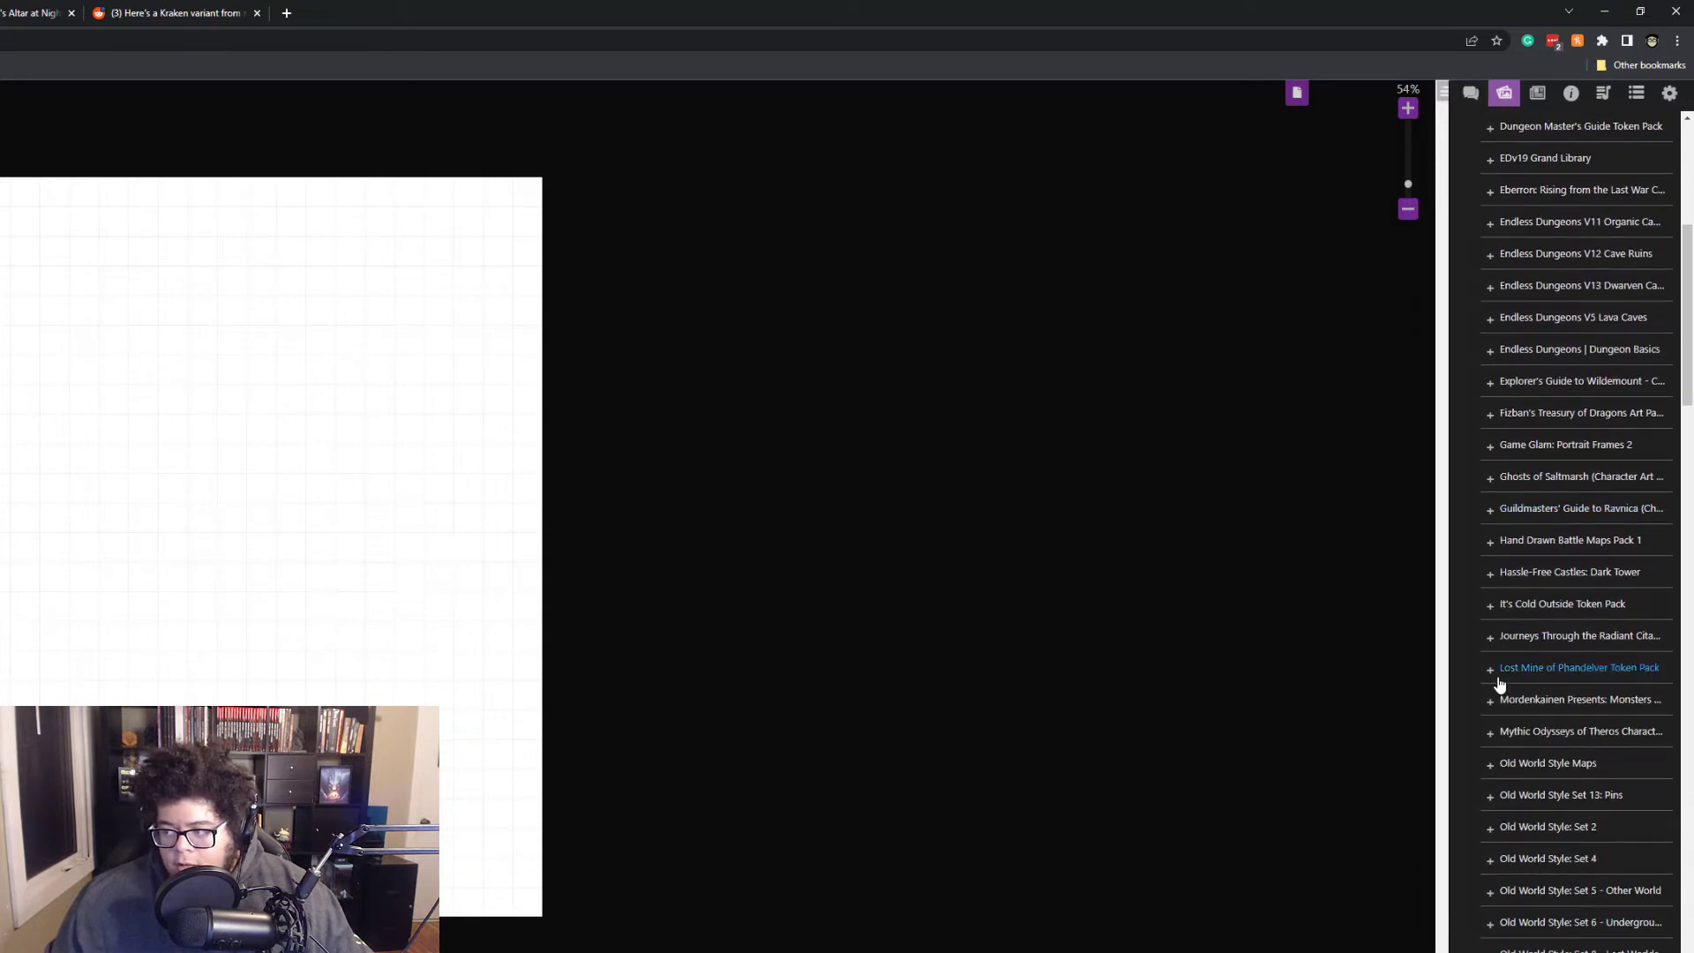
pyautogui.scroll(-3)
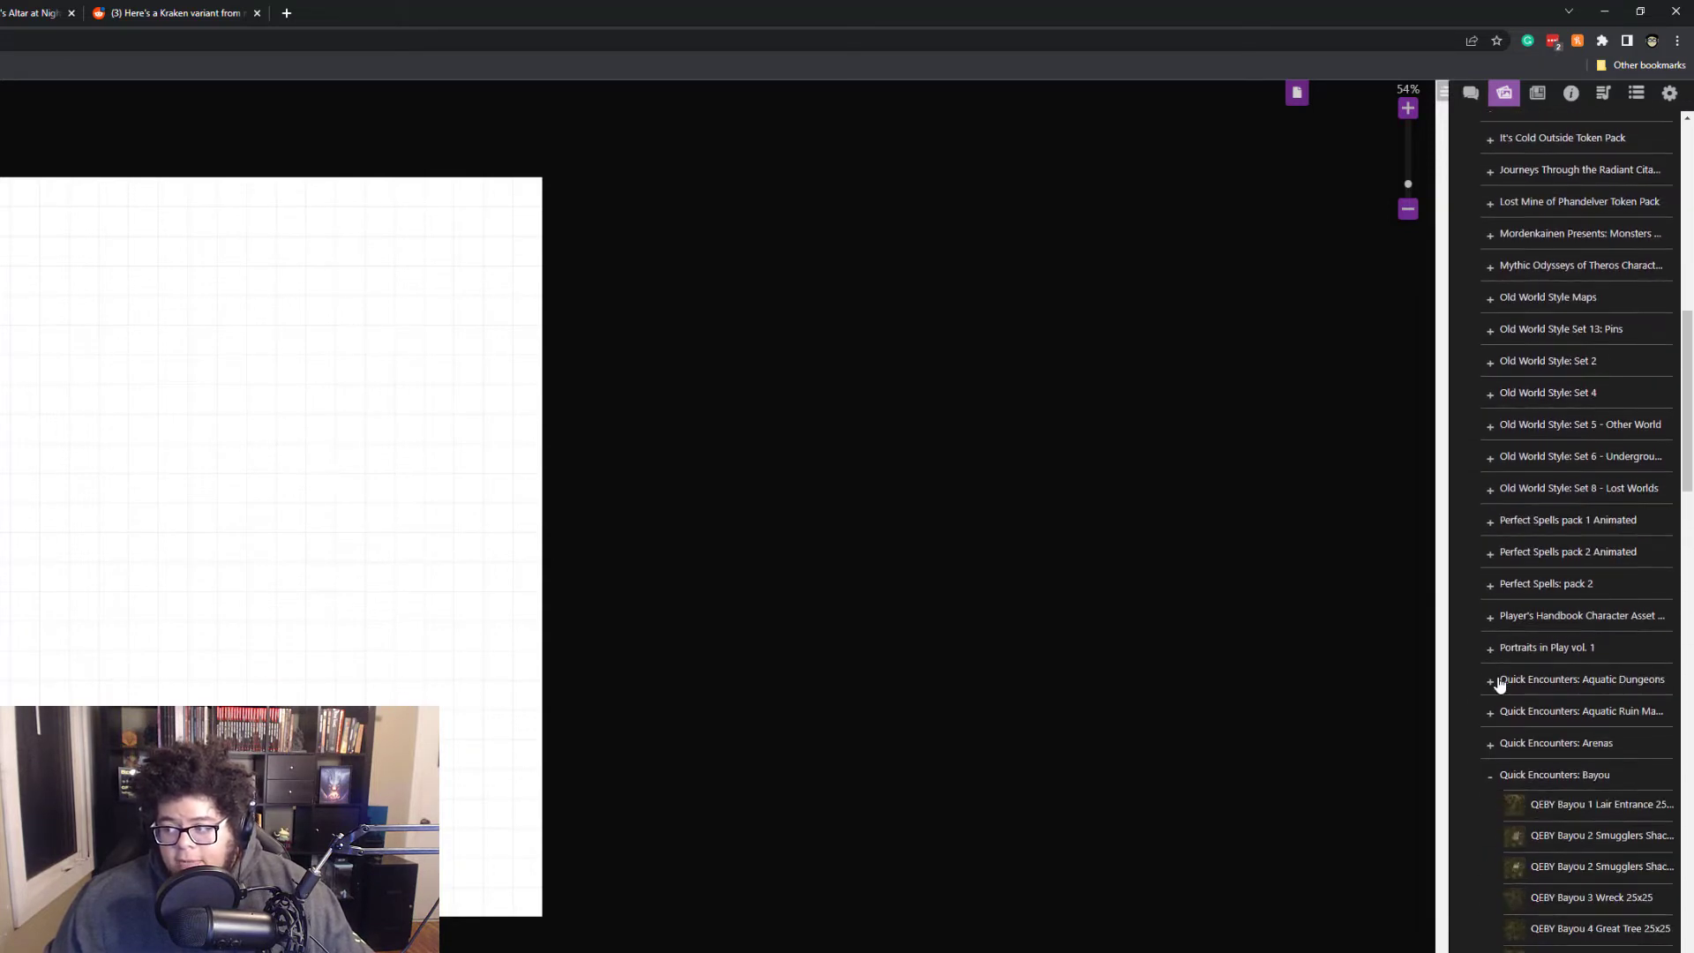
pyautogui.scroll(-3)
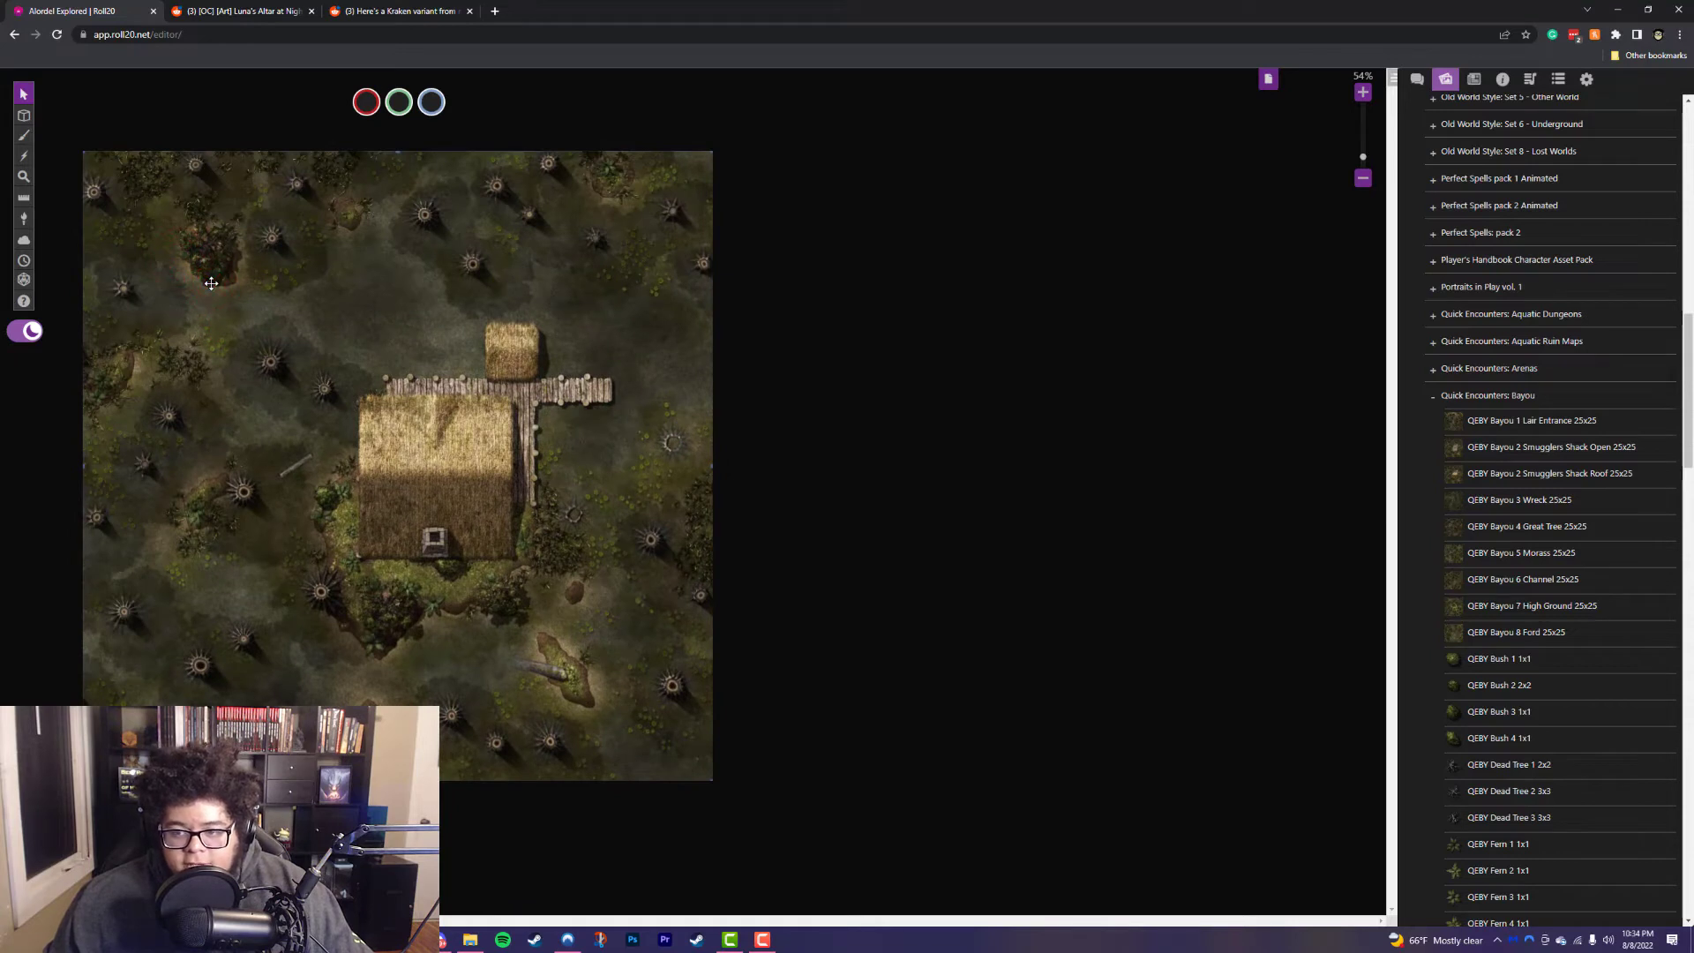
pyautogui.rightClick(396, 138)
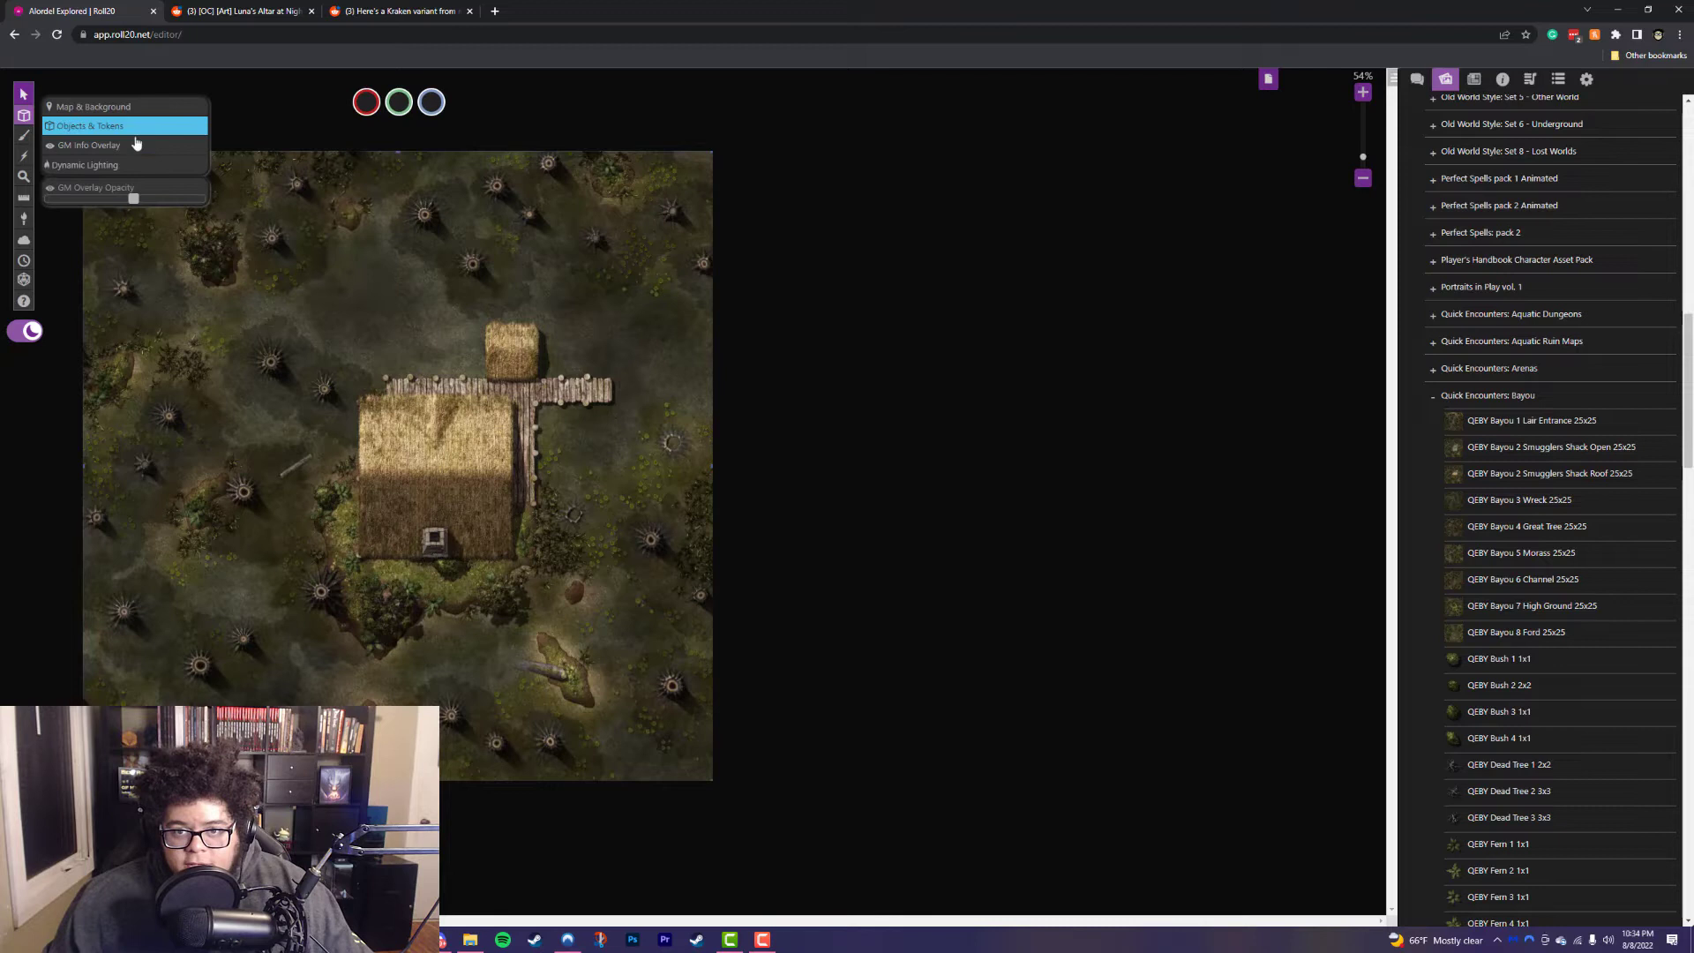
pyautogui.click(94, 106)
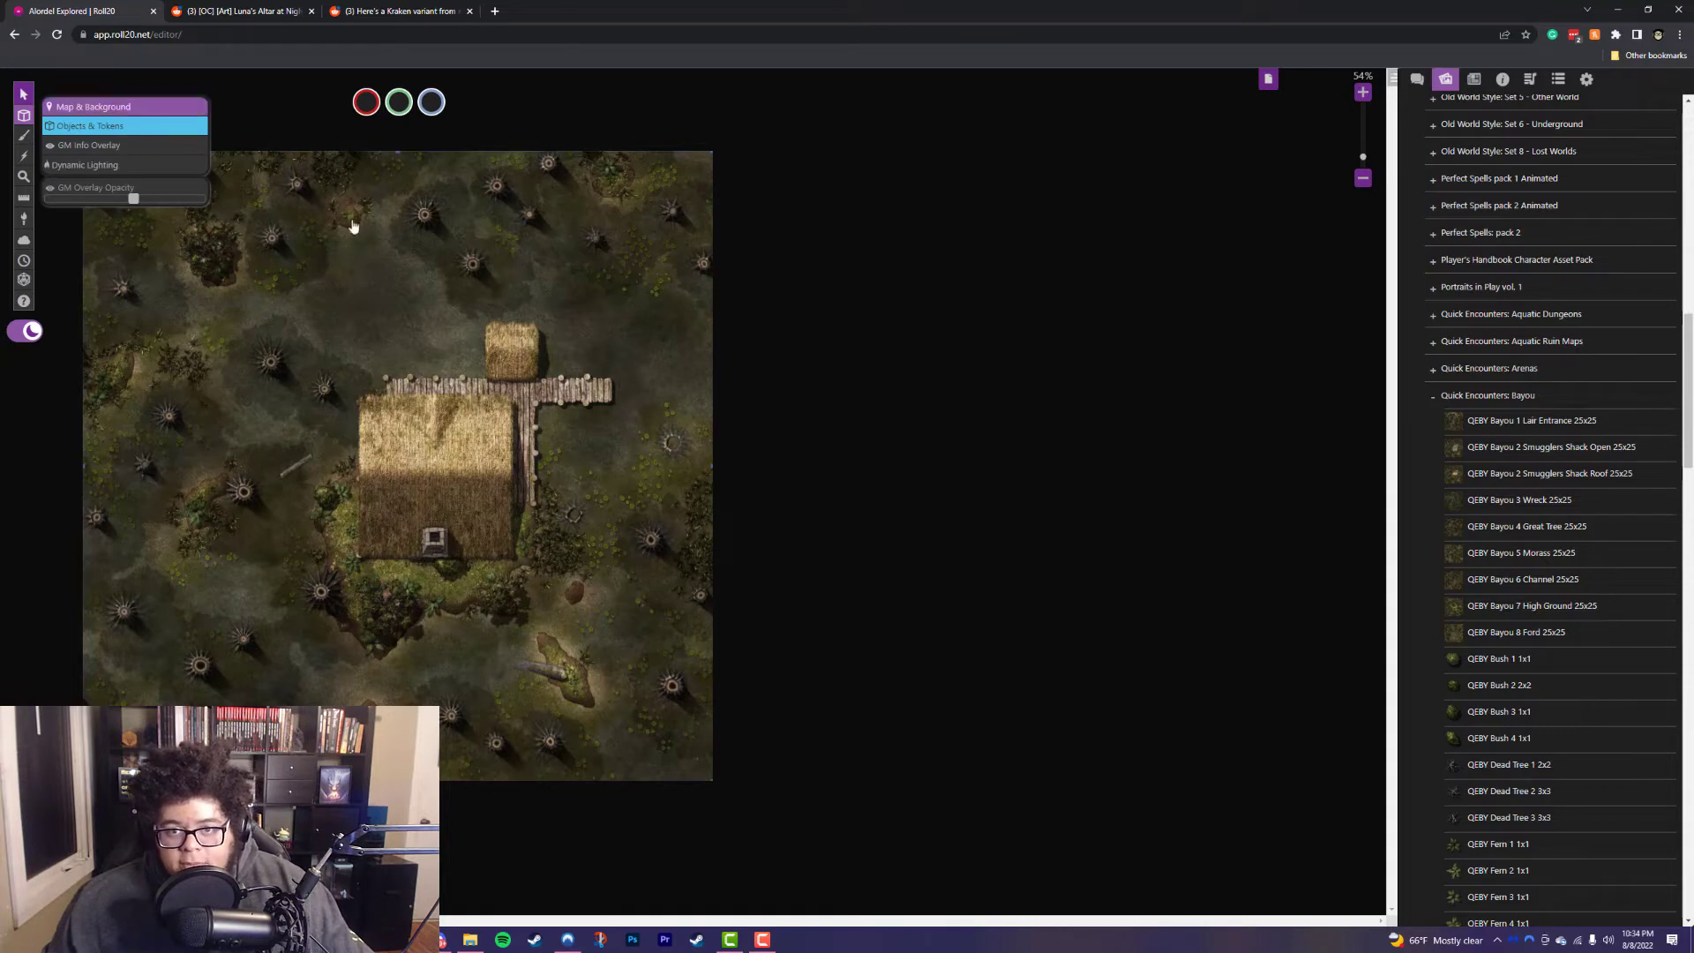
pyautogui.rightClick(356, 227)
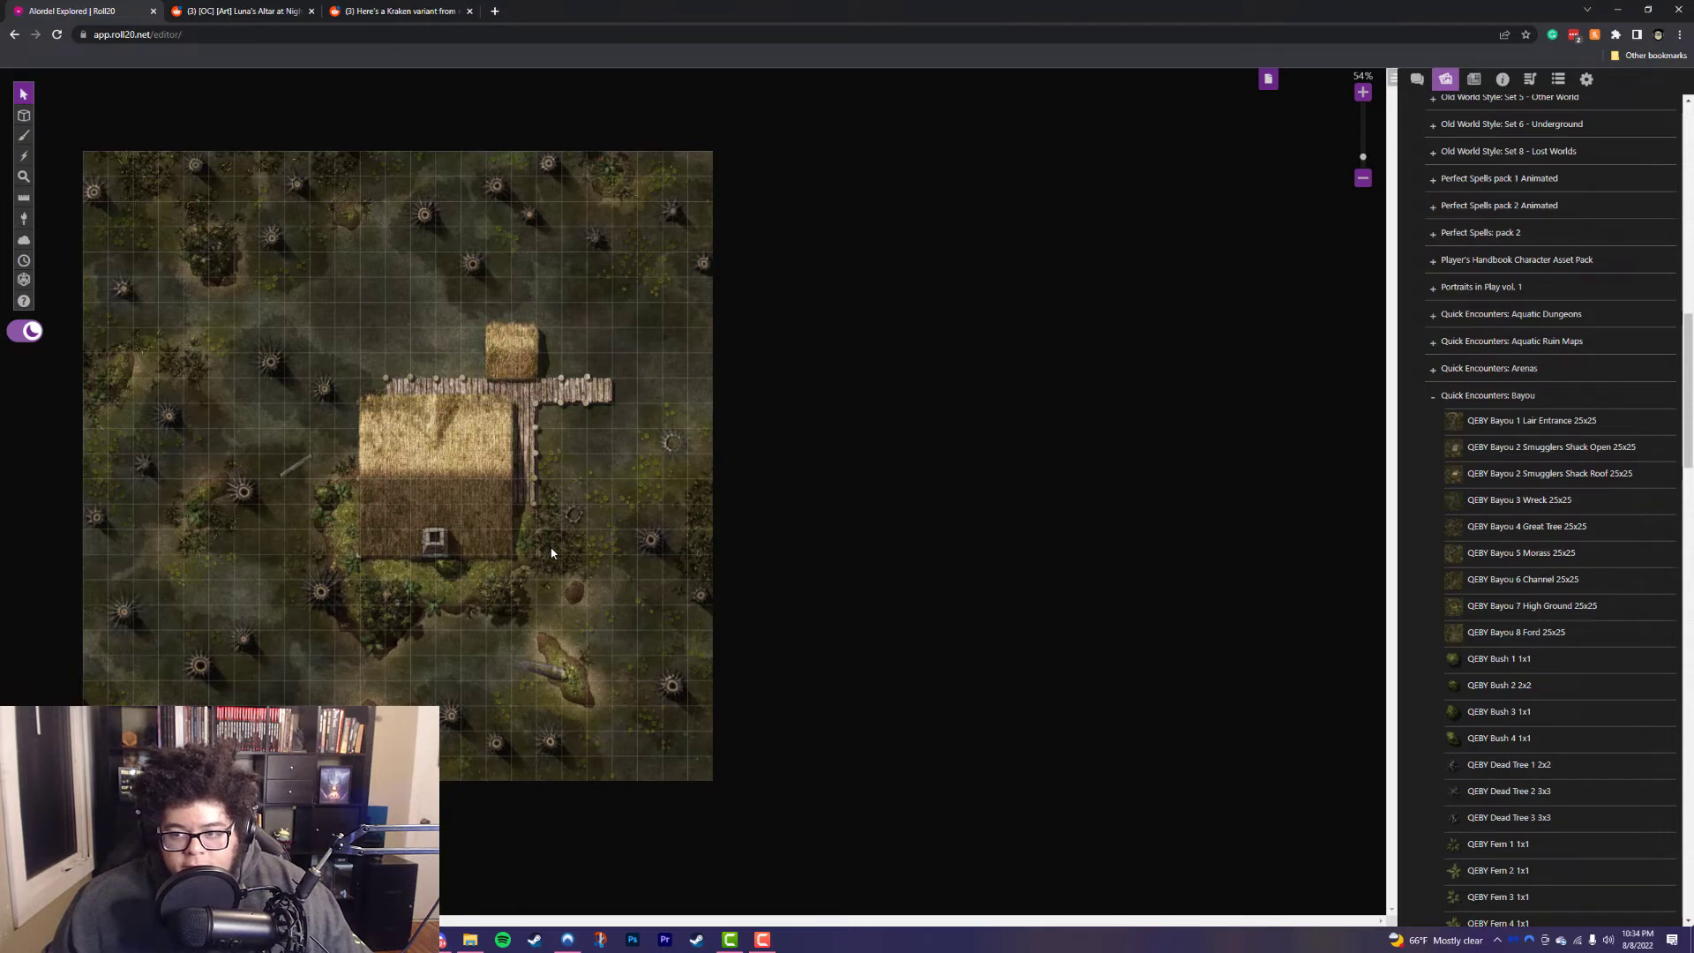
# Step: Show a blank gridded page using the page list
pyautogui.click(1267, 78)
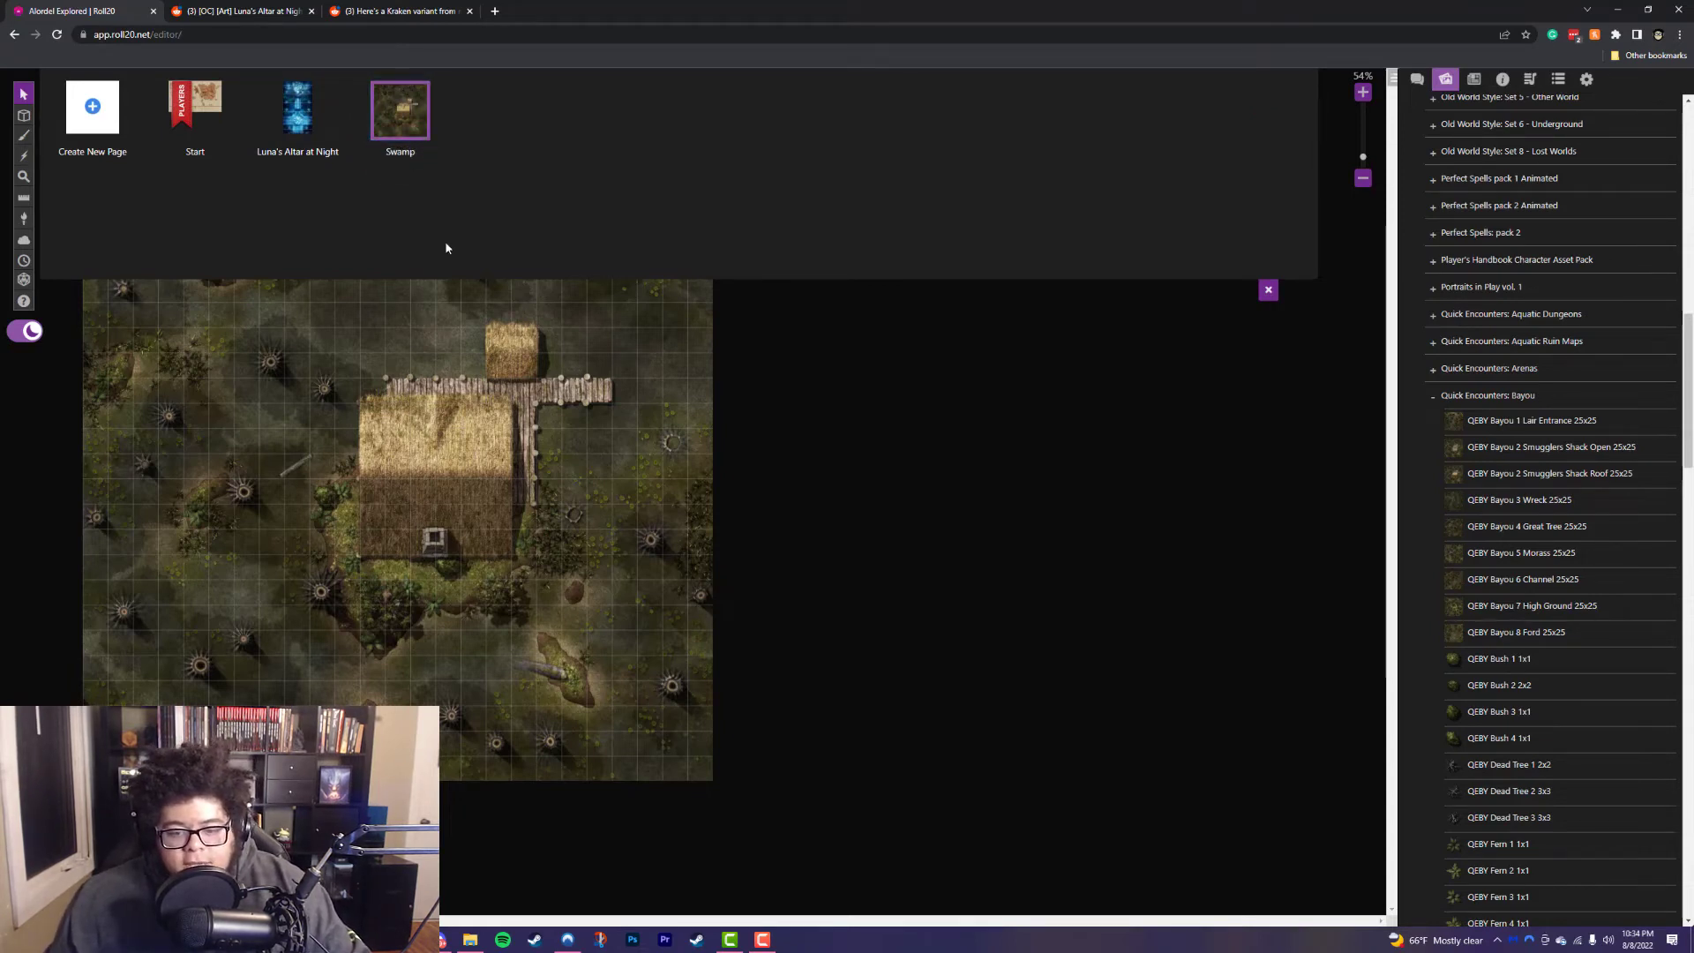
pyautogui.moveTo(1202, 287)
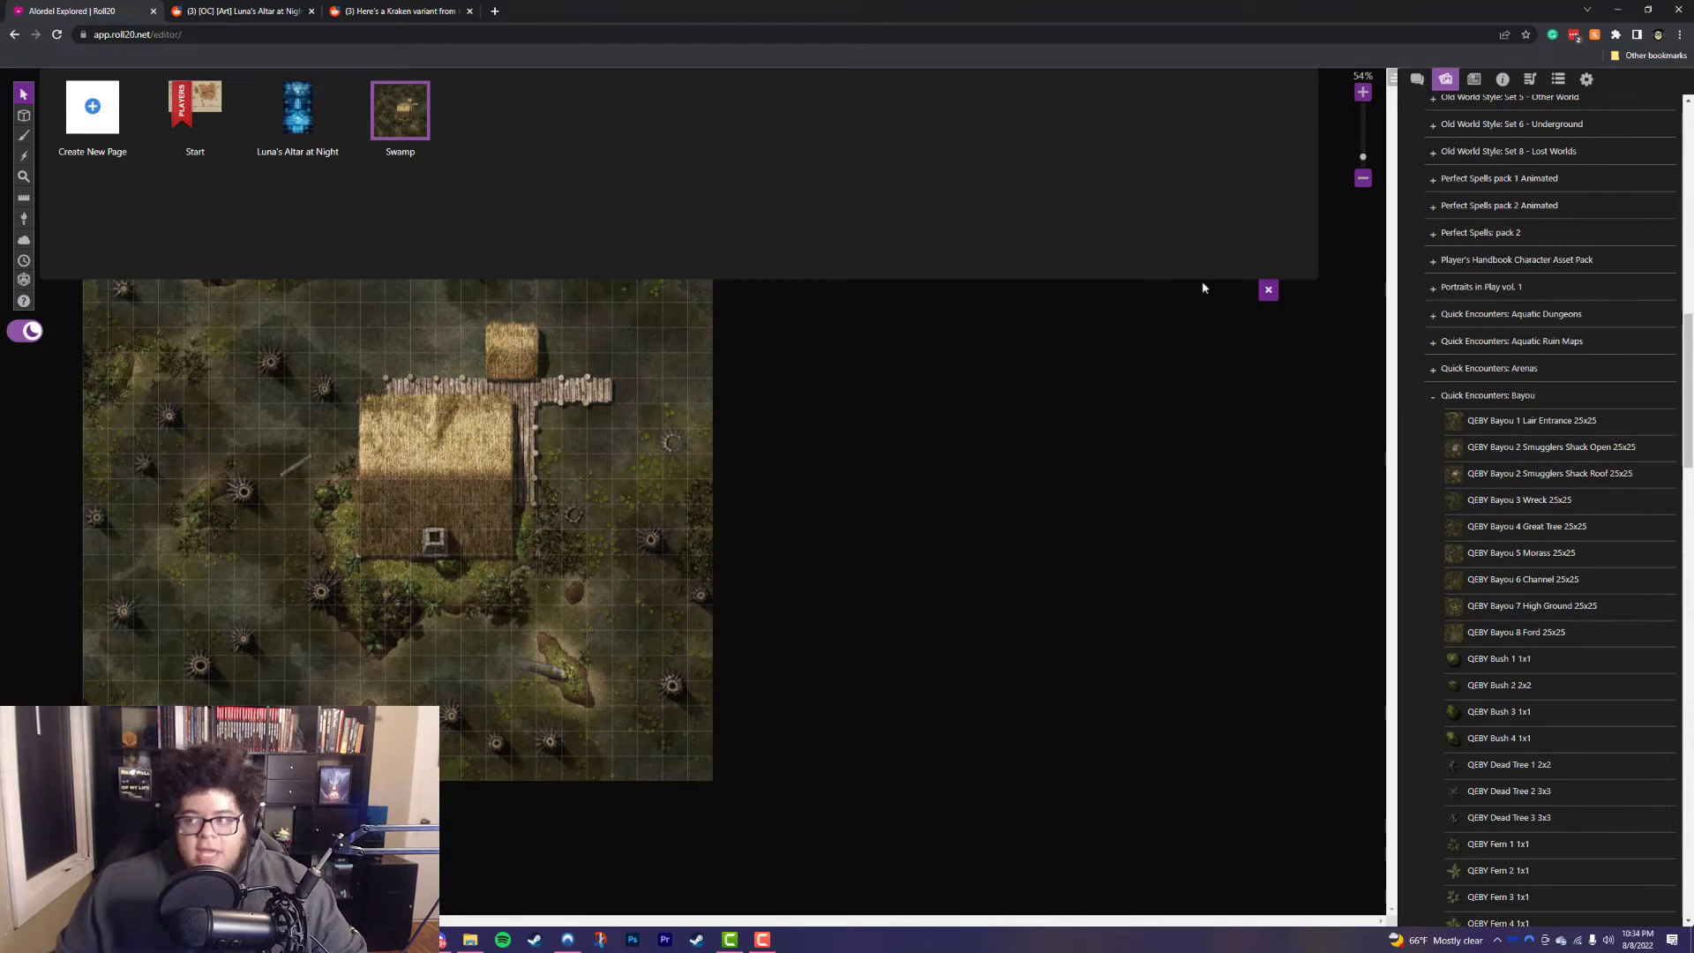
pyautogui.click(1266, 289)
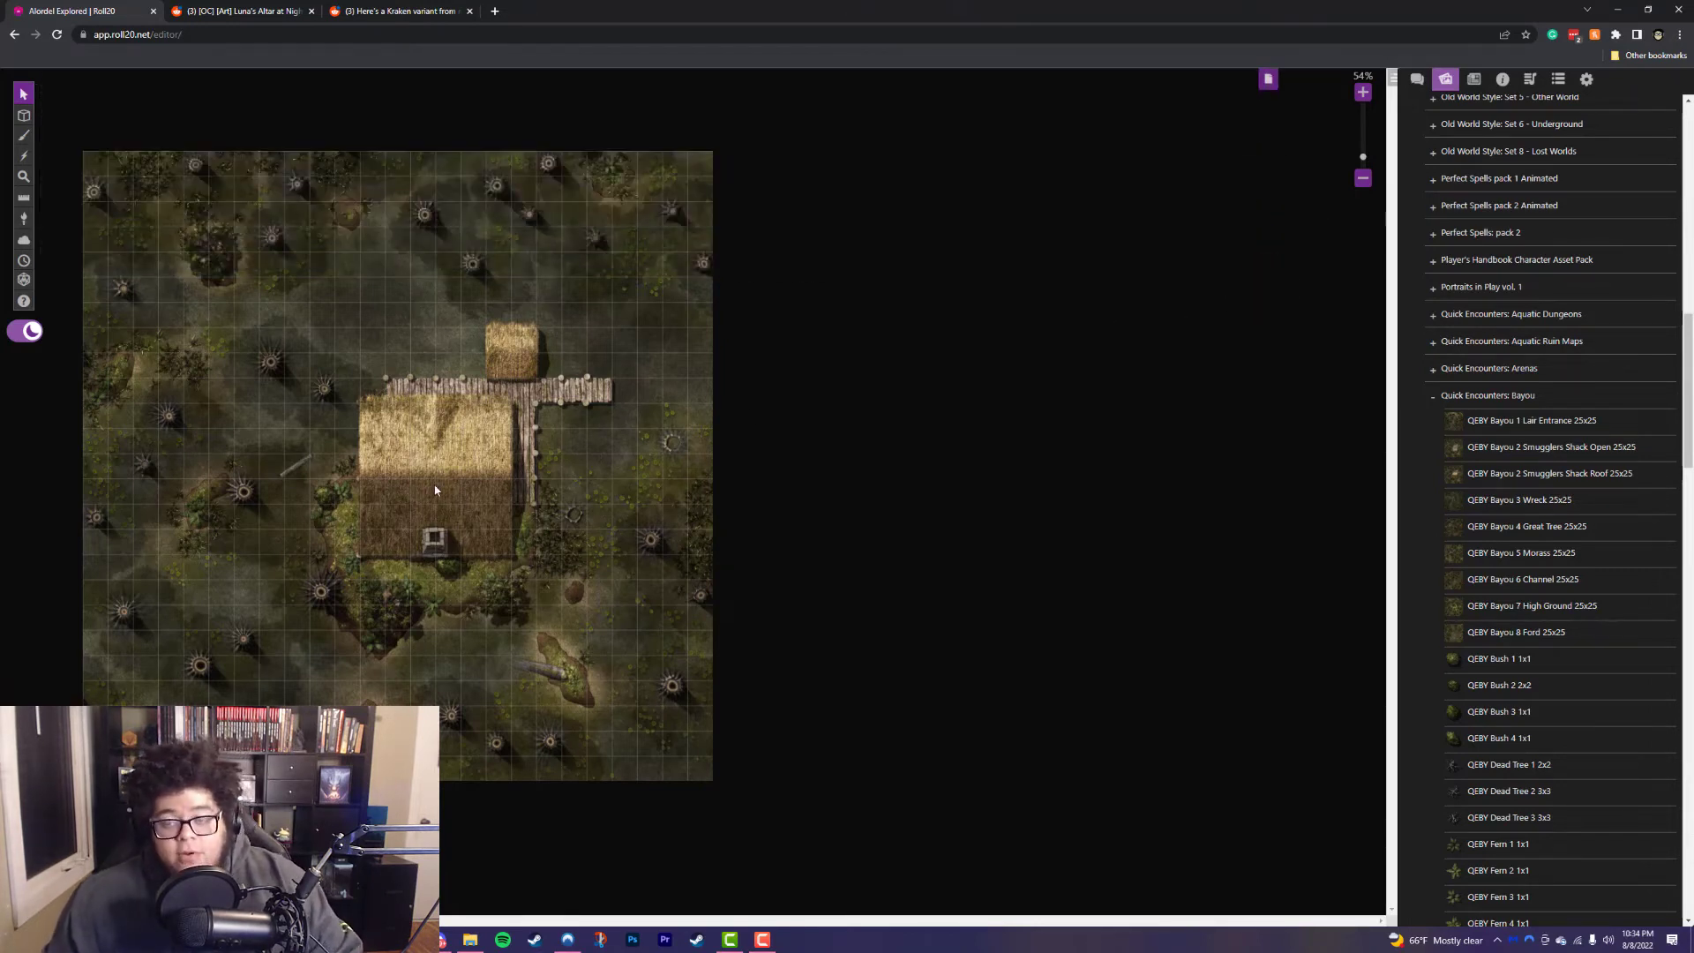
pyautogui.moveTo(1268, 77)
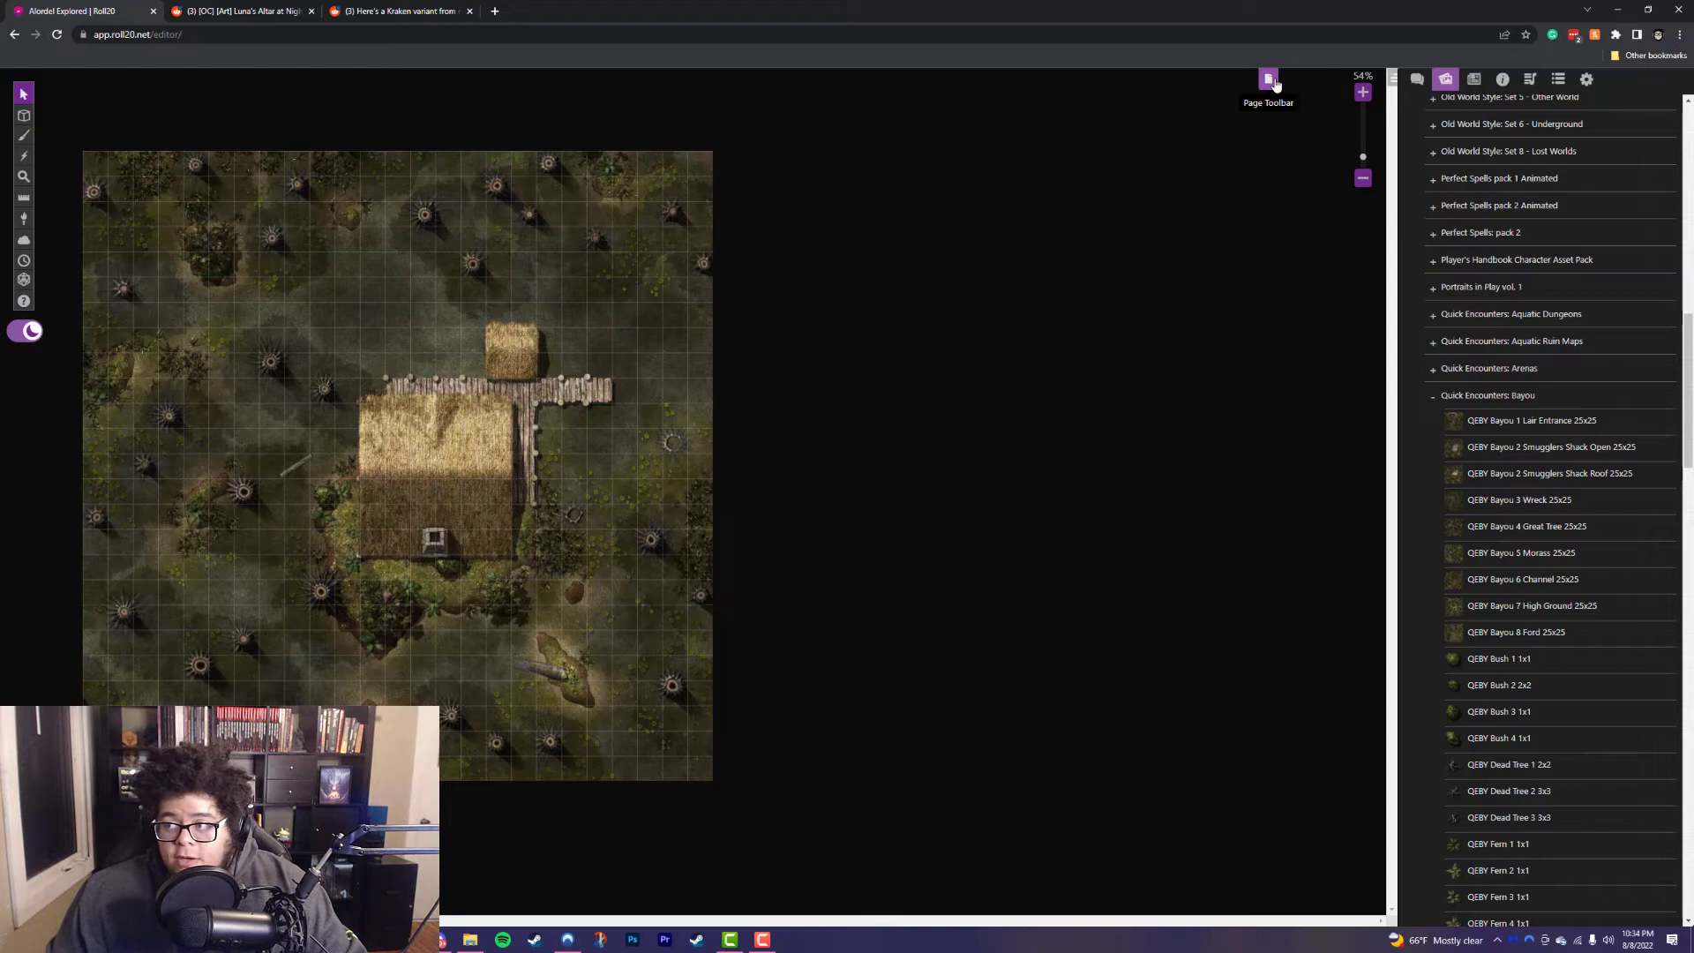
pyautogui.click(1268, 78)
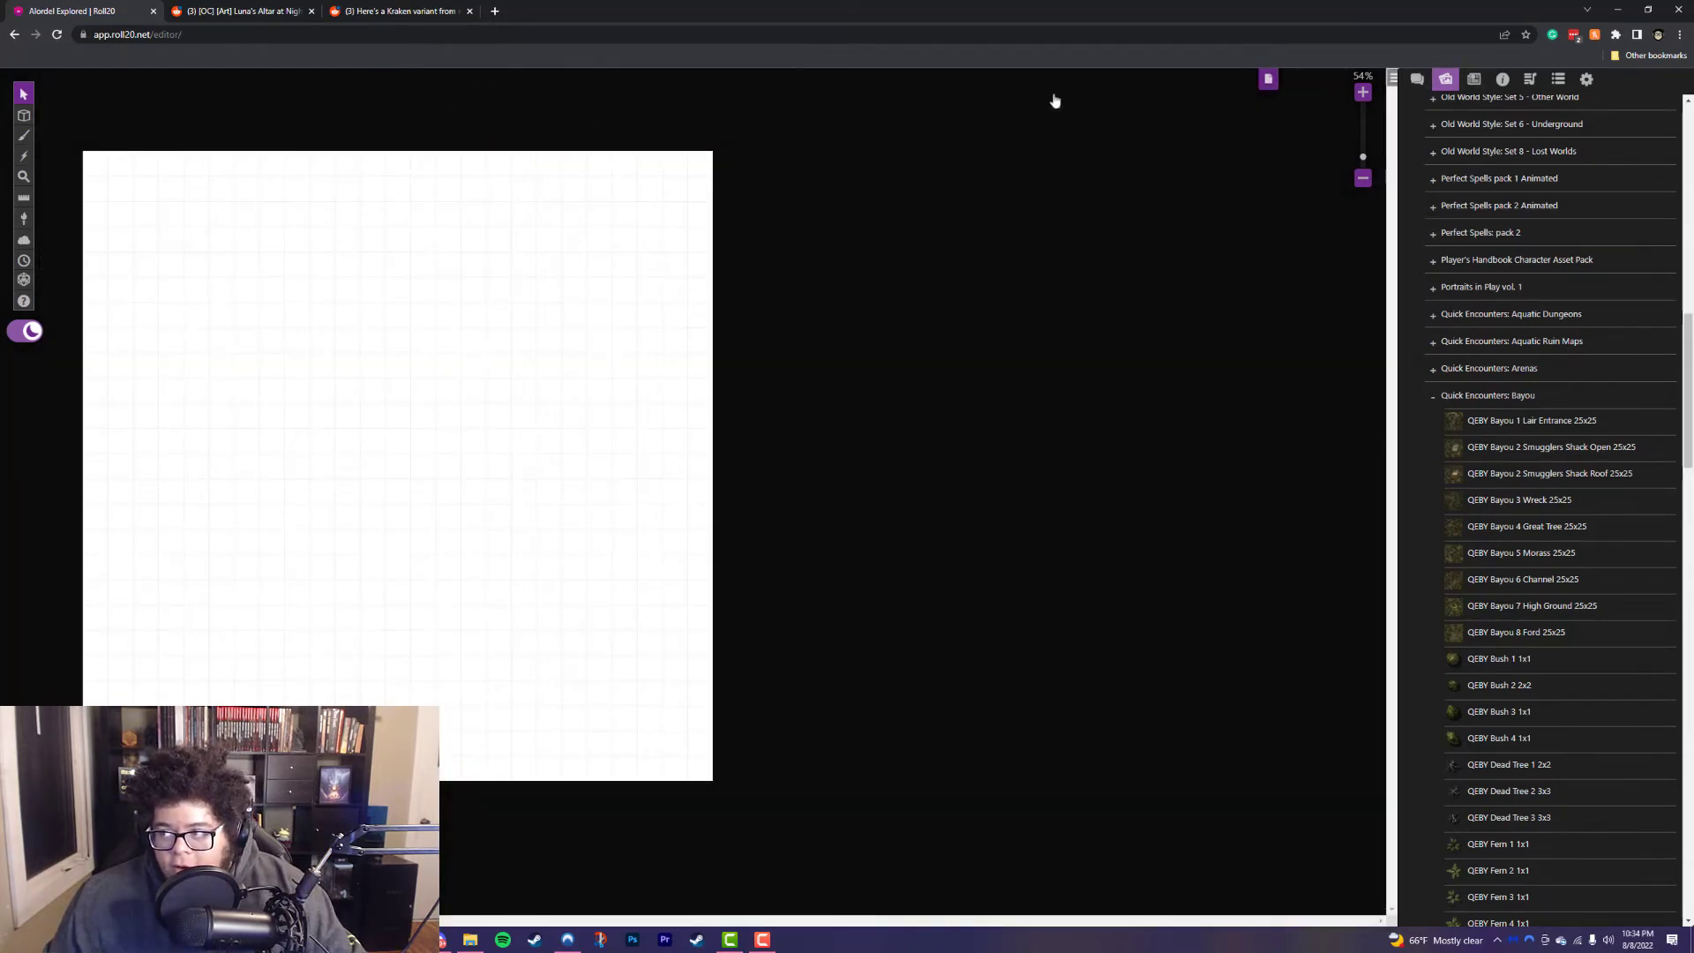
# Step: Switch to the Reddit post for the Winter Pond-side Campsite map
pyautogui.click(400, 11)
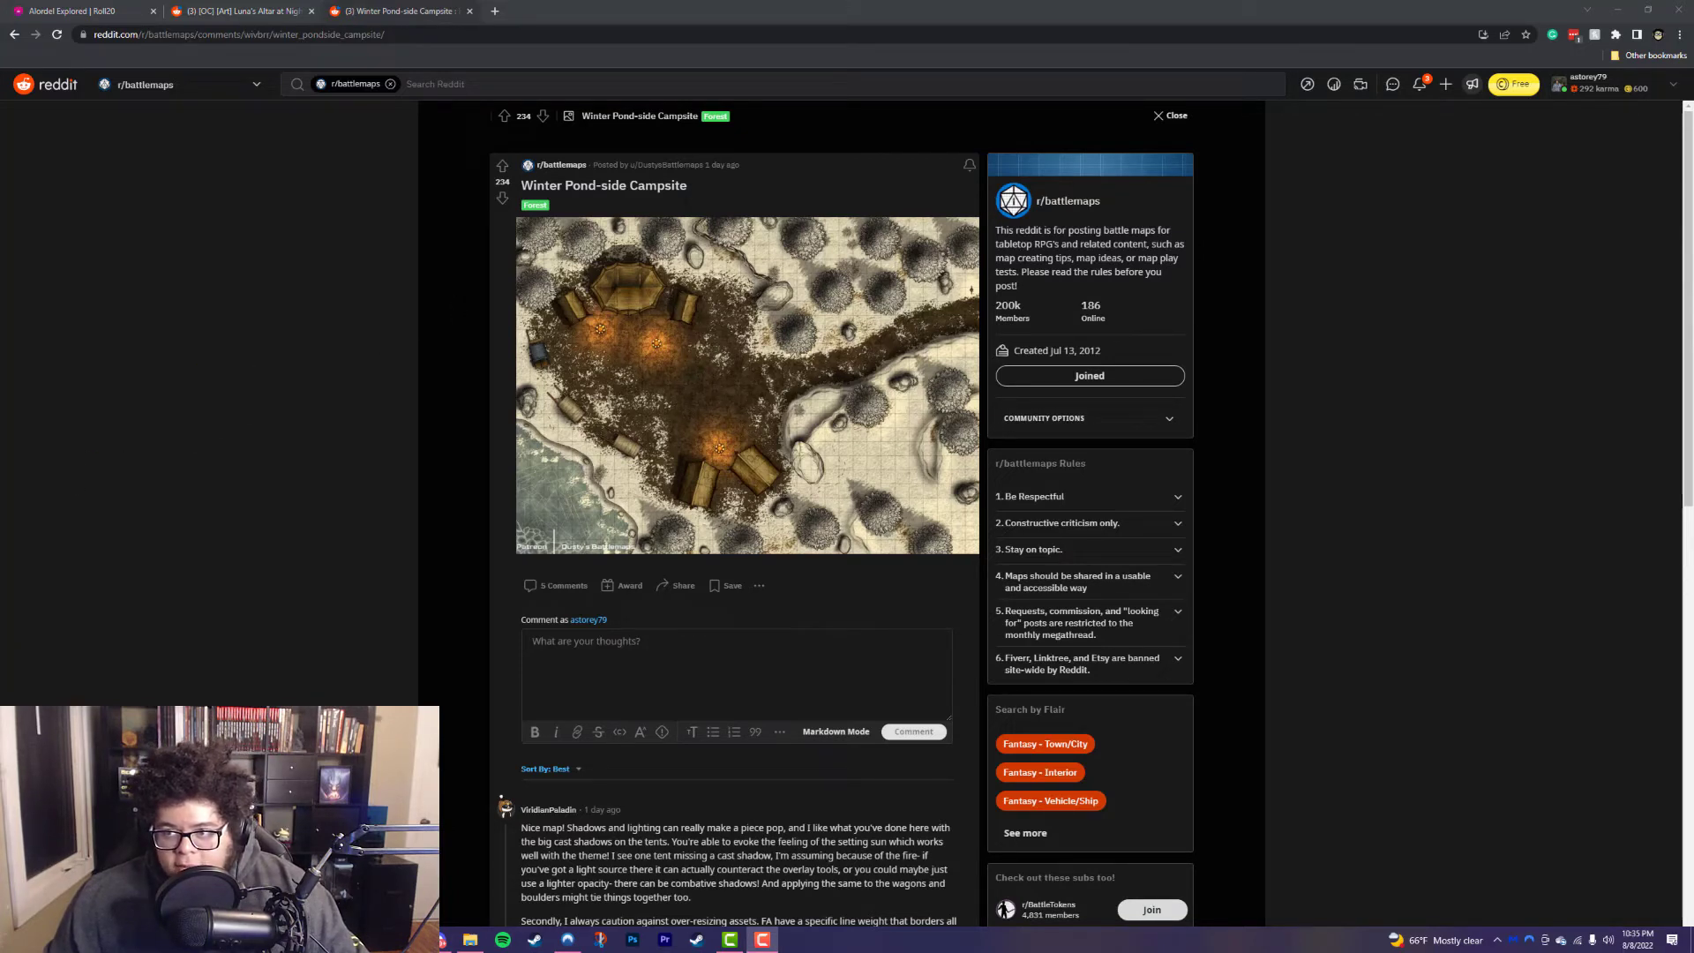
pyautogui.moveTo(684, 164)
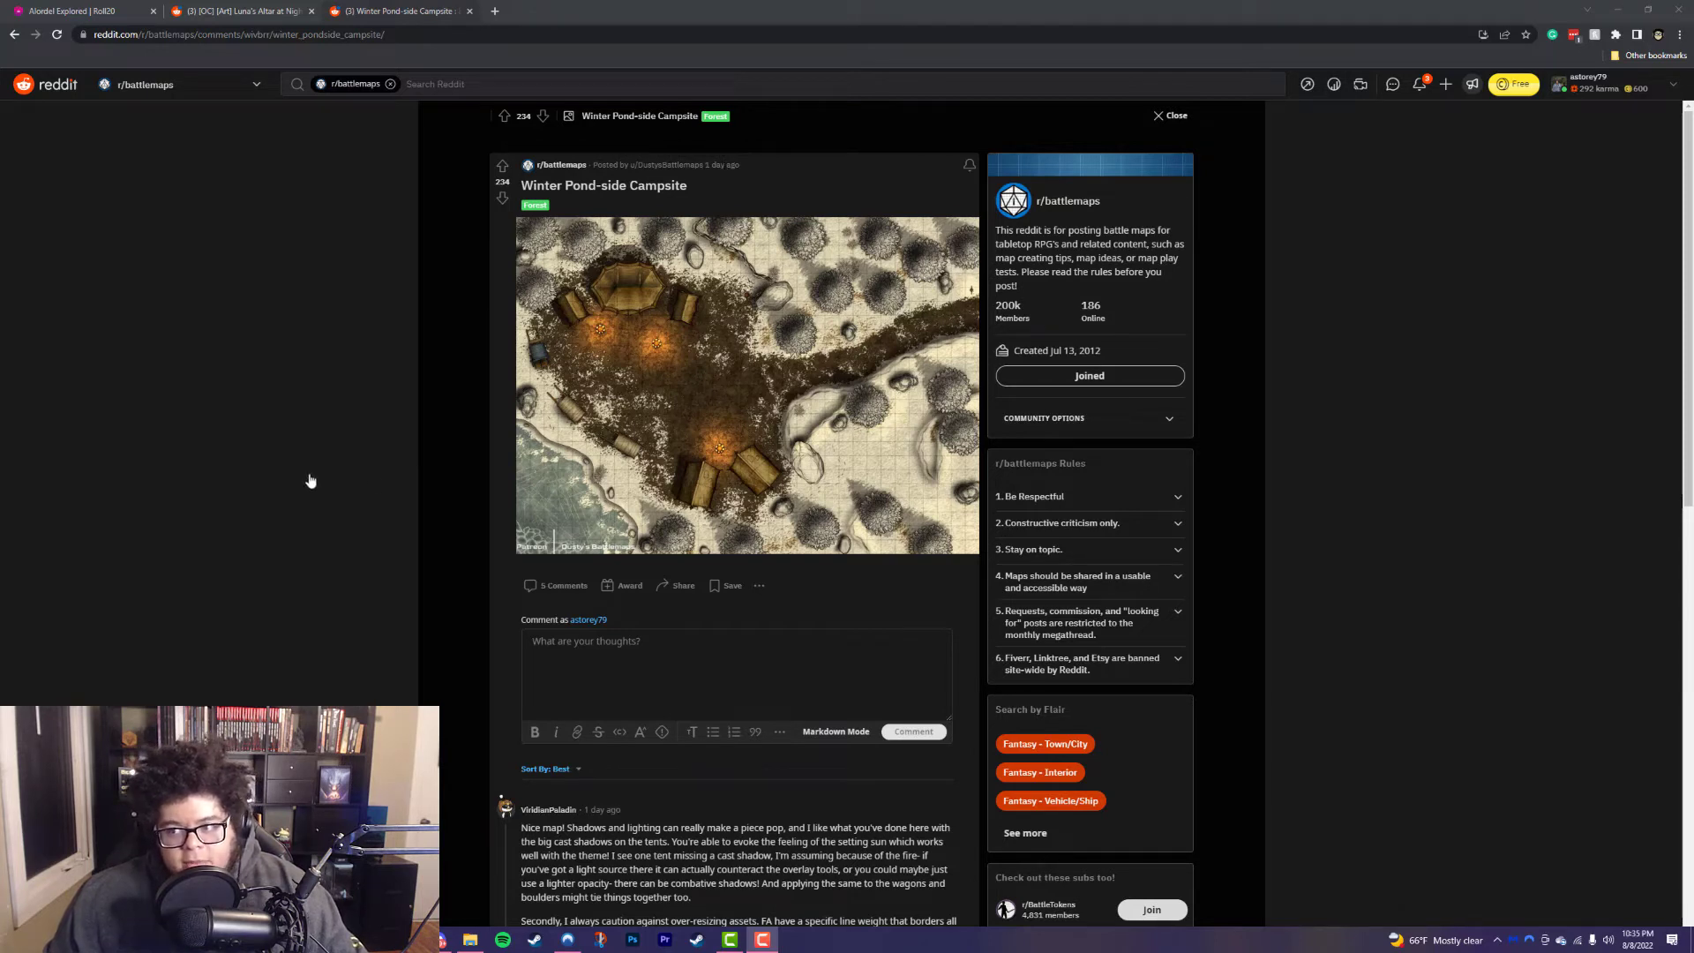
pyautogui.moveTo(591, 490)
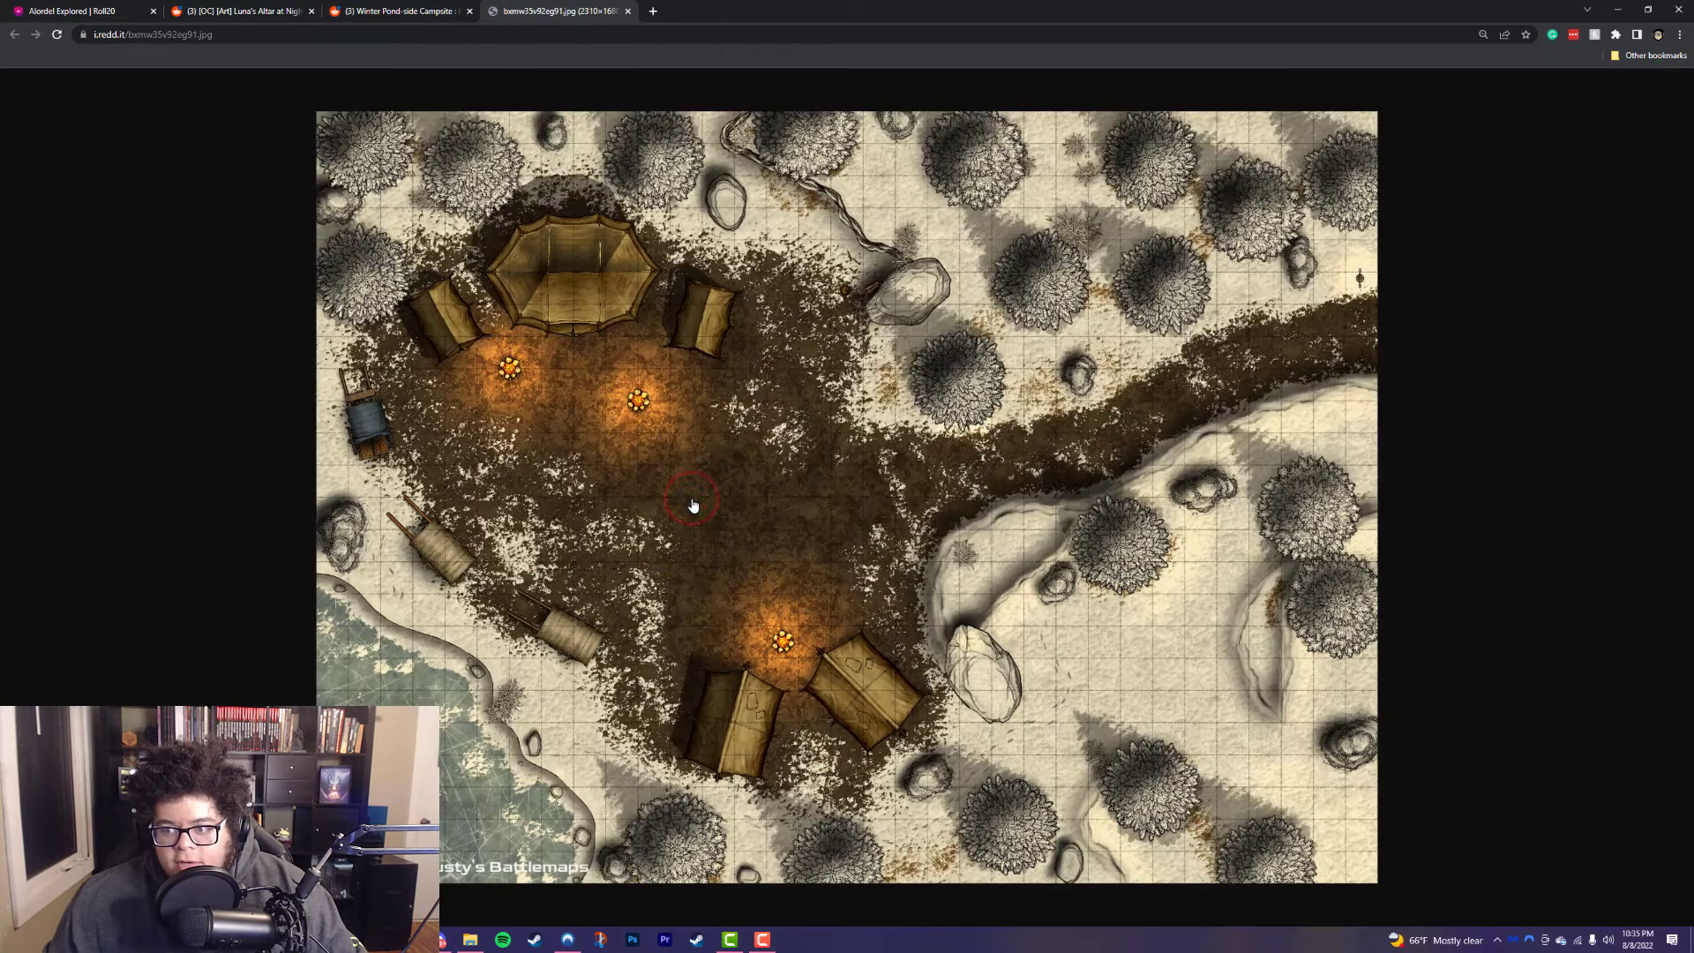
pyautogui.moveTo(690, 477)
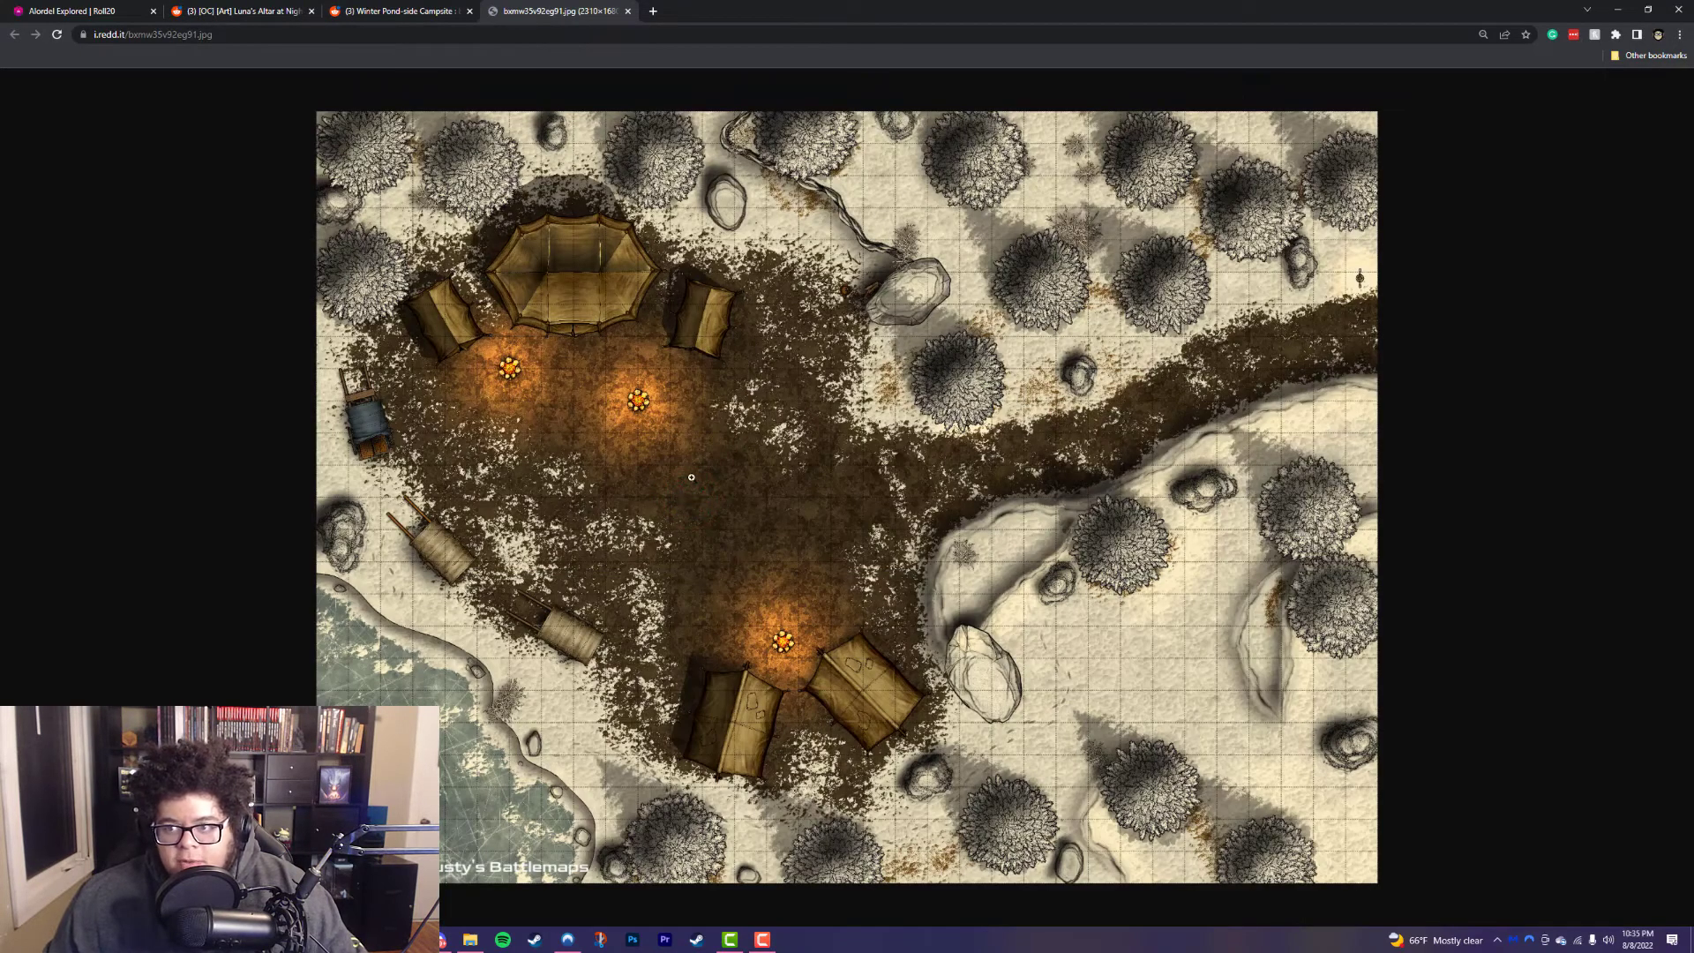
pyautogui.moveTo(690, 236)
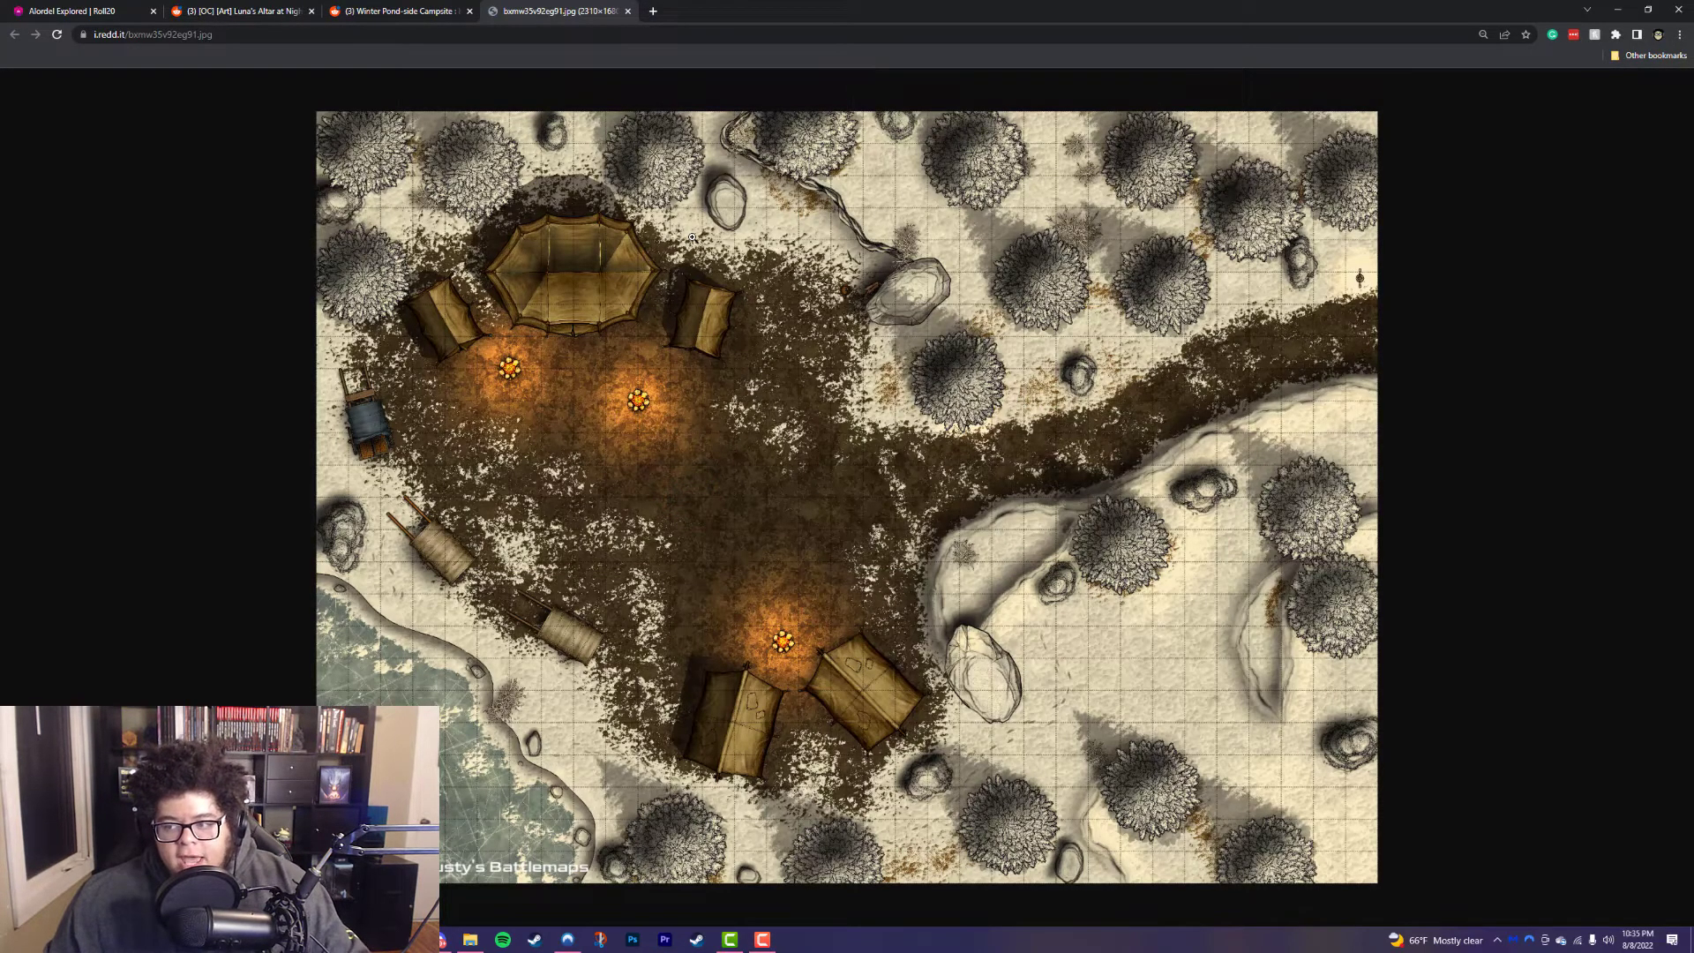
pyautogui.moveTo(759, 374)
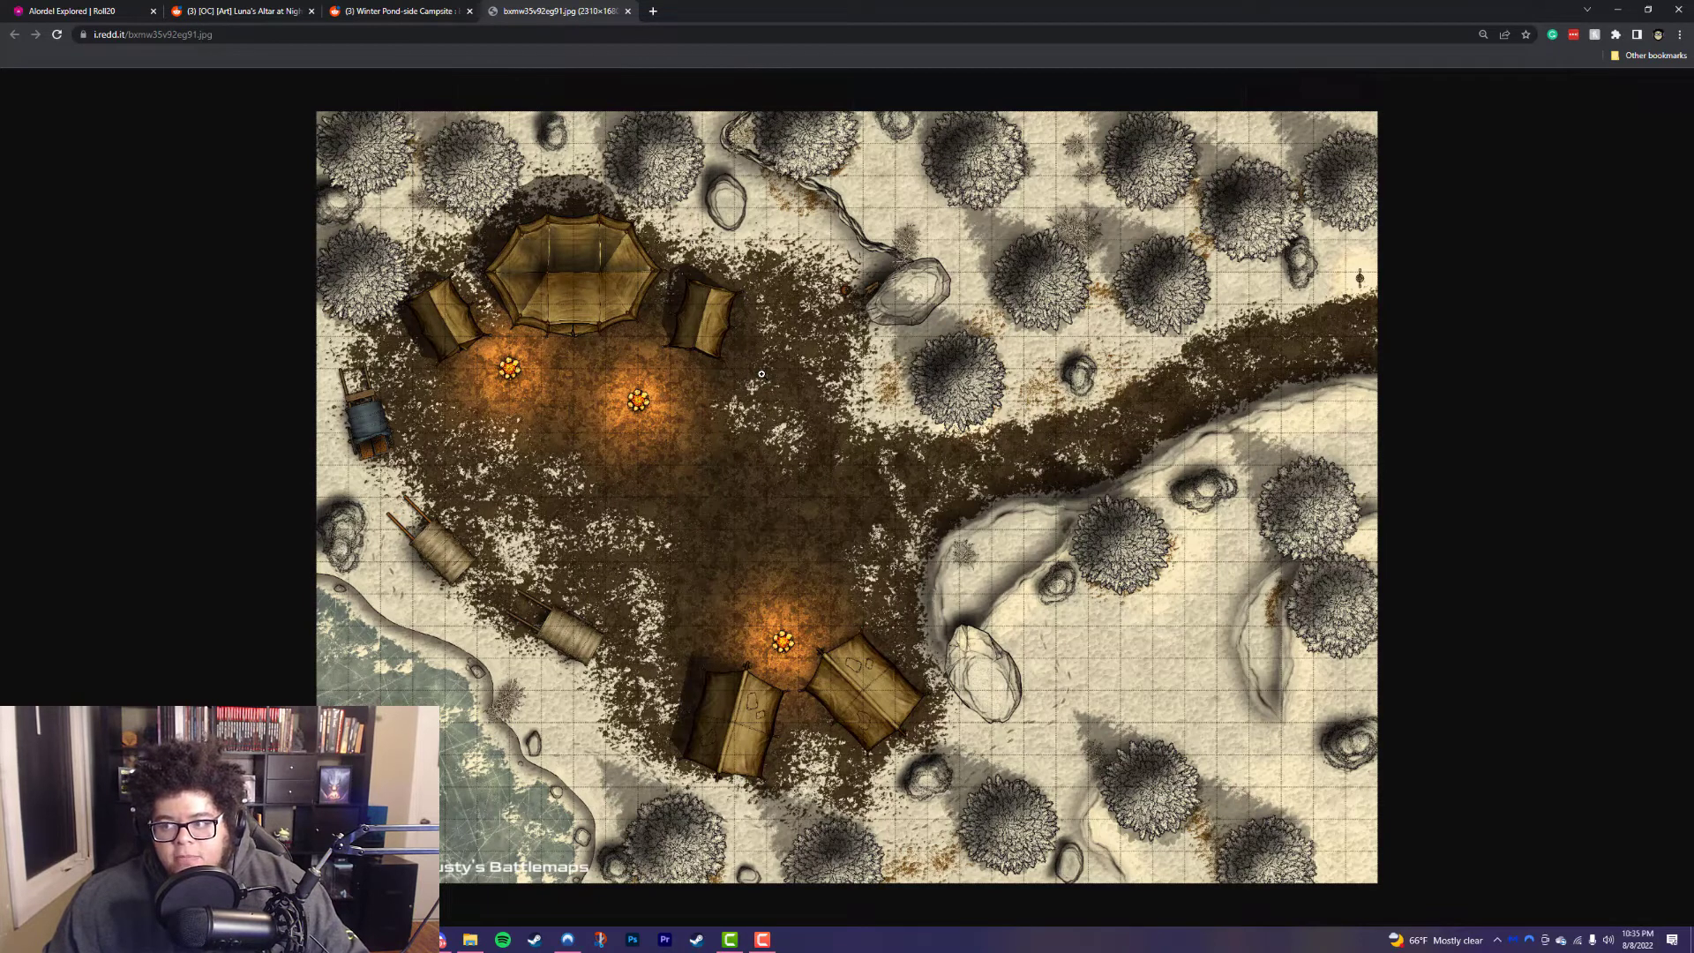
pyautogui.moveTo(882, 266)
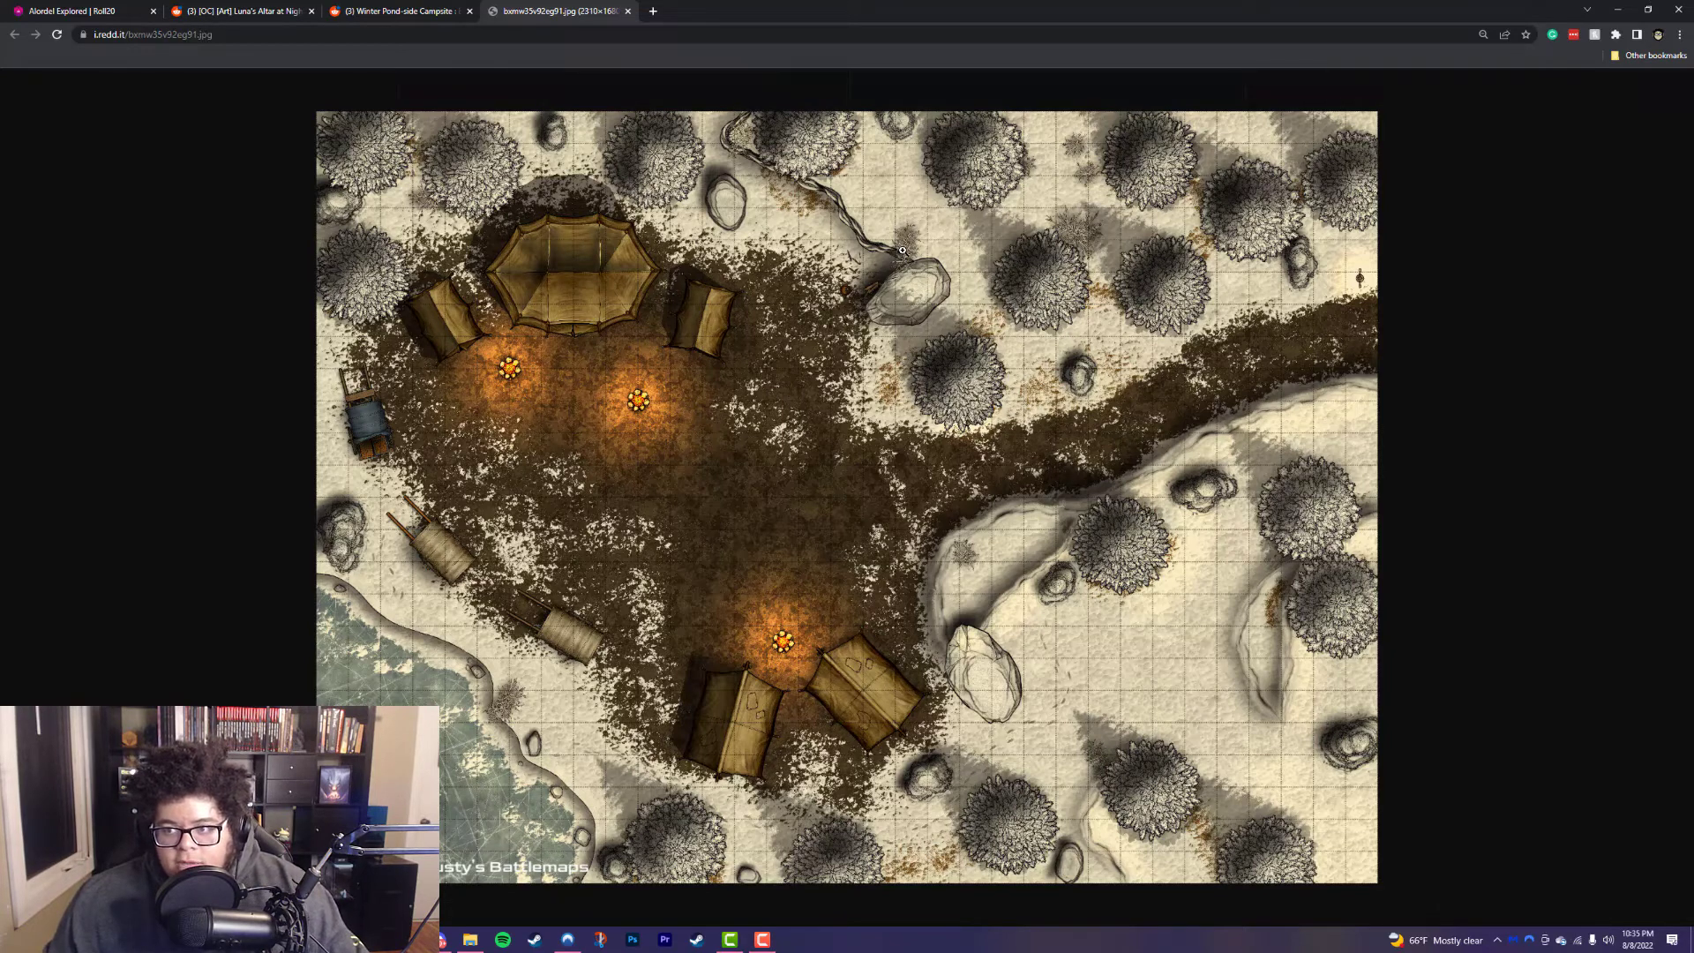
# Step: Save the campsite map image into a new BattleMaps folder named Winter Pond Campsite
pyautogui.rightClick(932, 402)
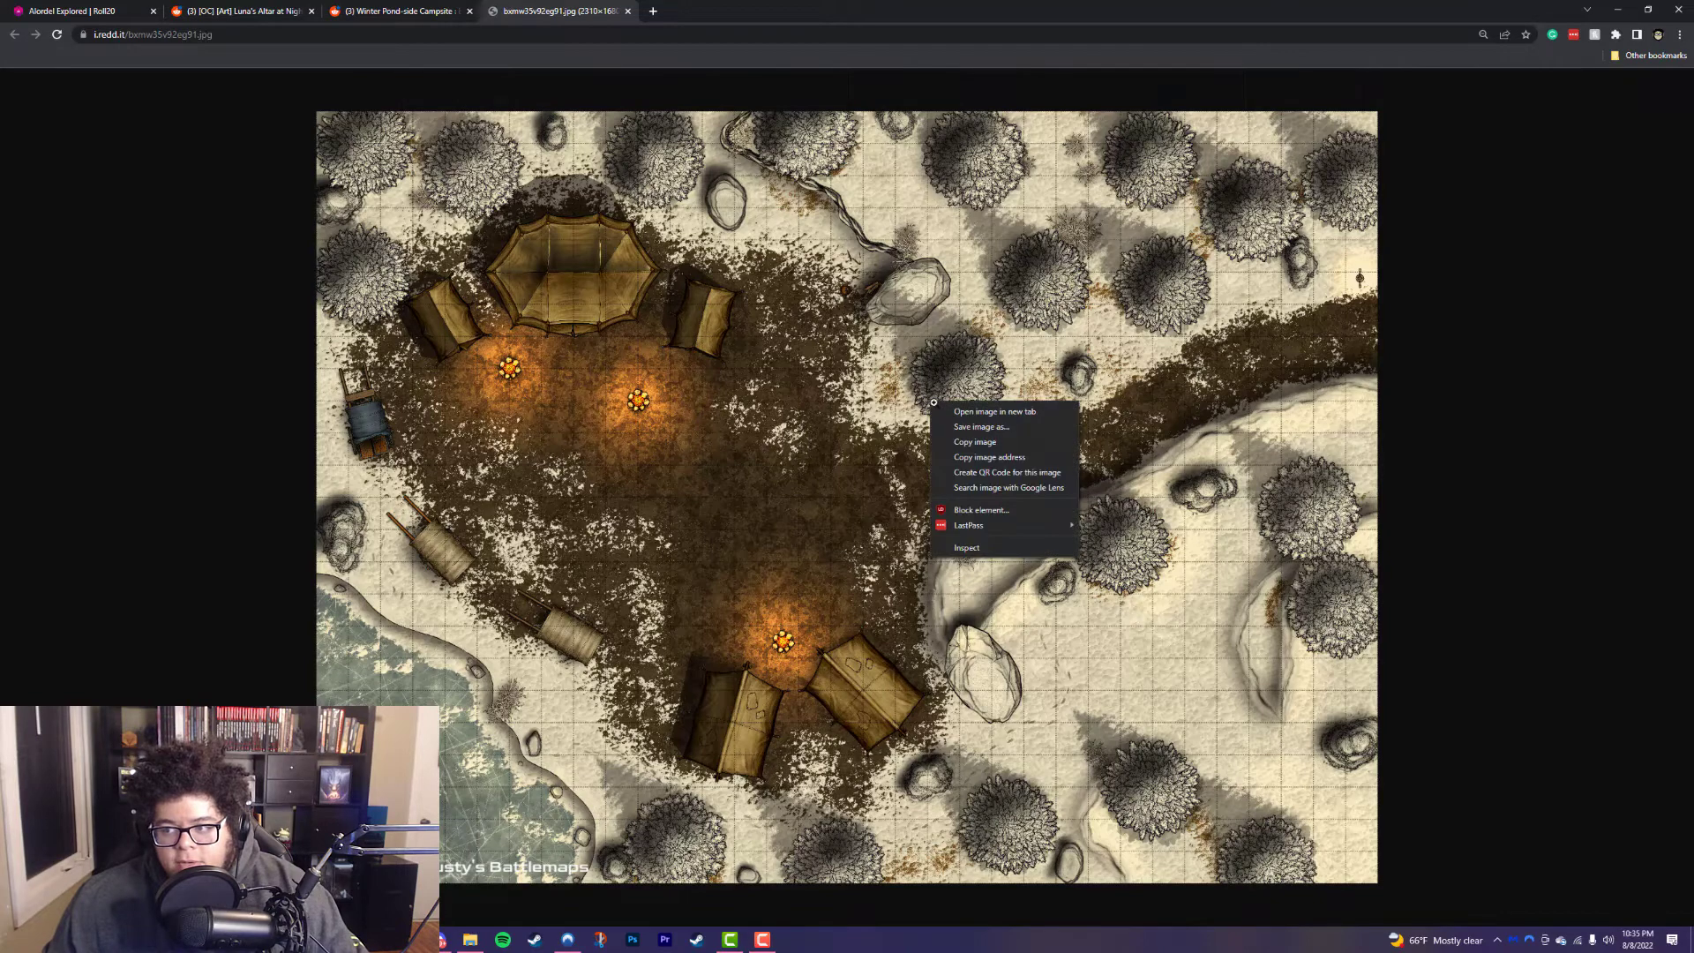
pyautogui.click(980, 426)
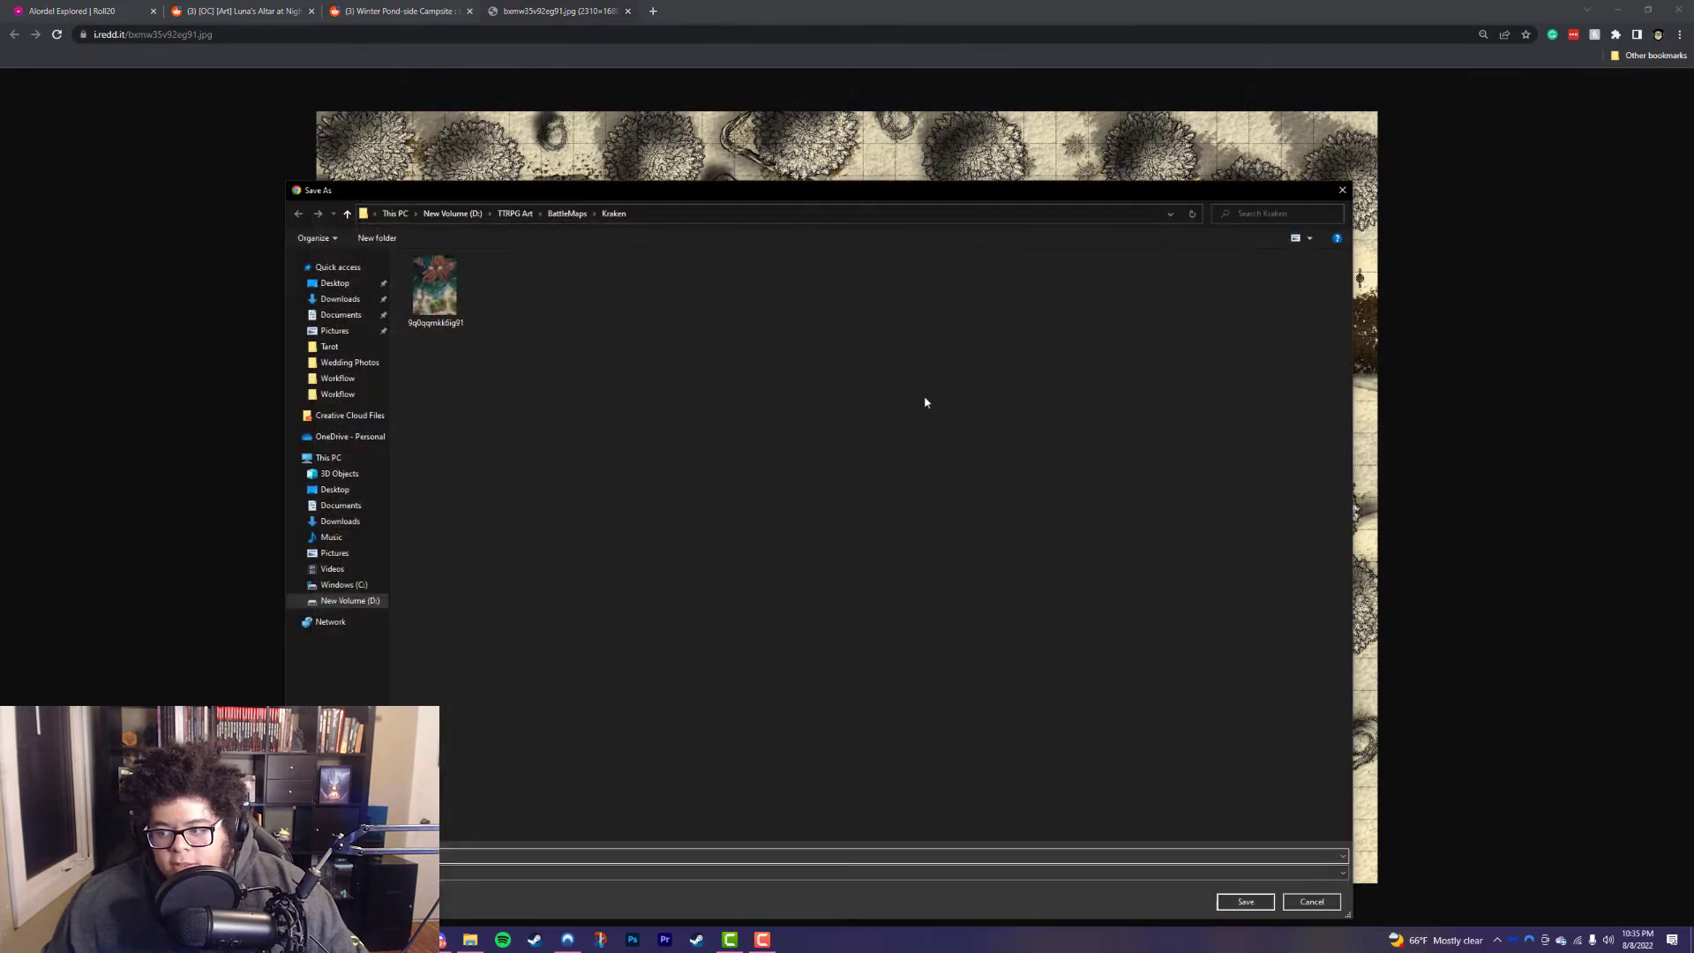
pyautogui.click(566, 213)
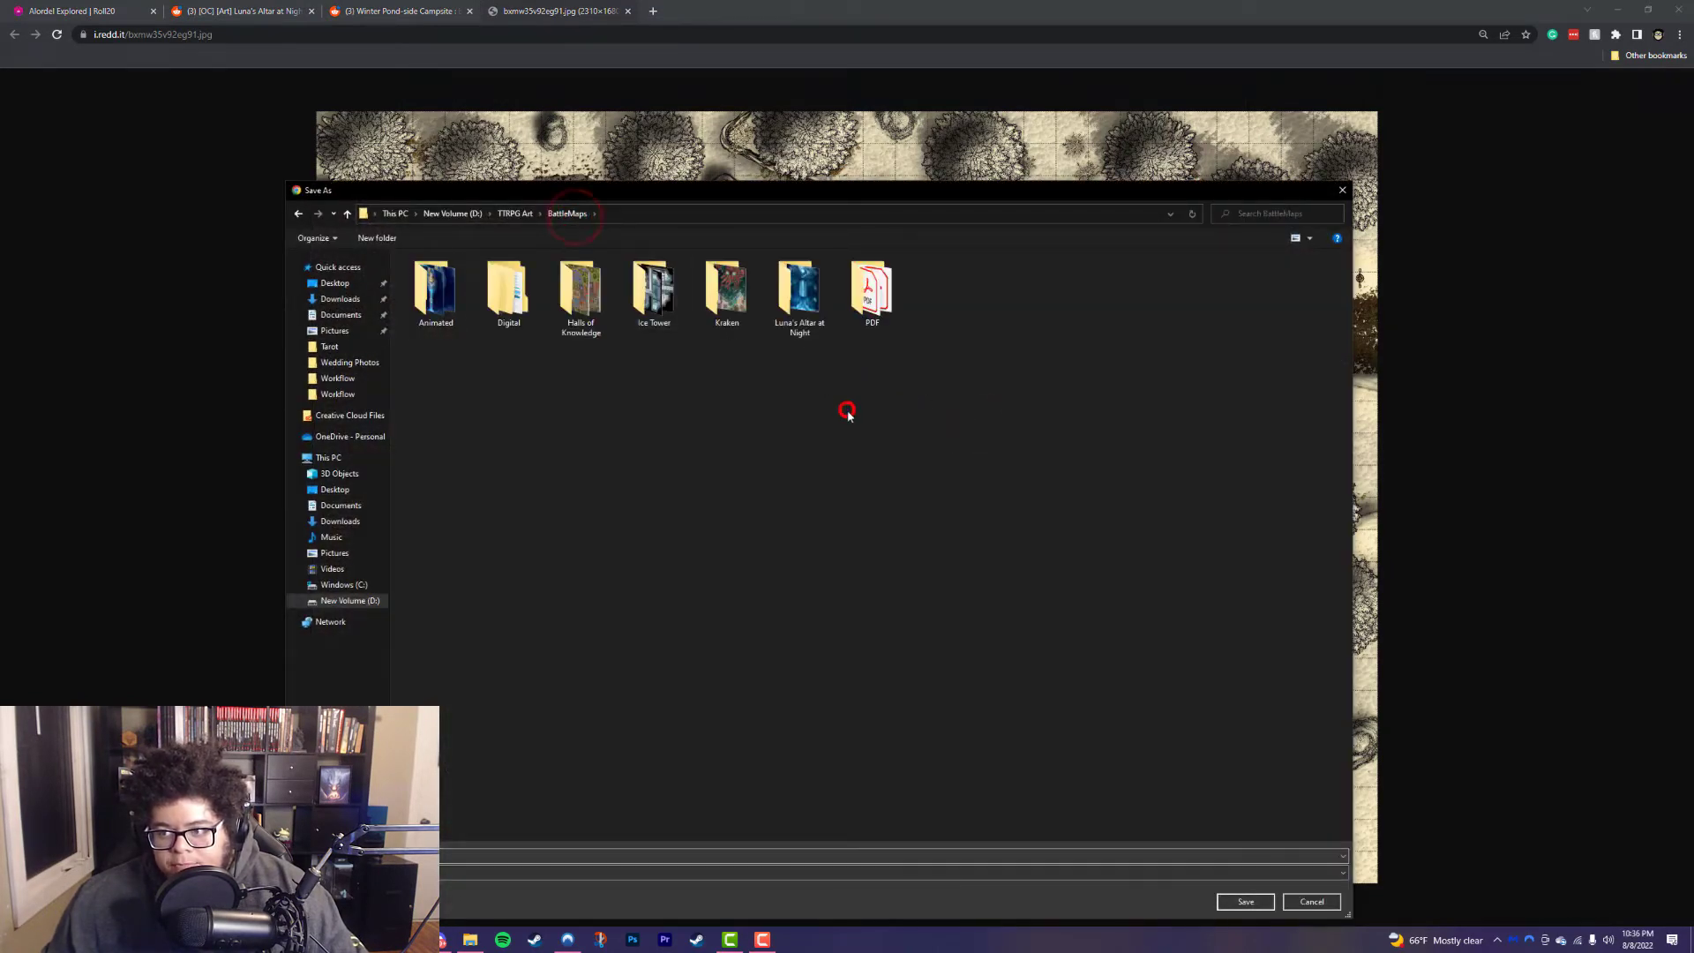
pyautogui.rightClick(847, 410)
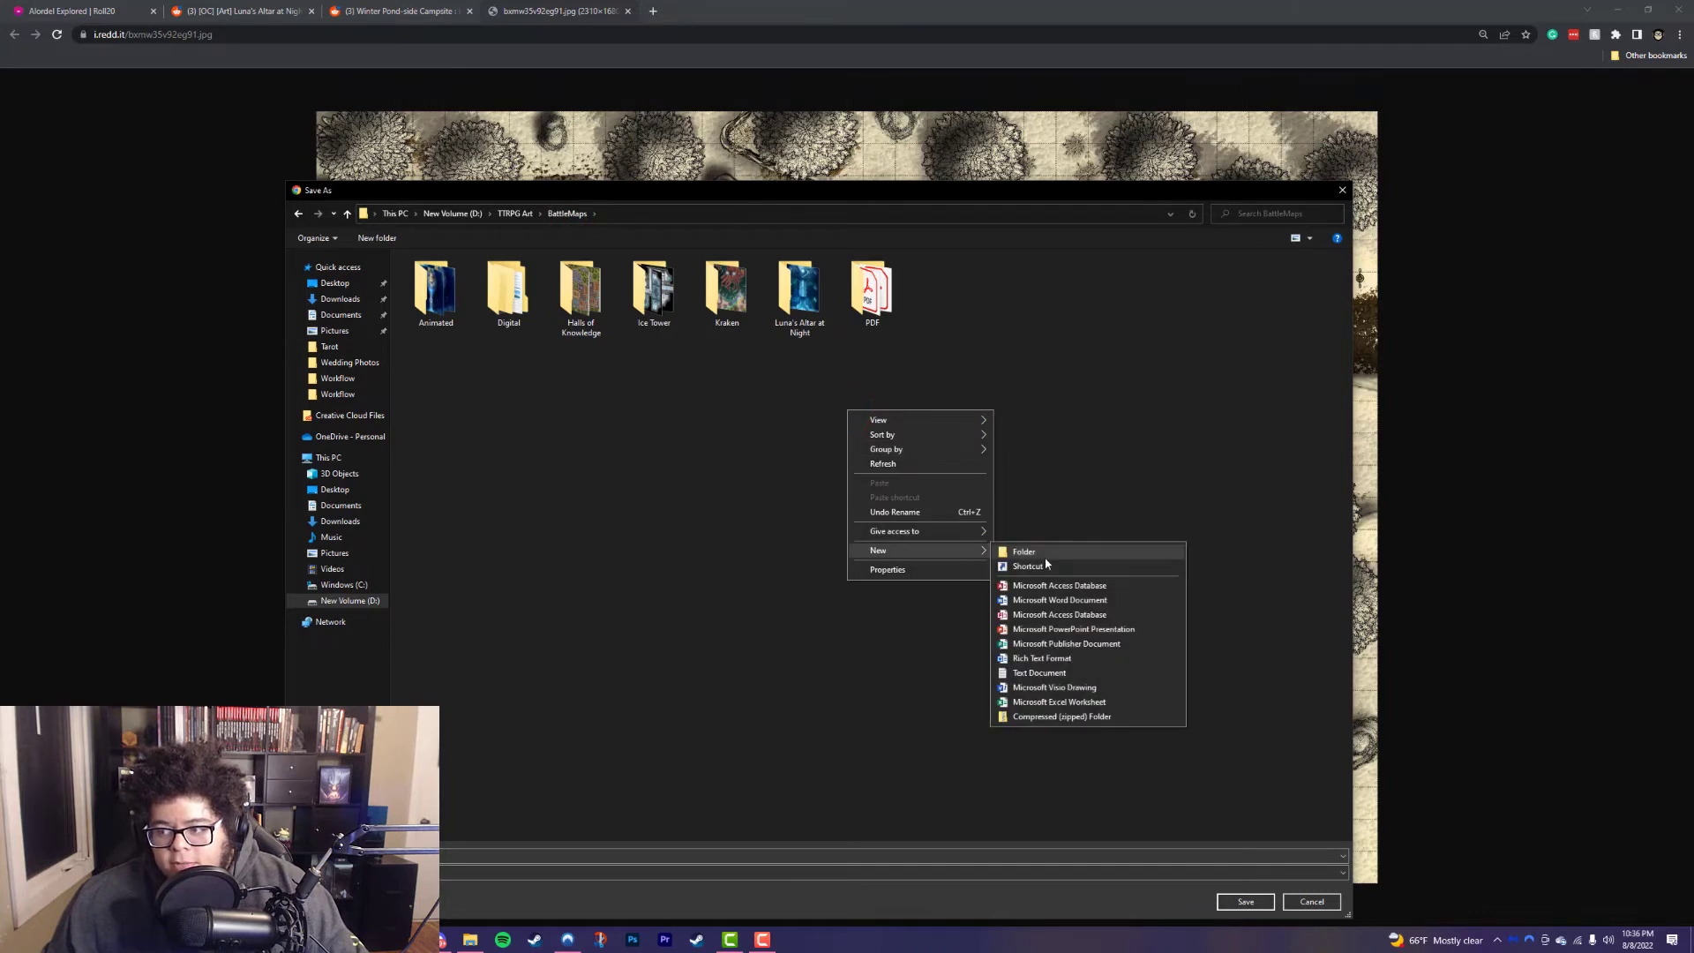
pyautogui.click(1024, 551)
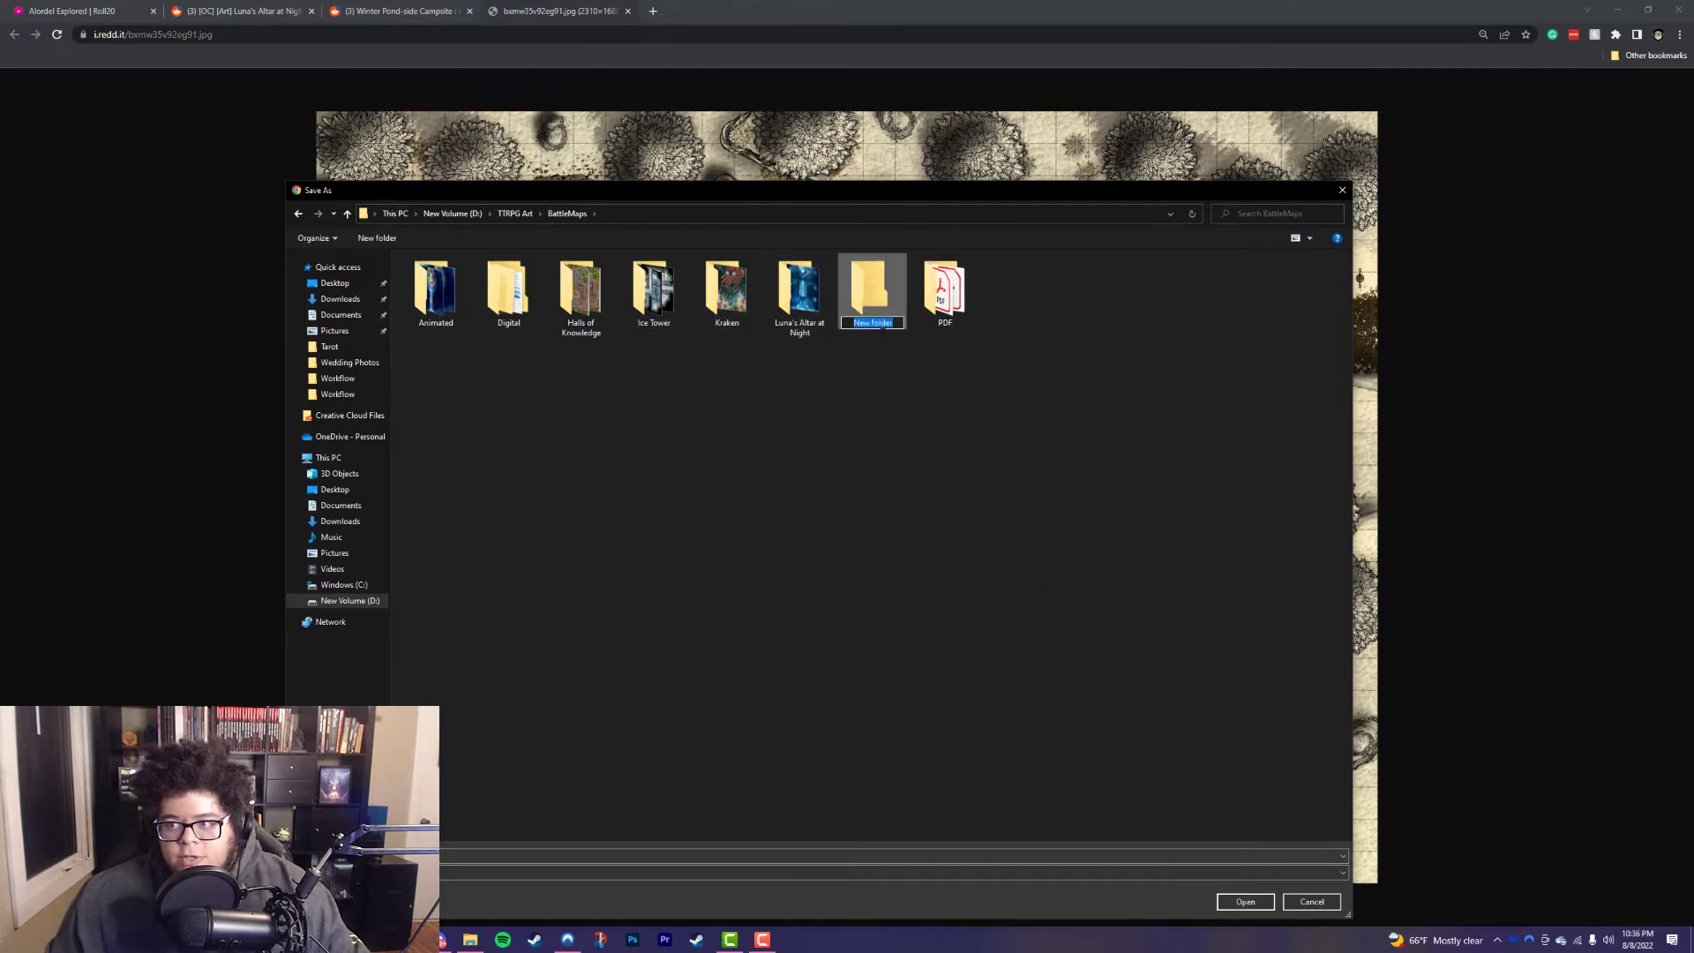
pyautogui.write('Winter Pond Ca')
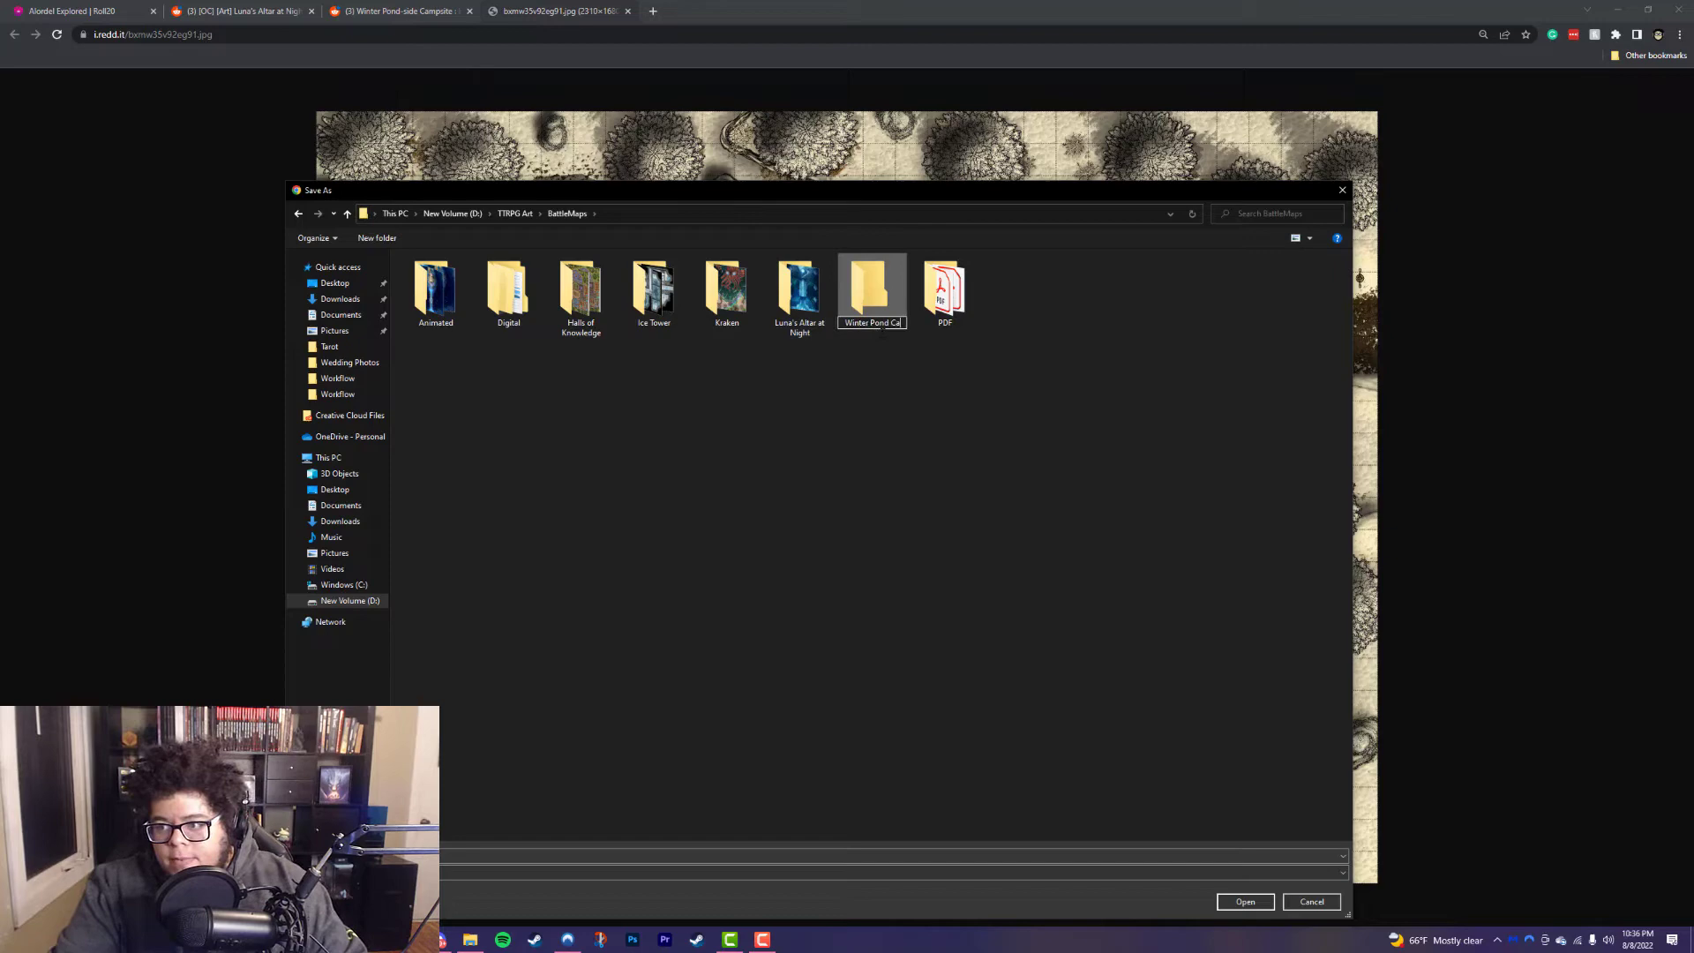
pyautogui.doubleClick(870, 284)
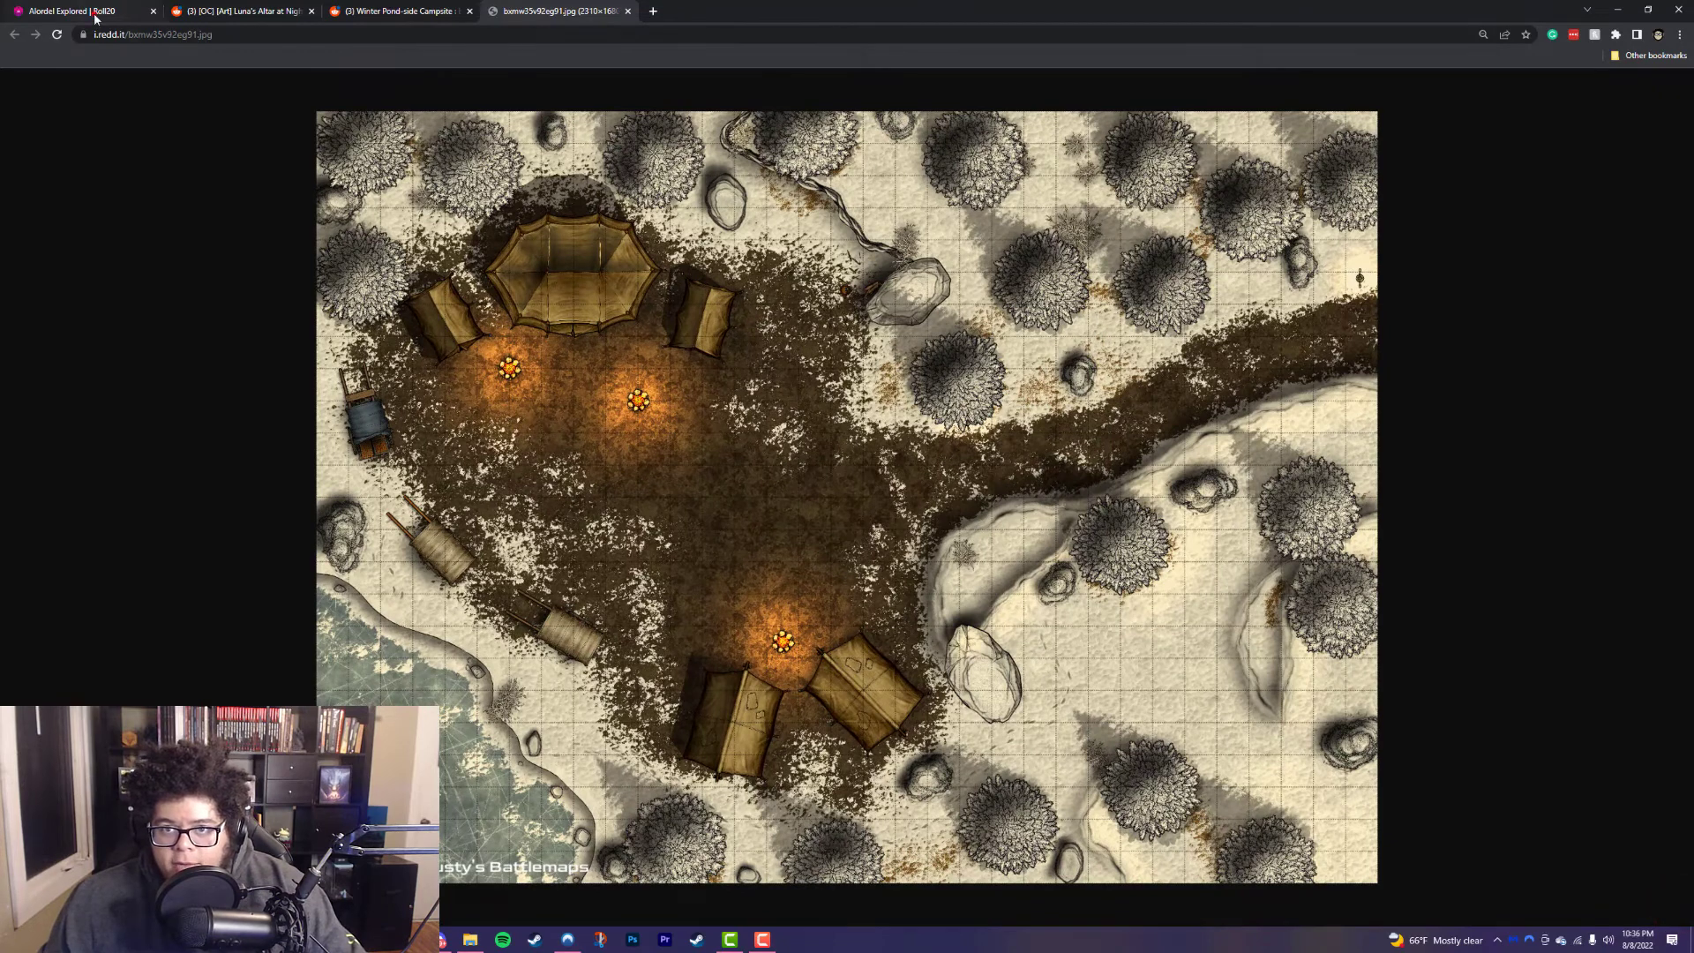
# Step: Return to Roll20 and hide the page list to work on the campsite map
pyautogui.click(71, 11)
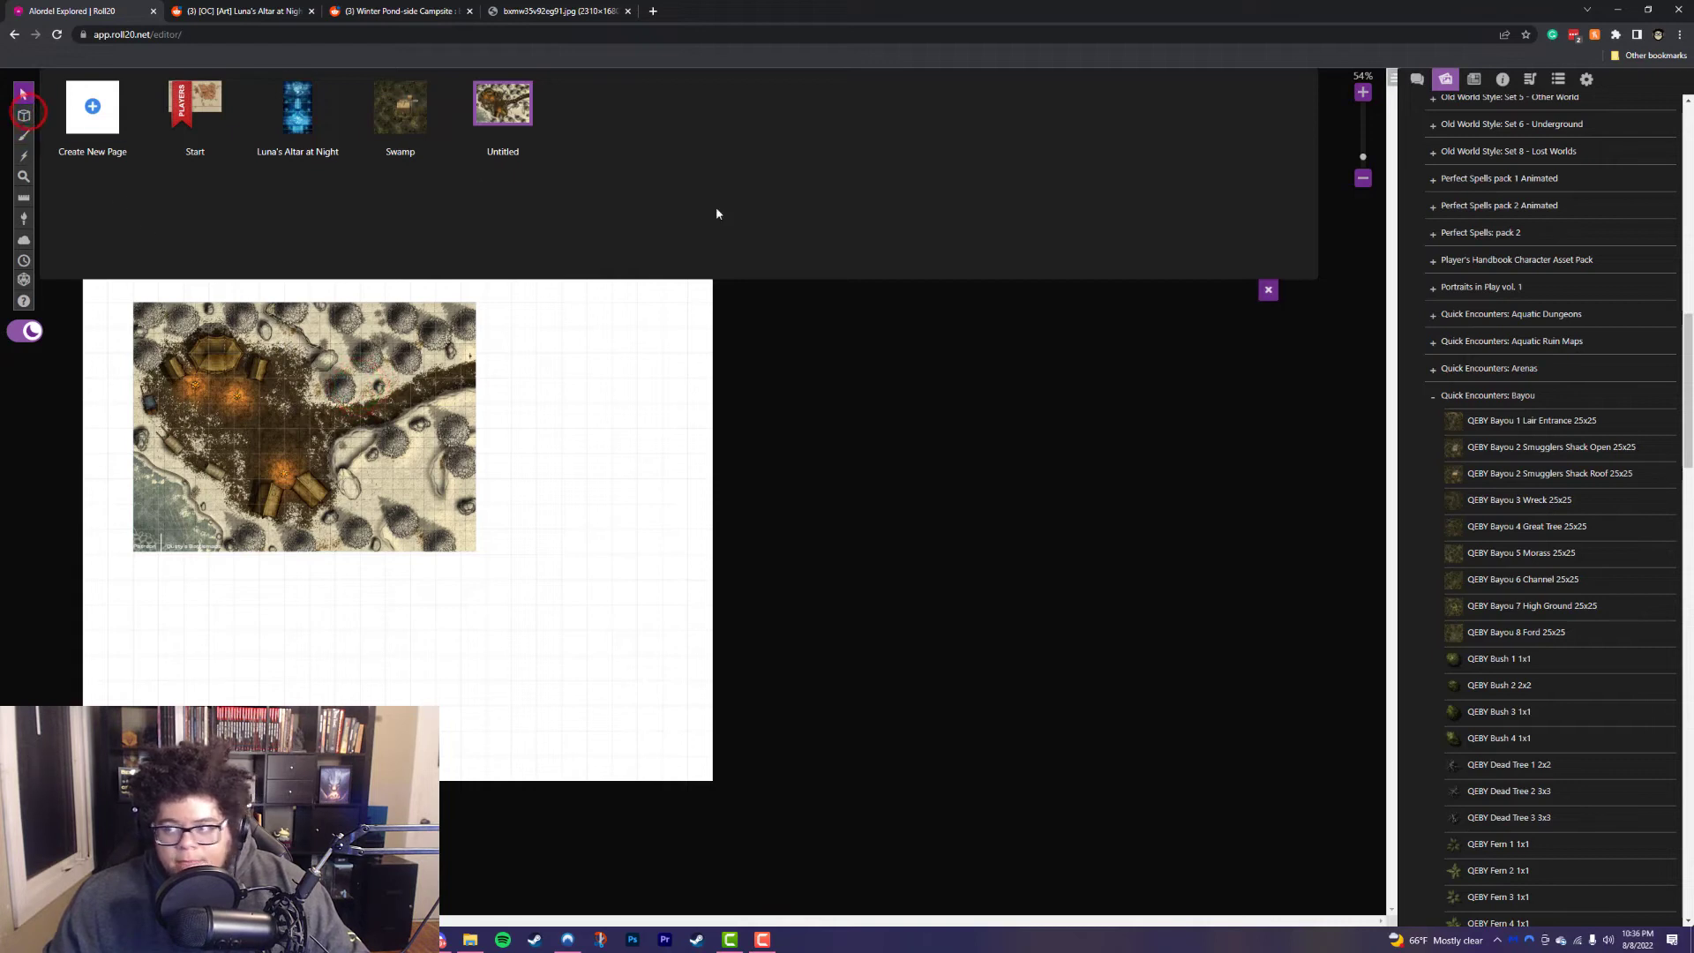
pyautogui.click(23, 115)
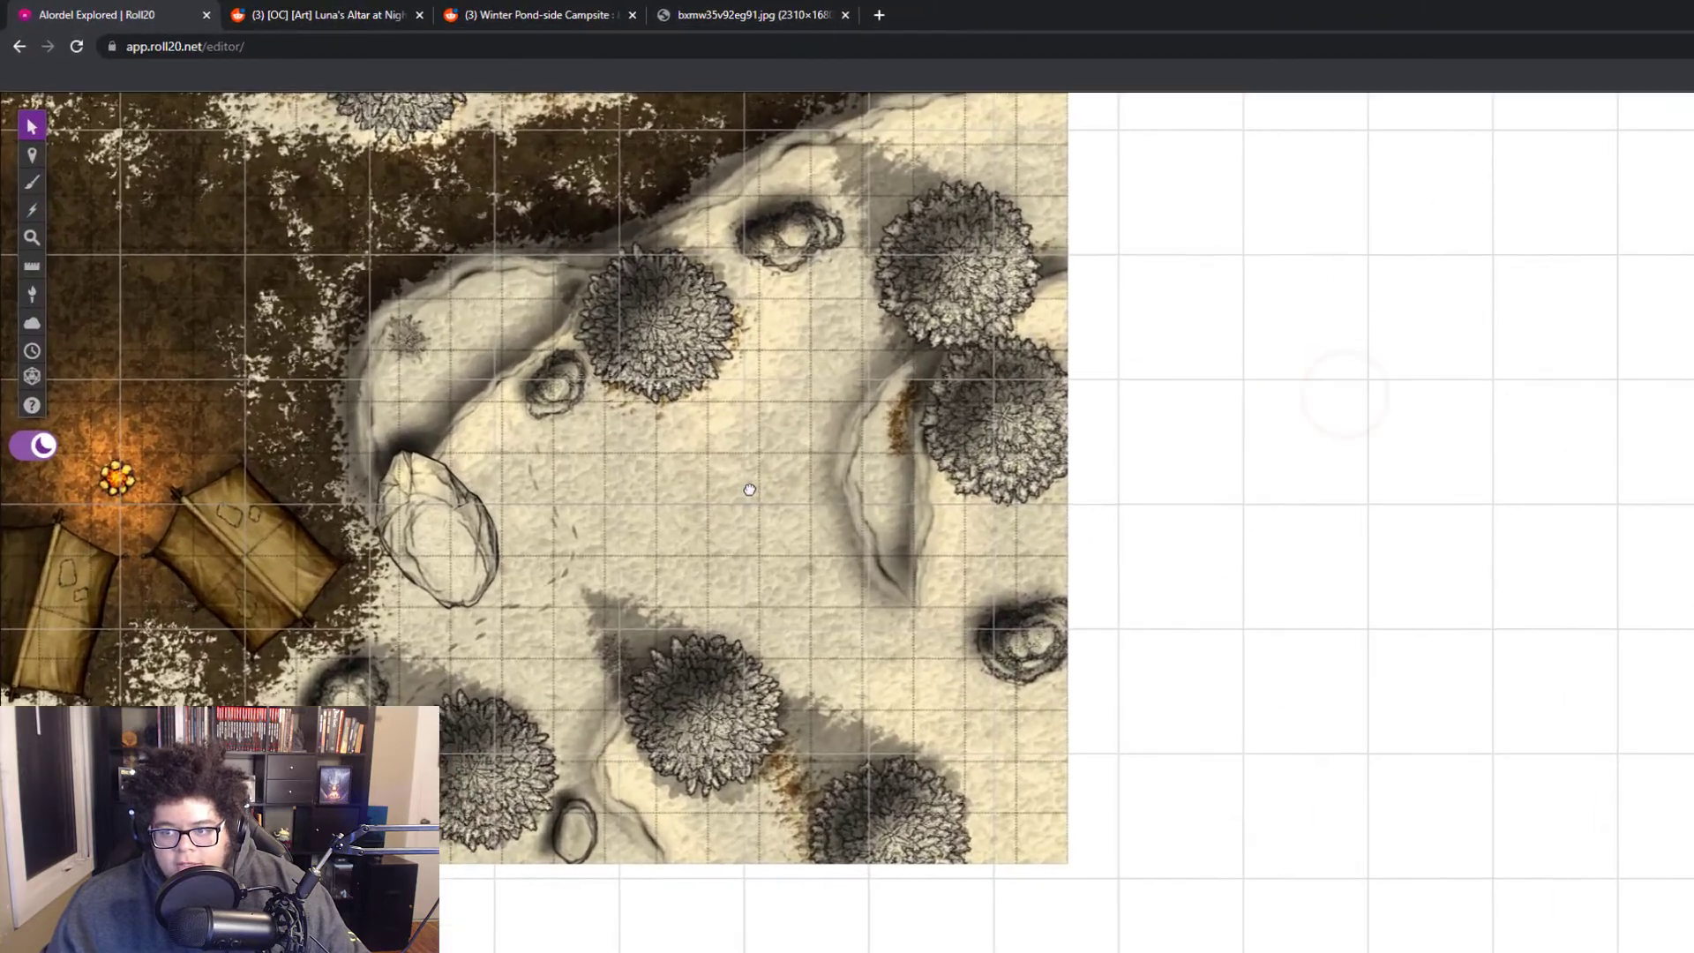
# Step: Align the winter campsite map to the page grid from a 3x3 block of its squares
pyautogui.rightClick(750, 487)
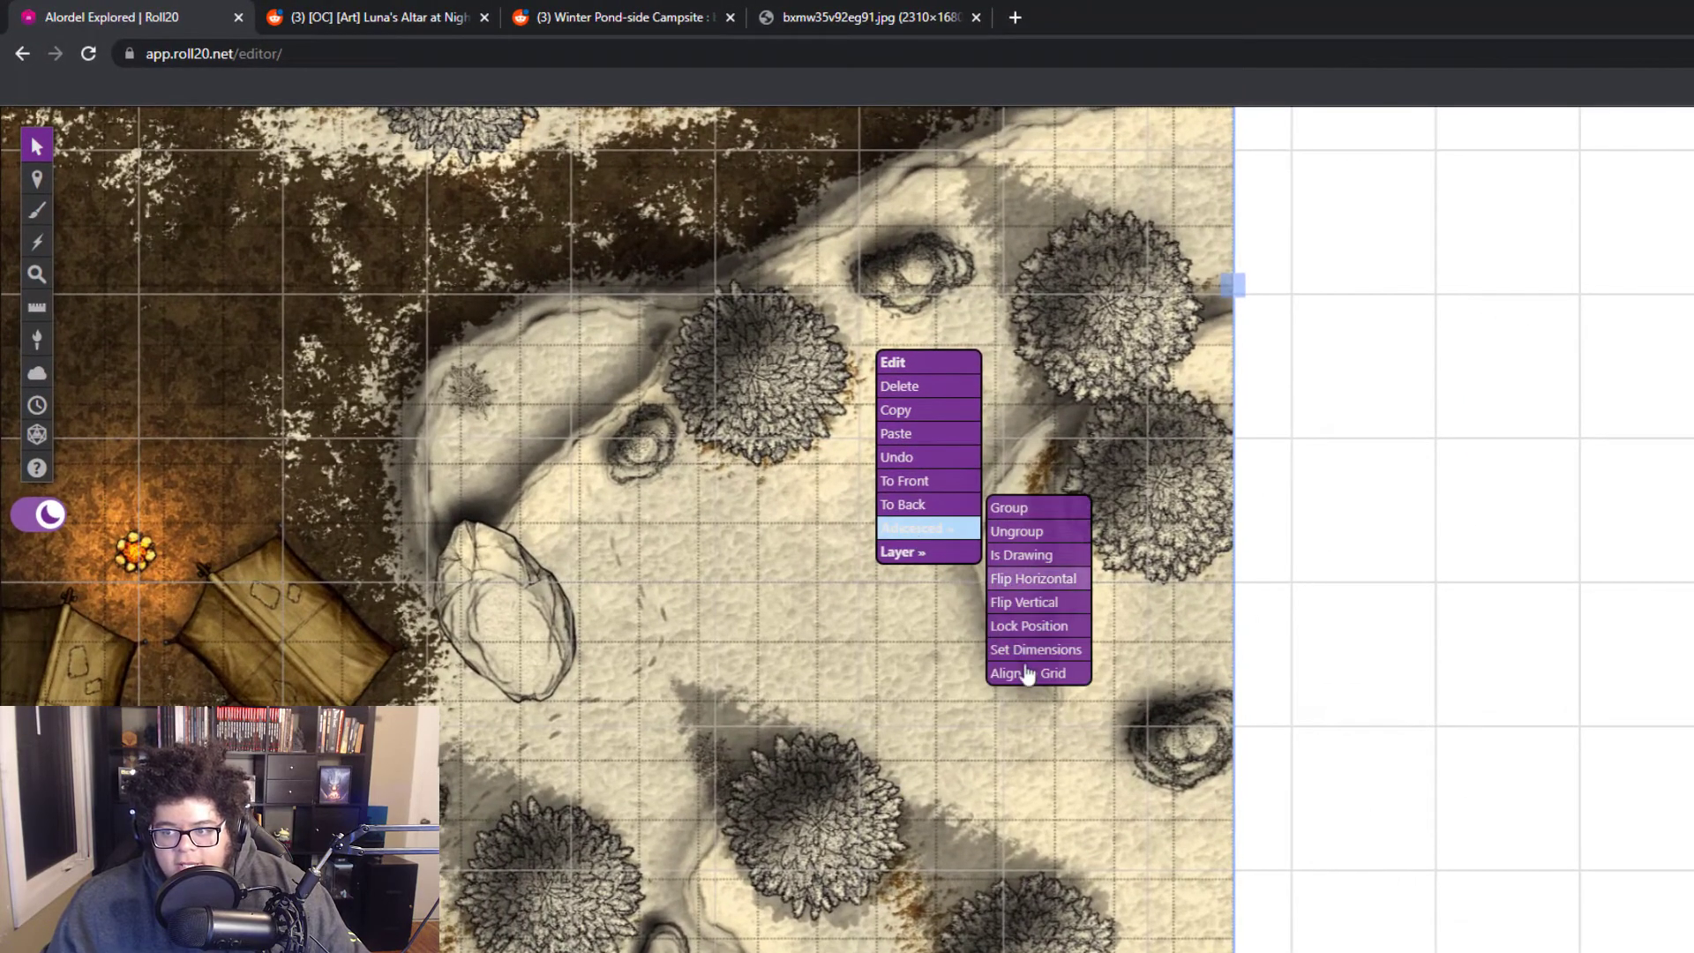
pyautogui.click(1027, 673)
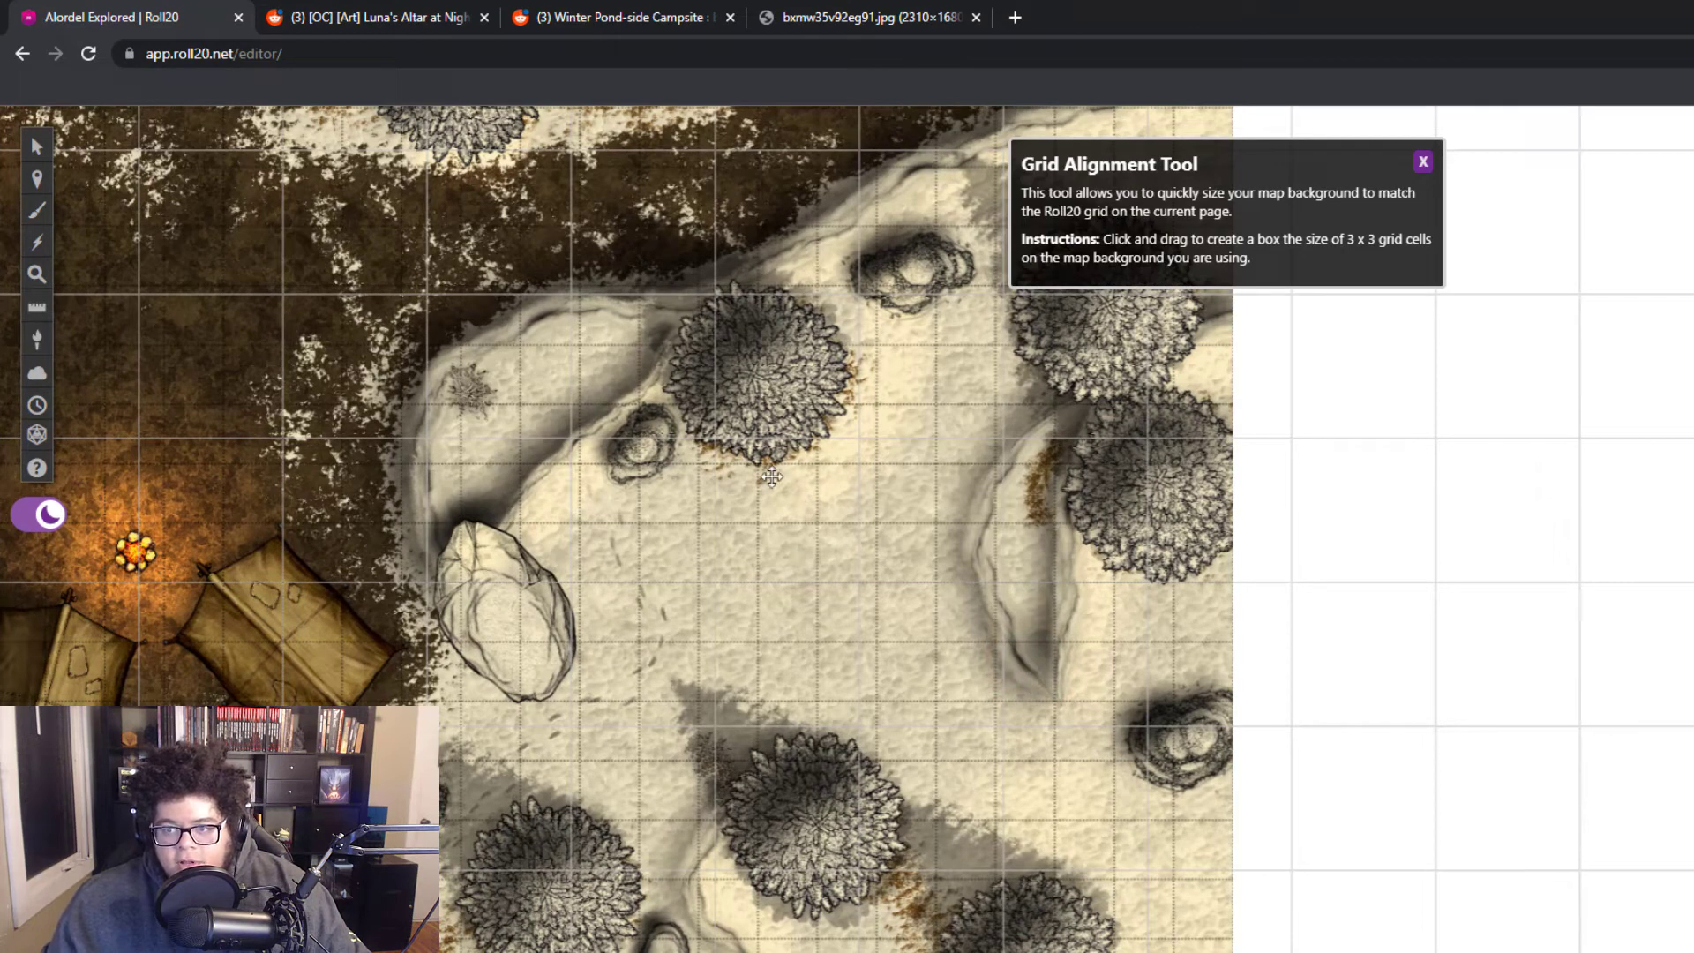
pyautogui.moveTo(756, 465)
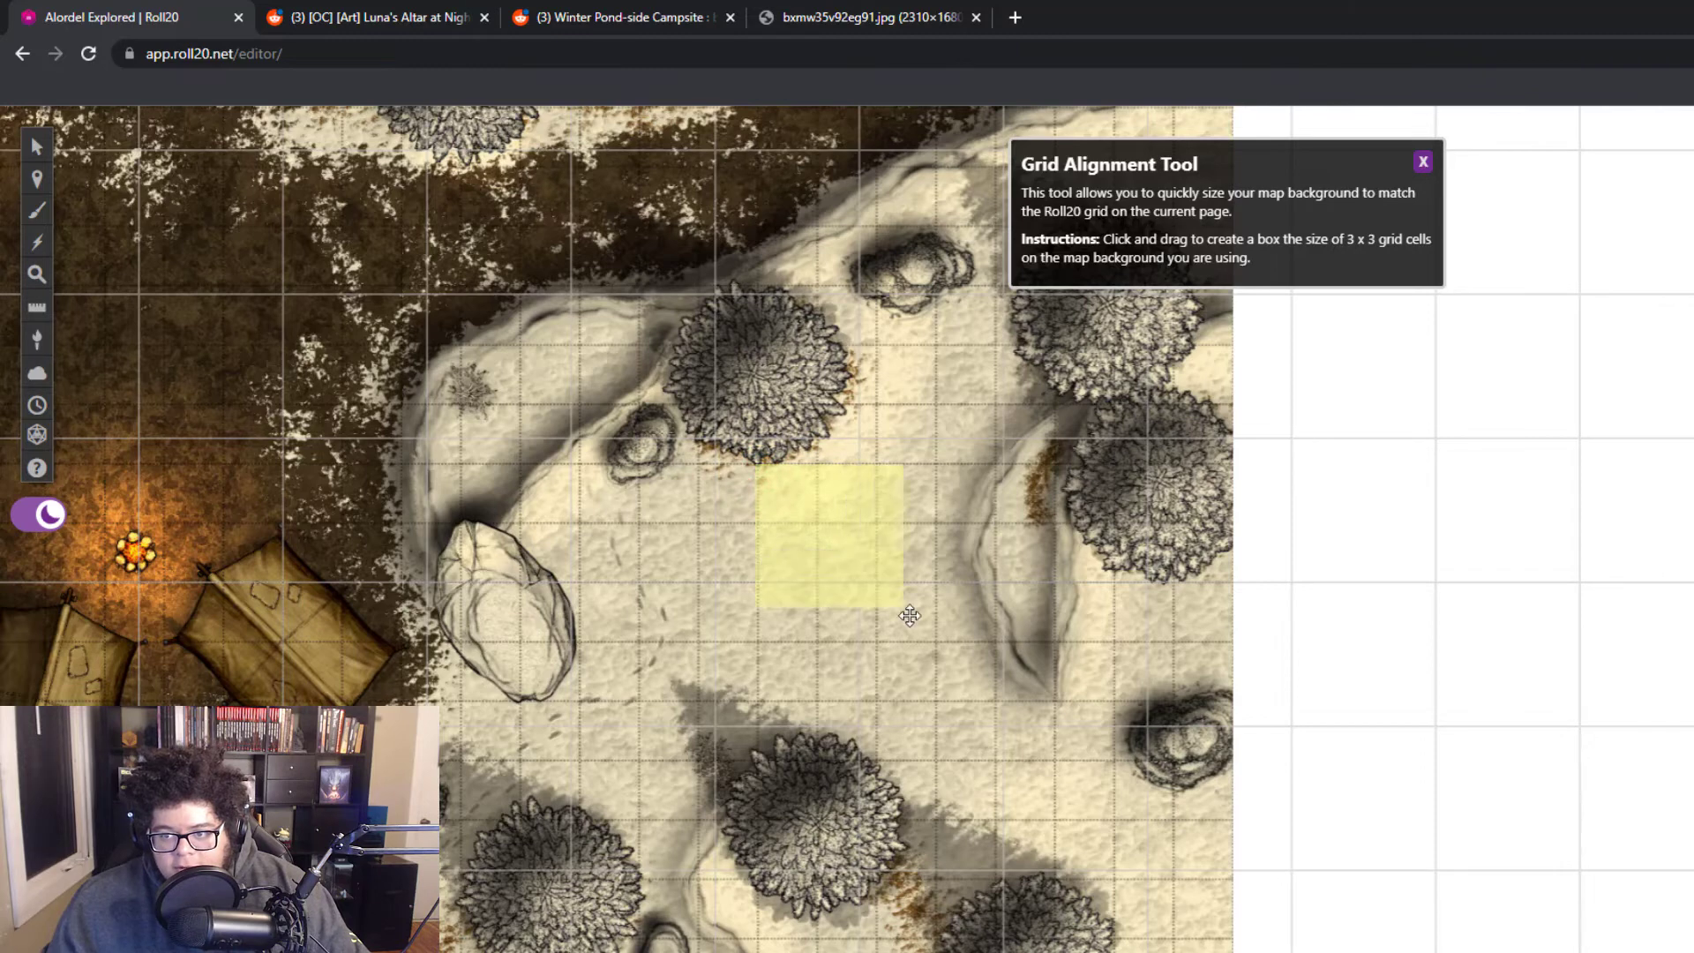
pyautogui.click(1407, 861)
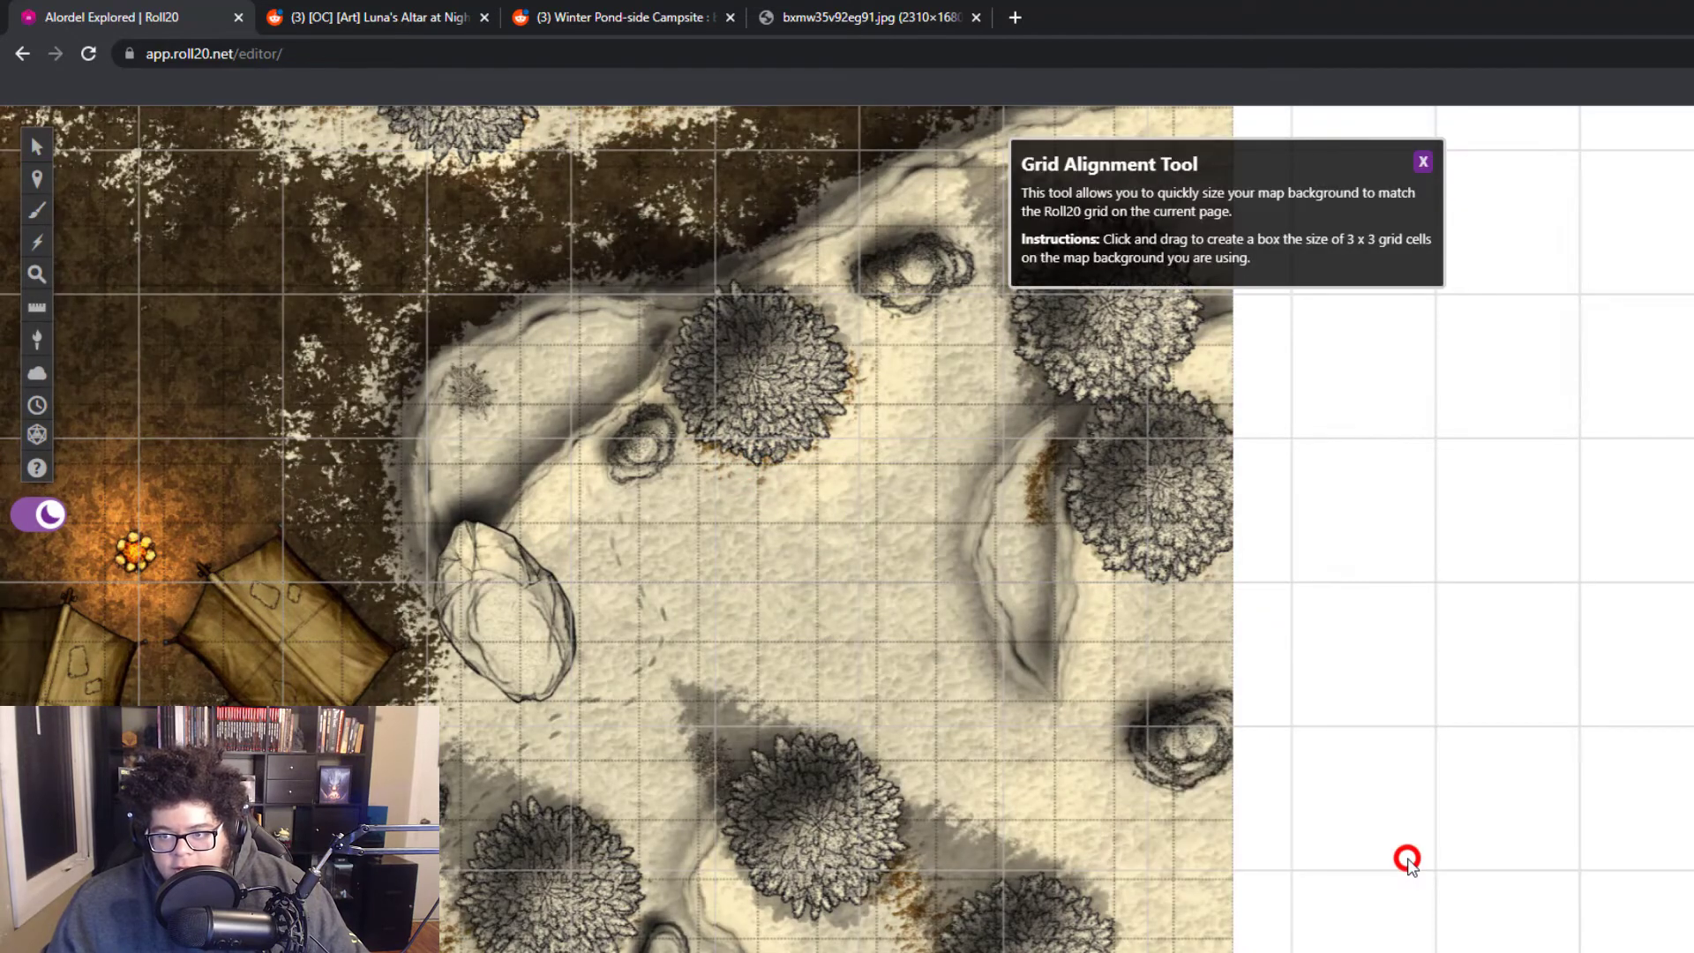
pyautogui.moveTo(640, 470)
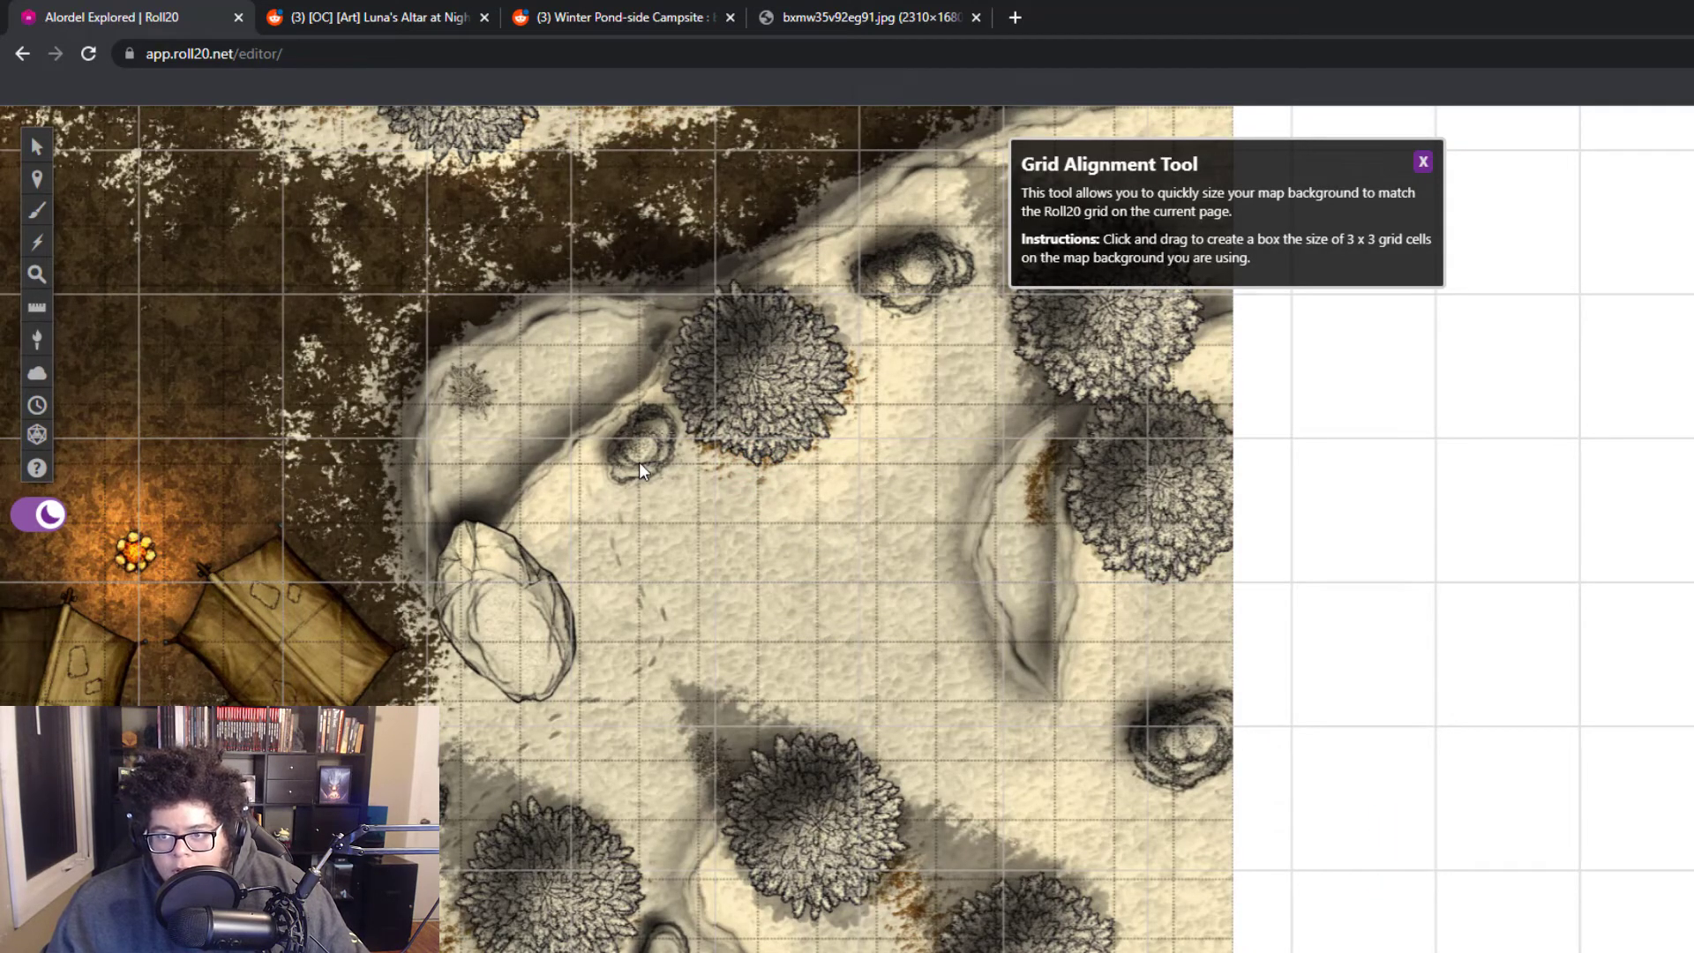
pyautogui.click(636, 462)
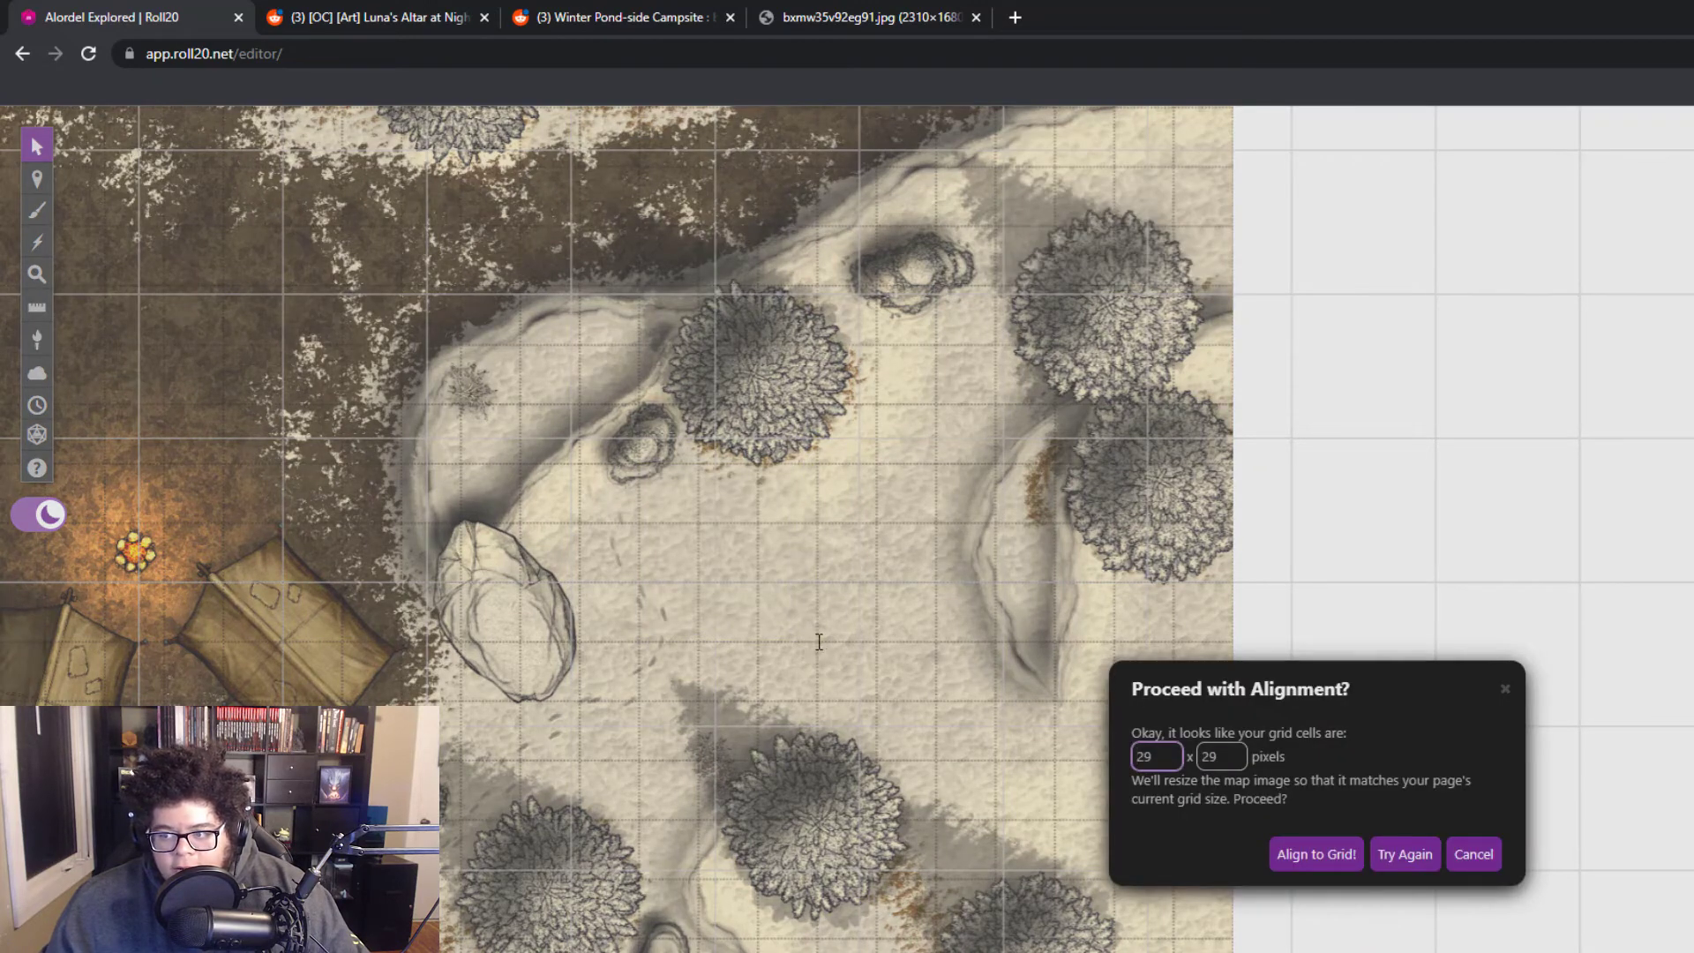
pyautogui.moveTo(1272, 780)
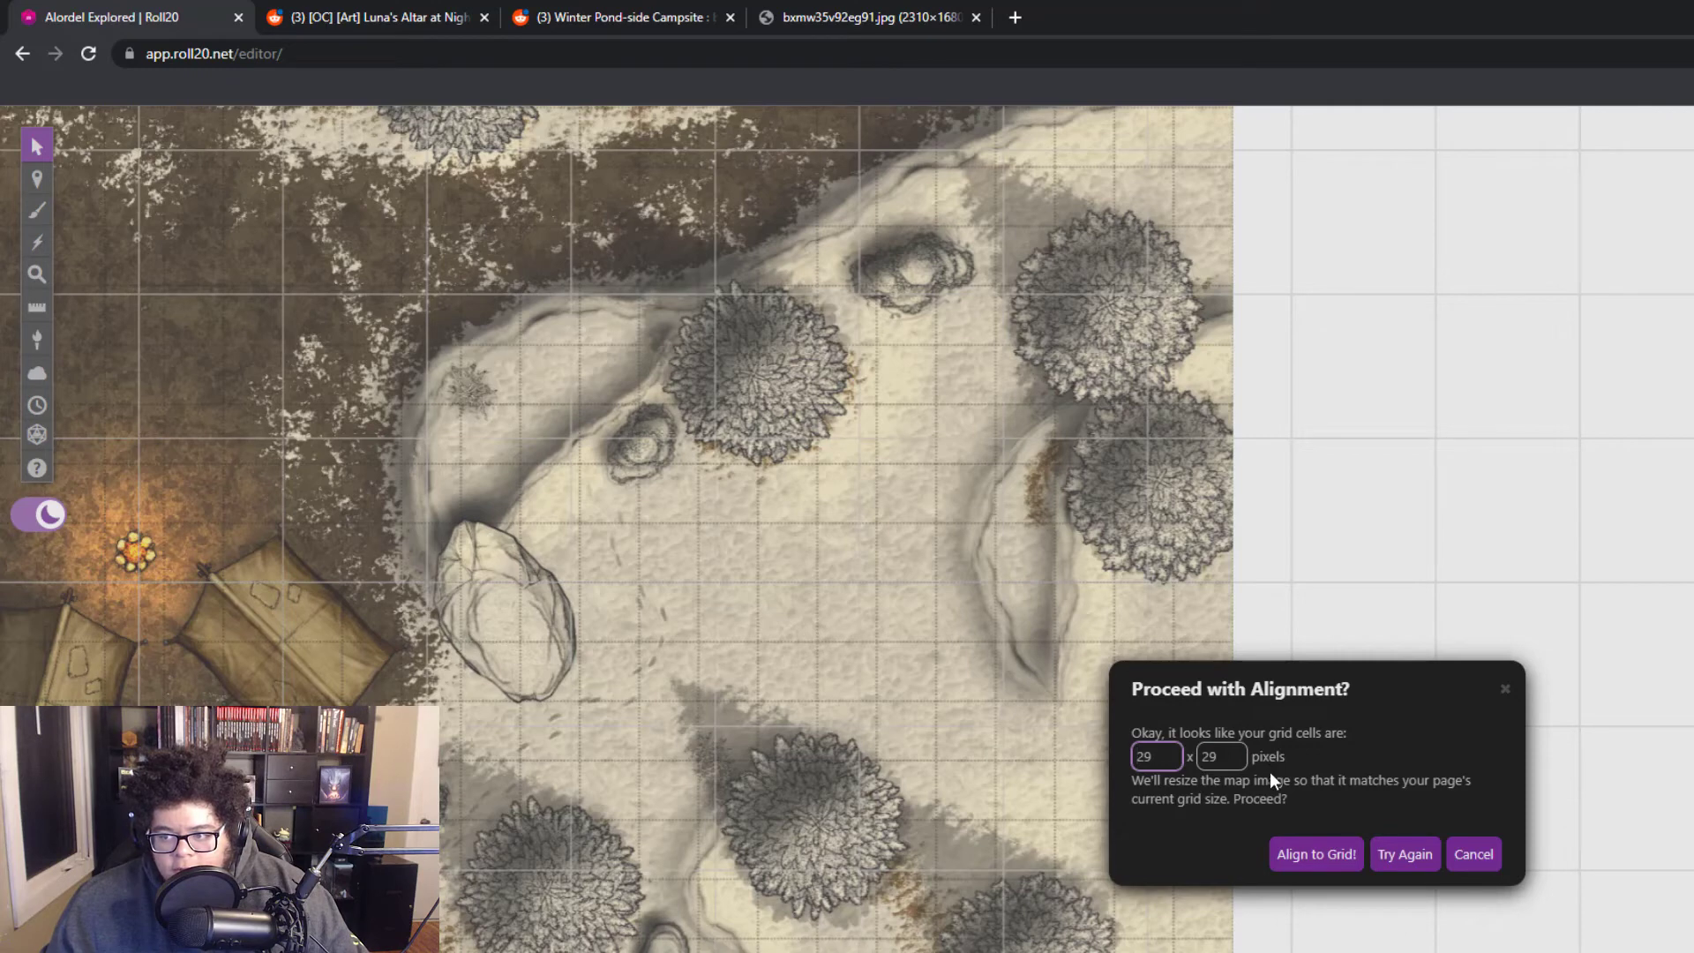
pyautogui.click(1314, 853)
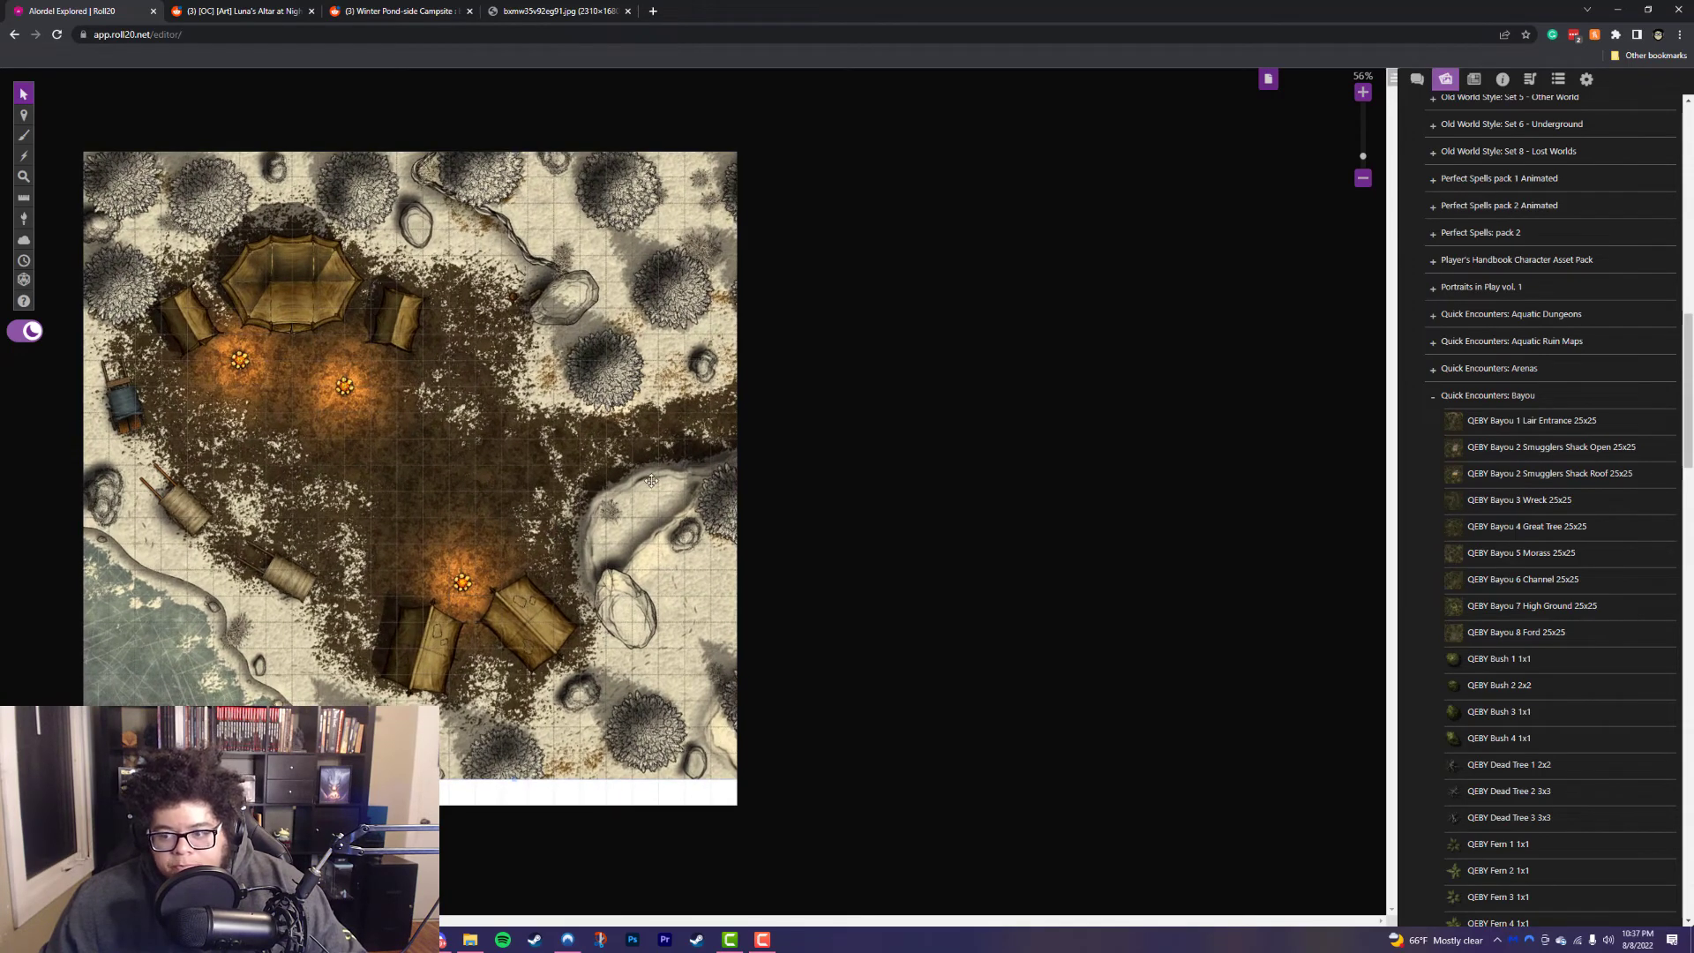
# Step: Set the campsite page's Width to 33 and Height to 24 cells, saving and rechecking
pyautogui.click(1267, 77)
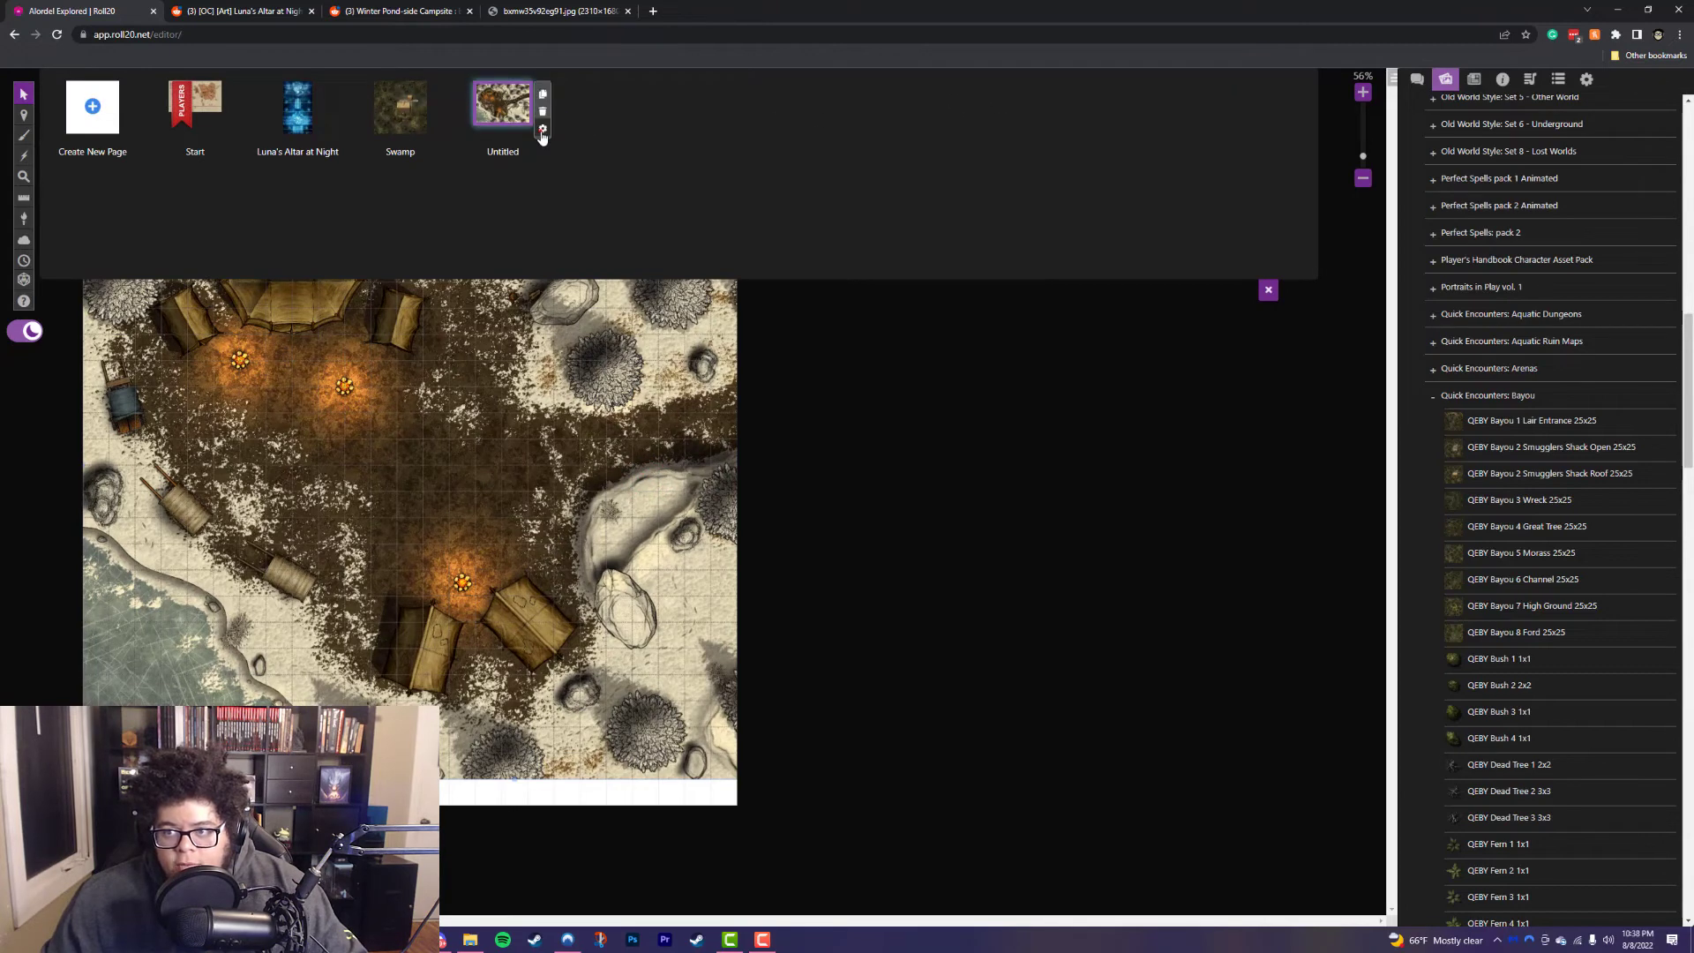
pyautogui.click(543, 129)
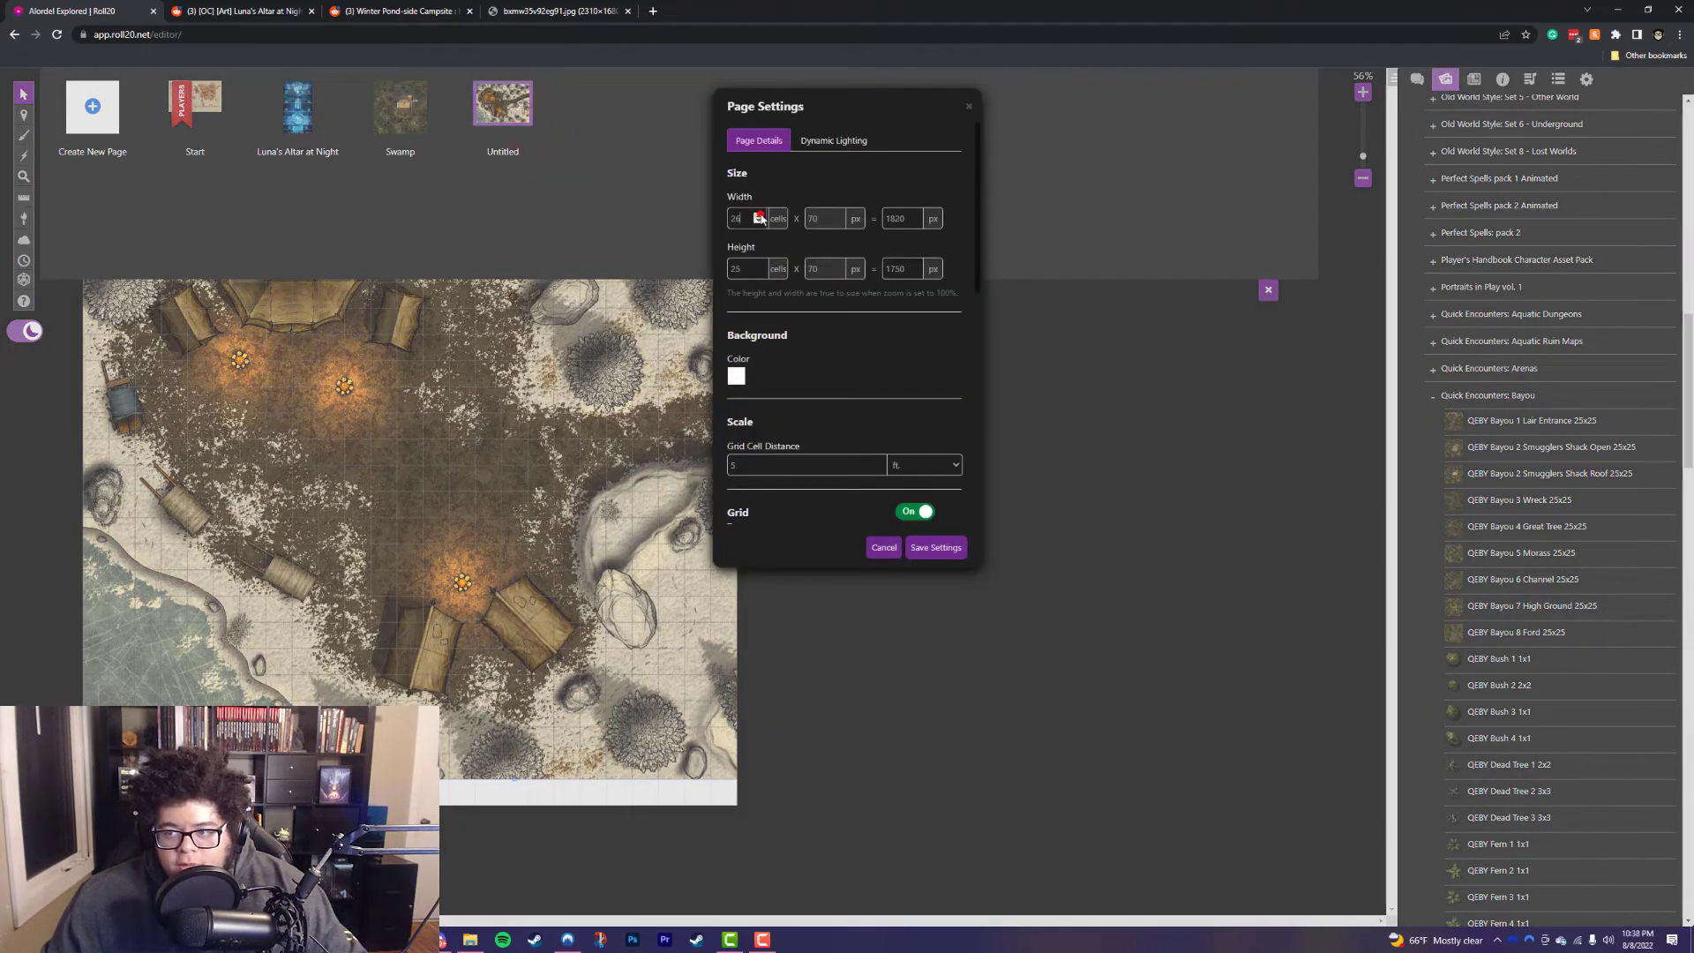
pyautogui.click(759, 214)
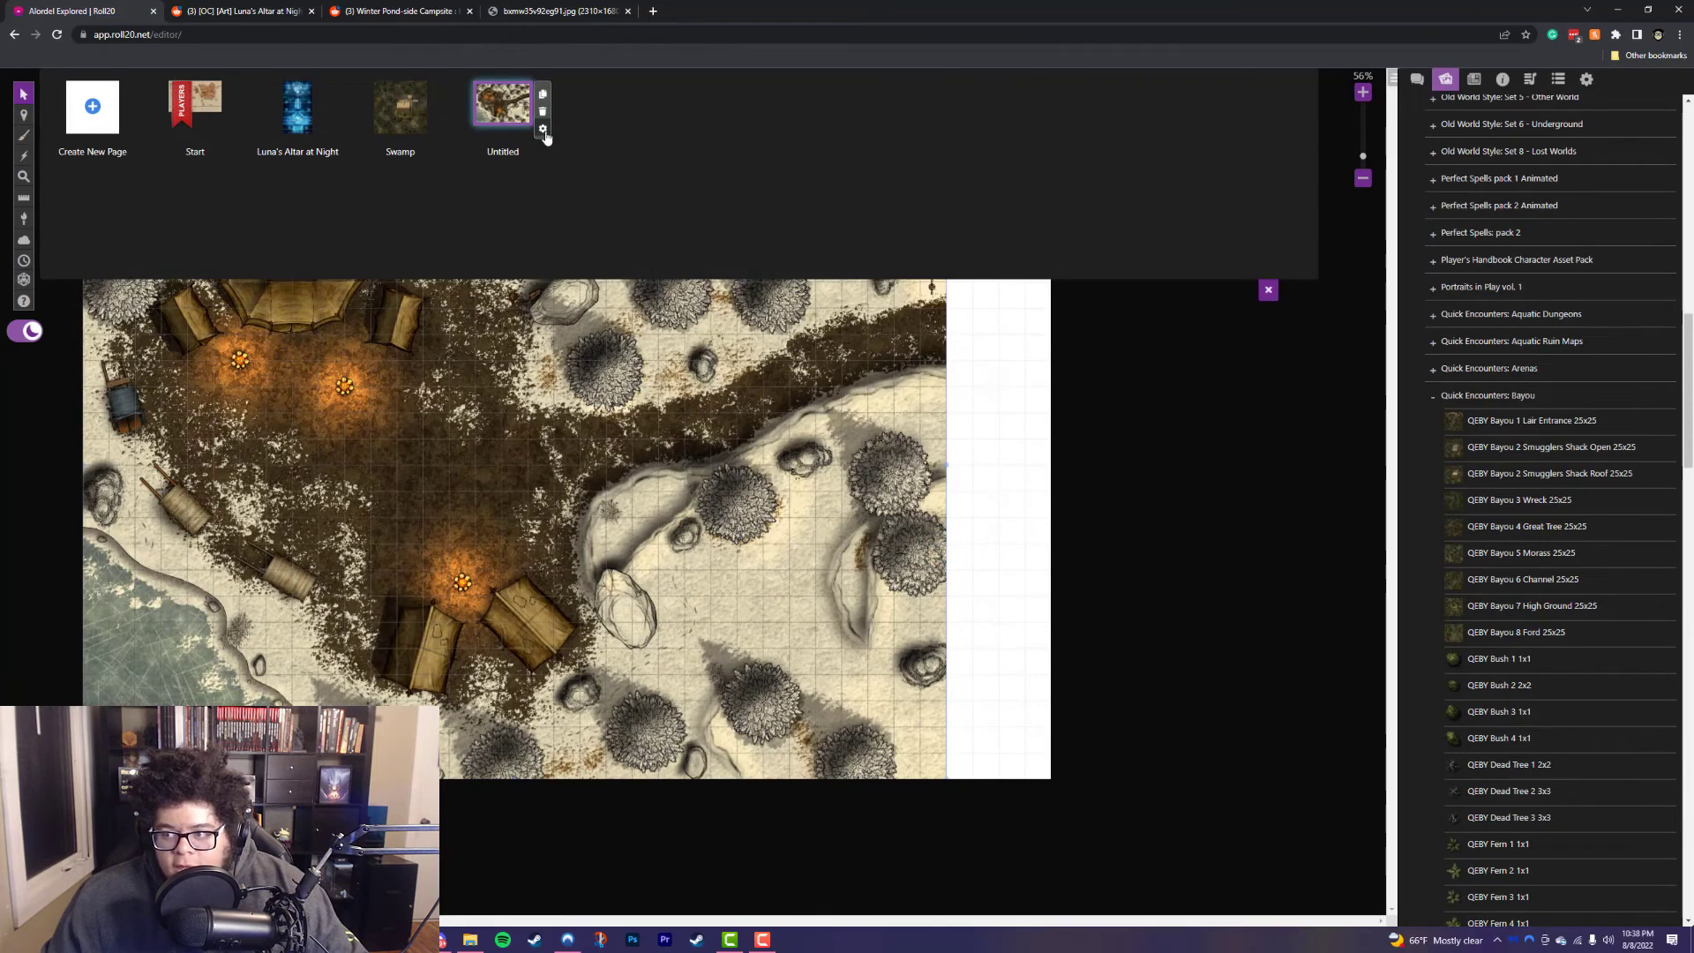
pyautogui.click(544, 129)
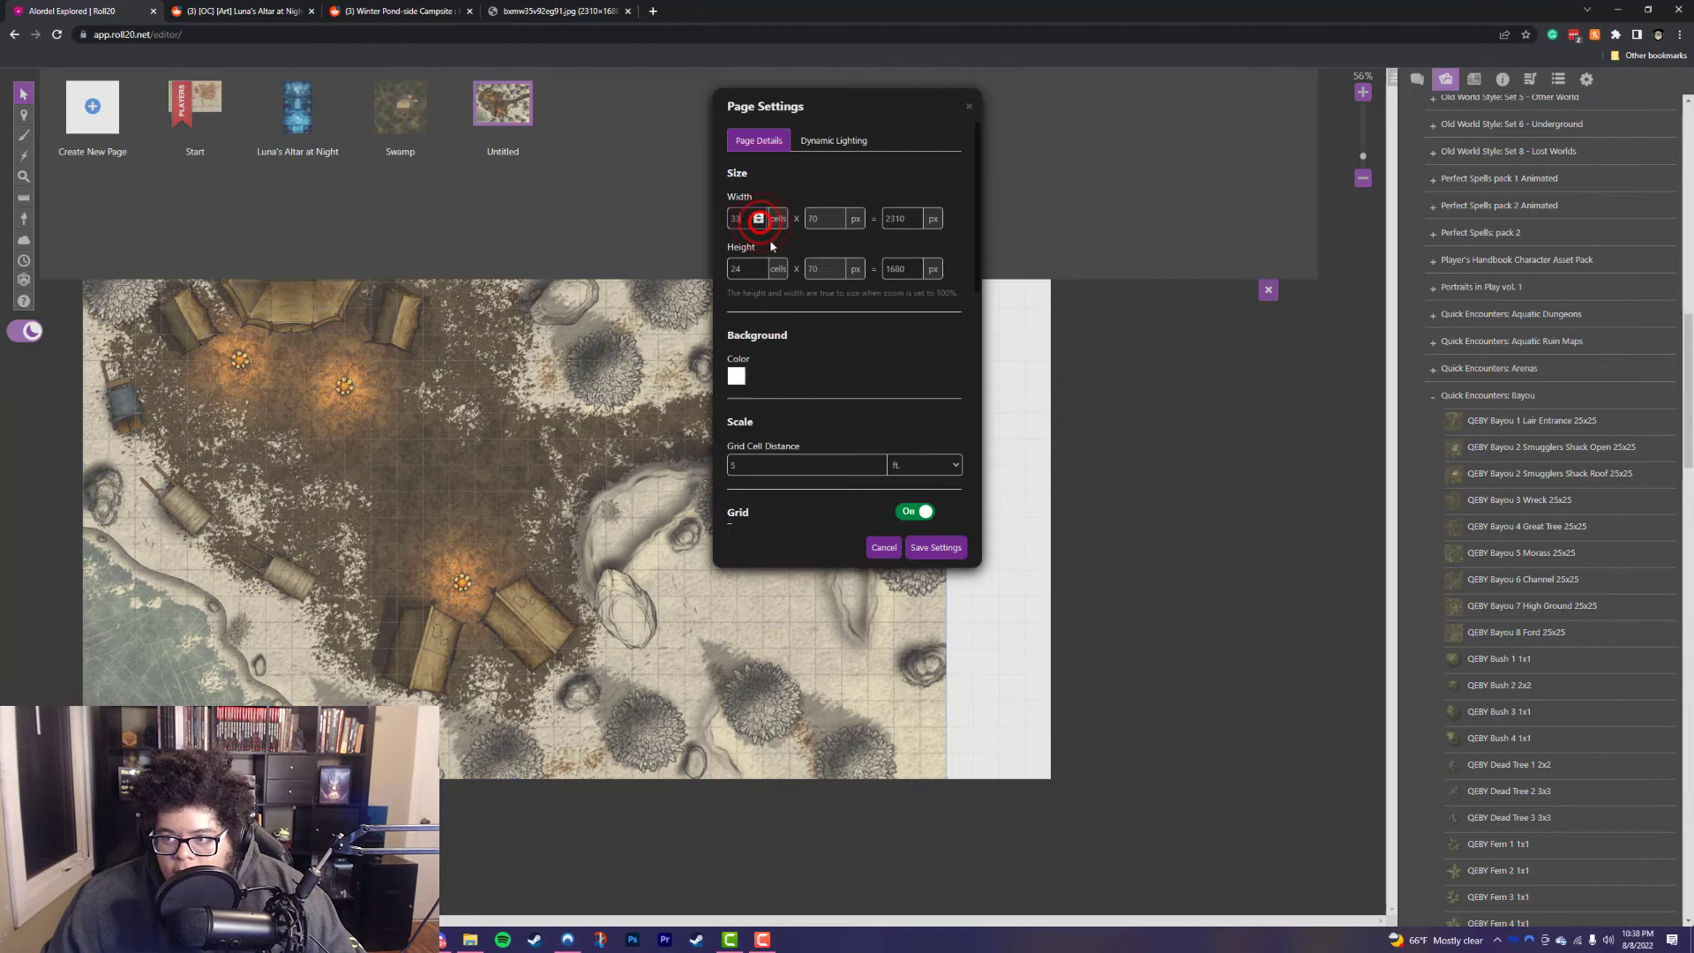
pyautogui.click(934, 546)
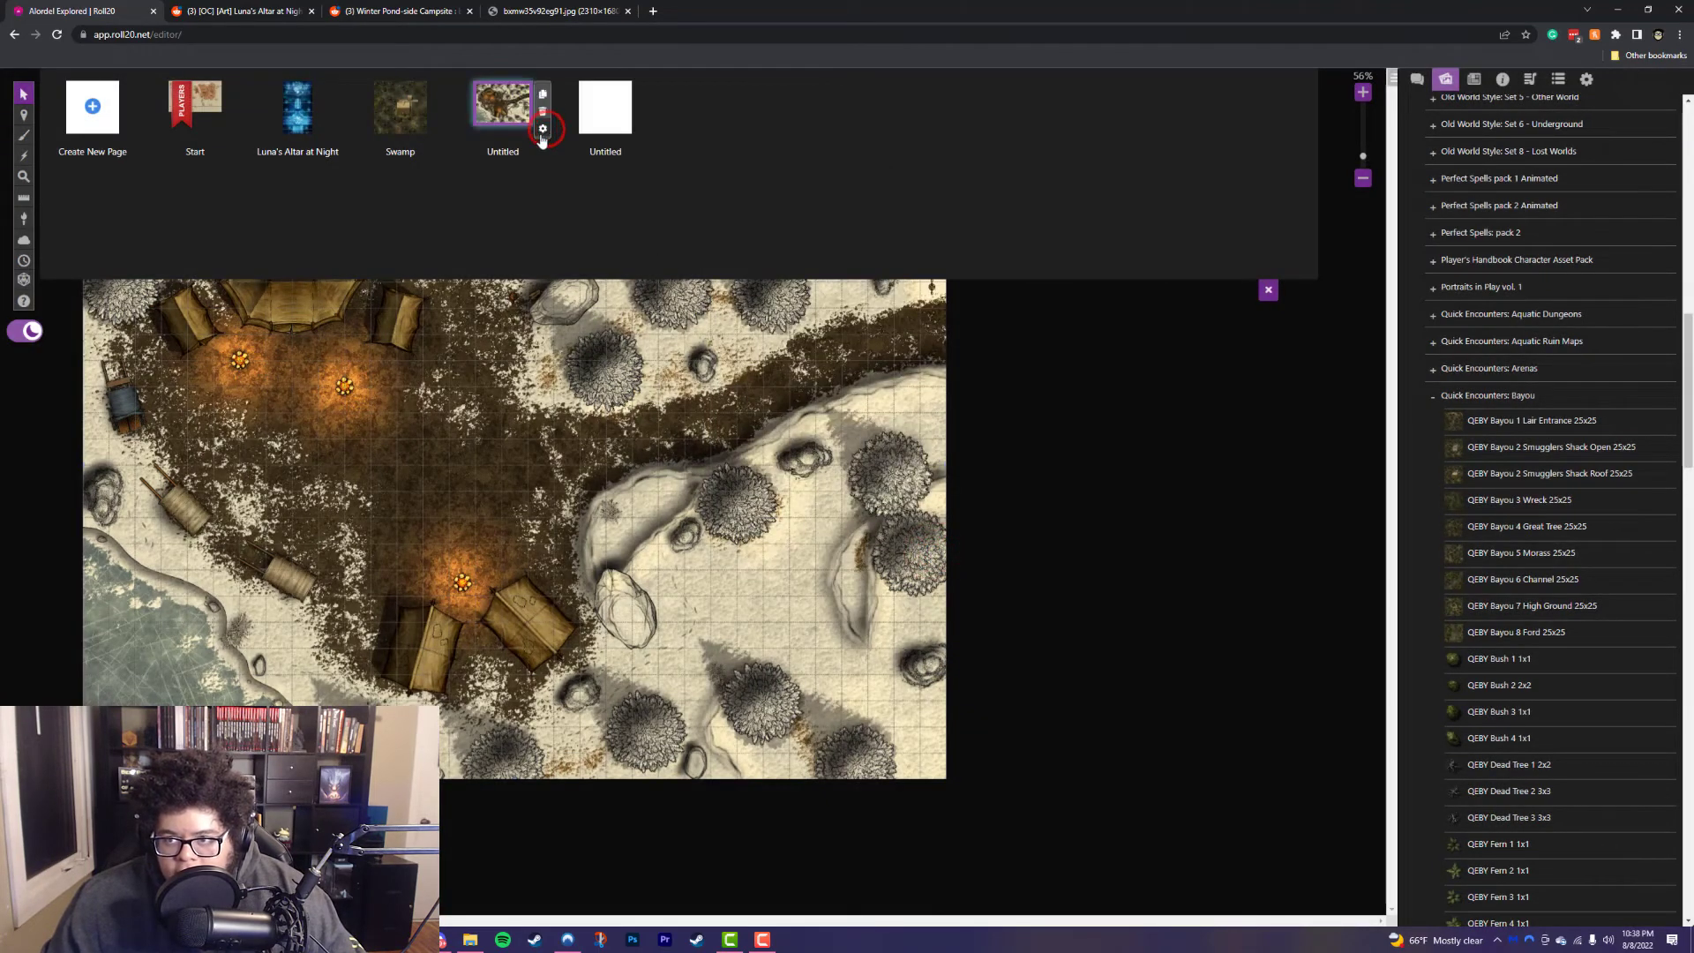
pyautogui.click(543, 129)
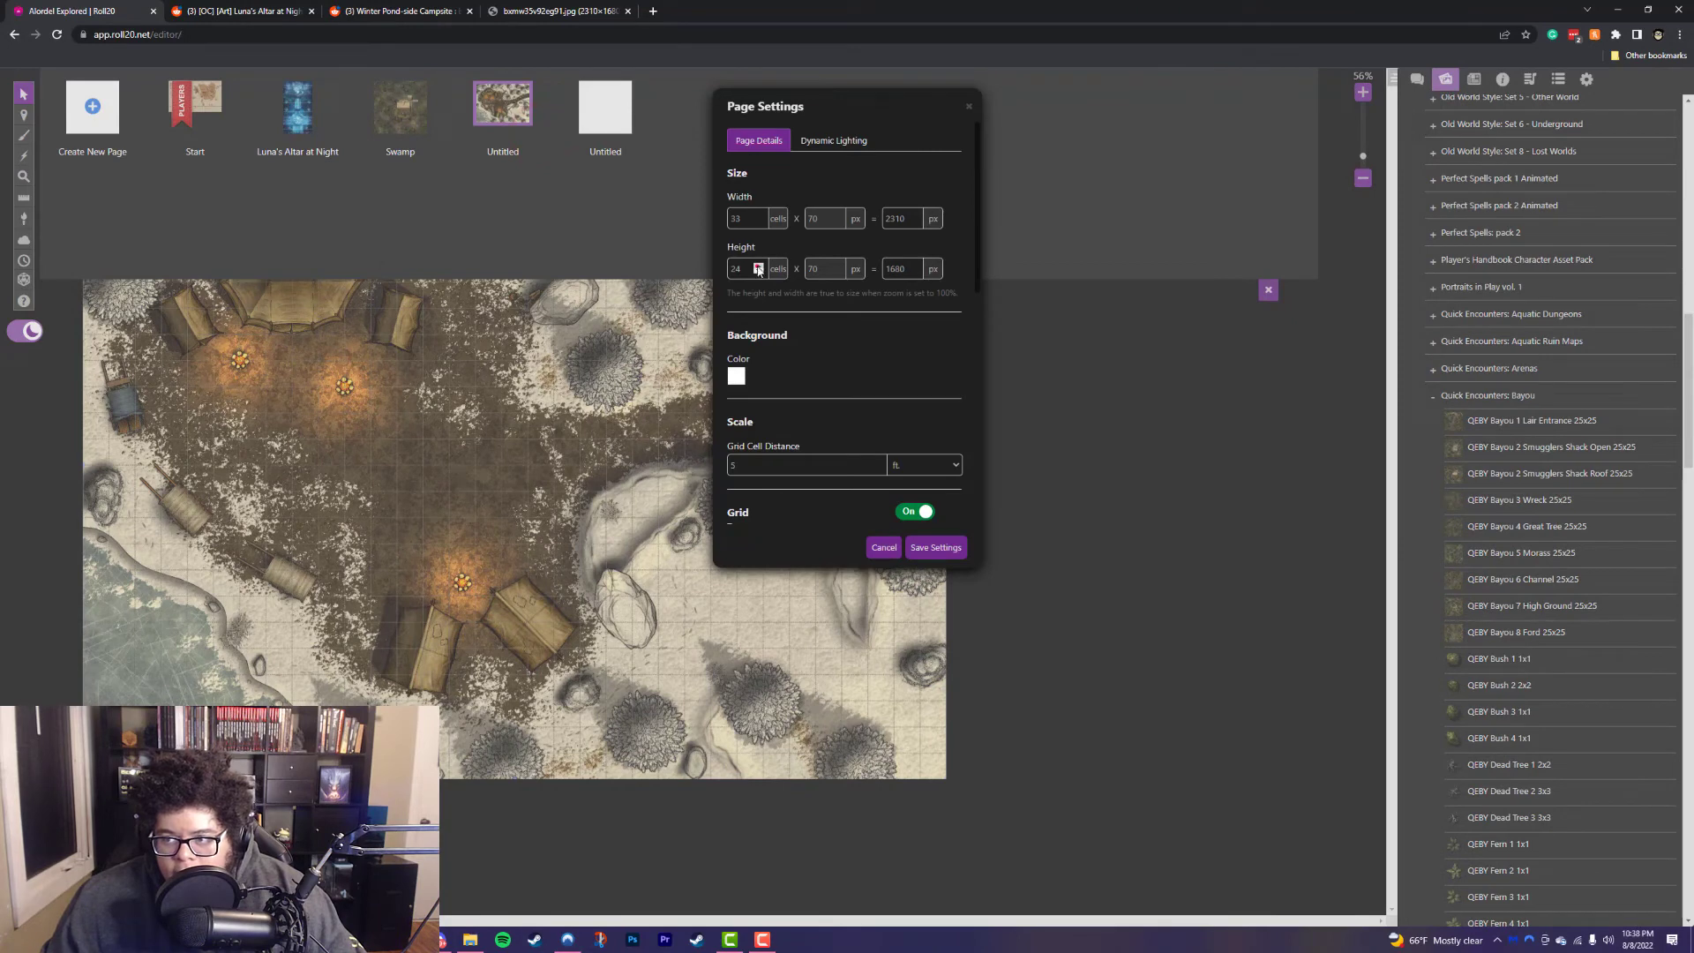
pyautogui.click(934, 547)
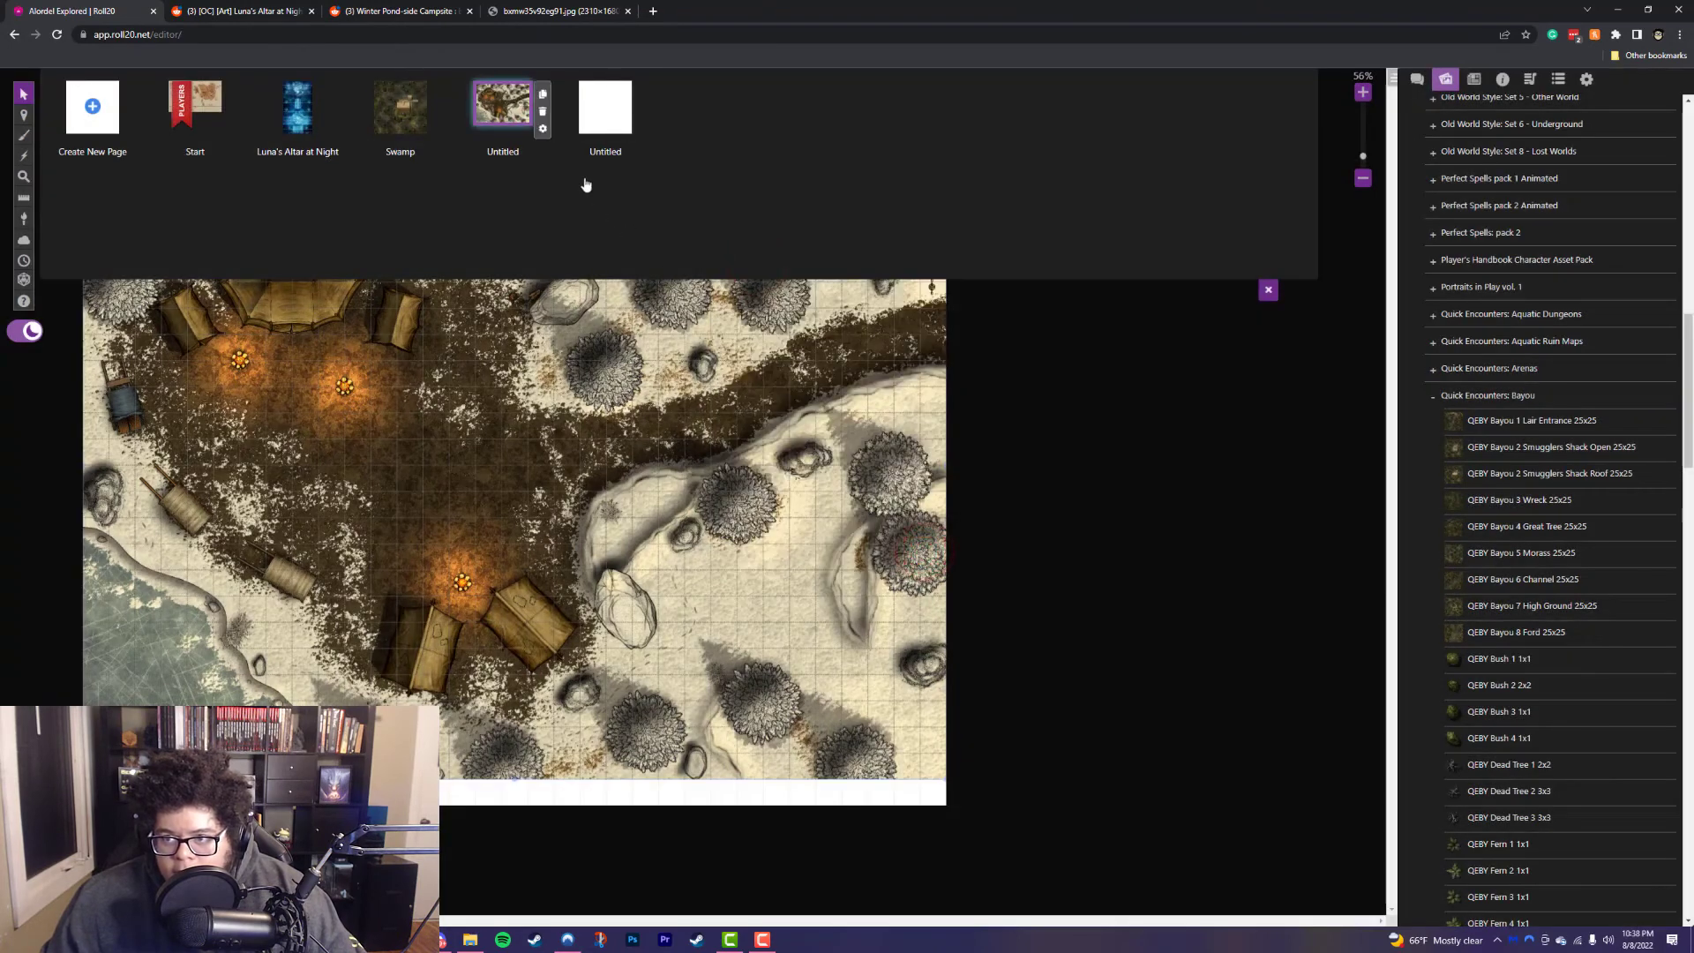
pyautogui.click(542, 128)
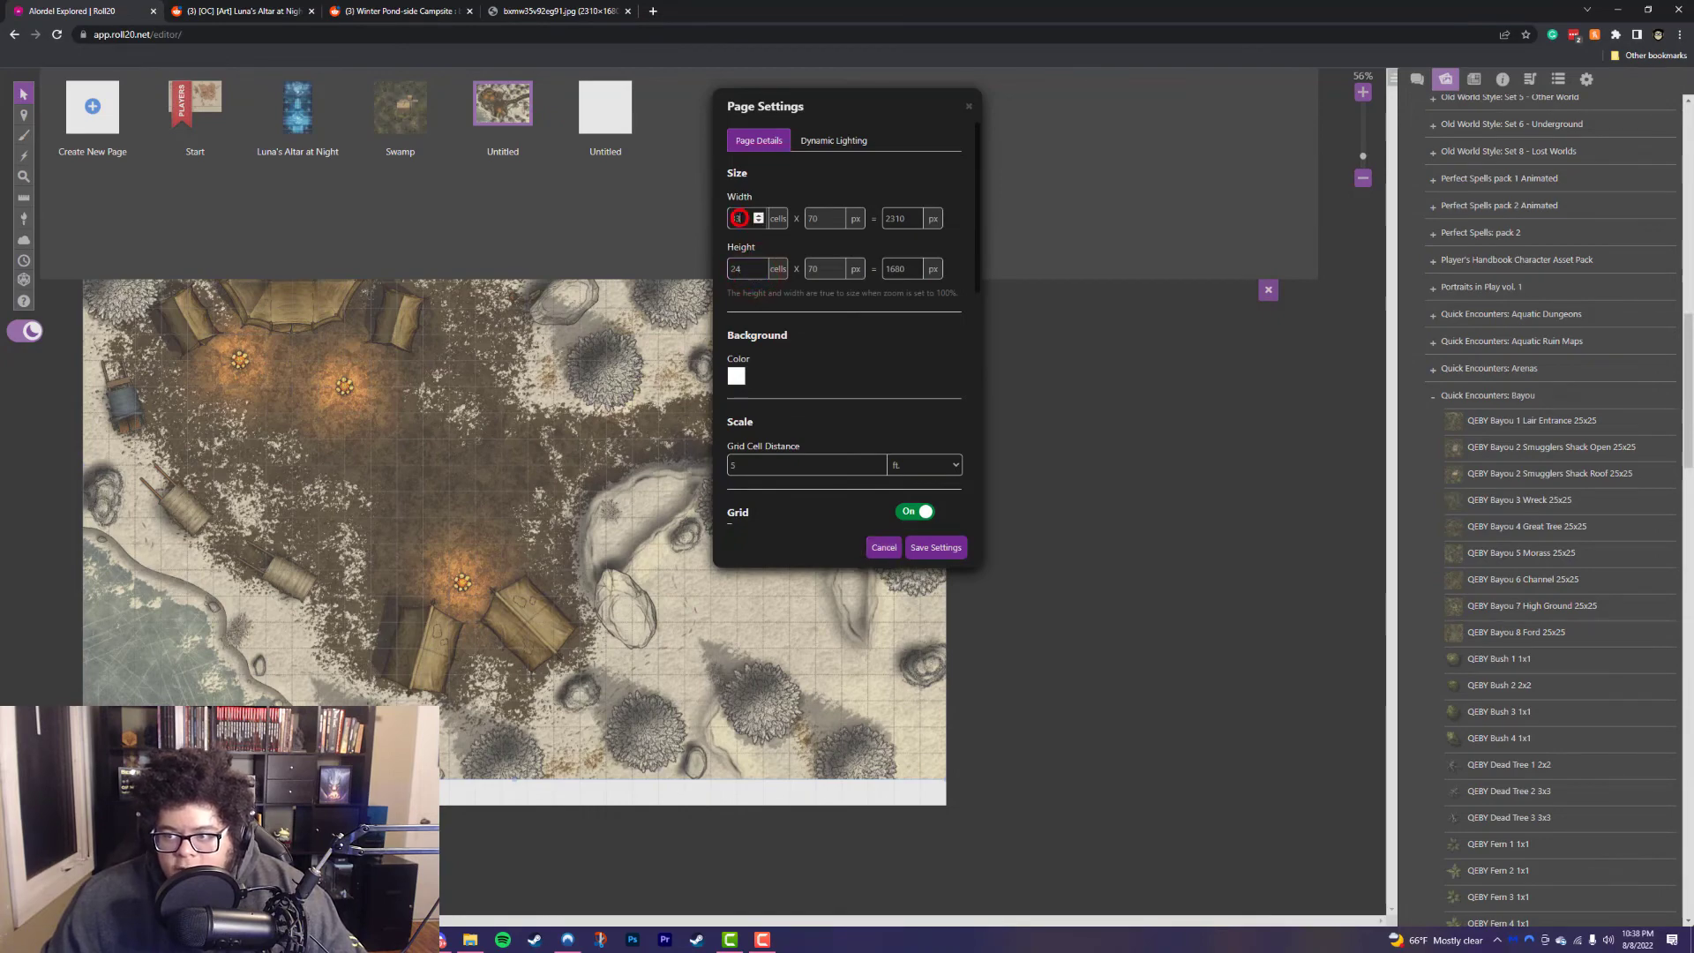
pyautogui.click(934, 547)
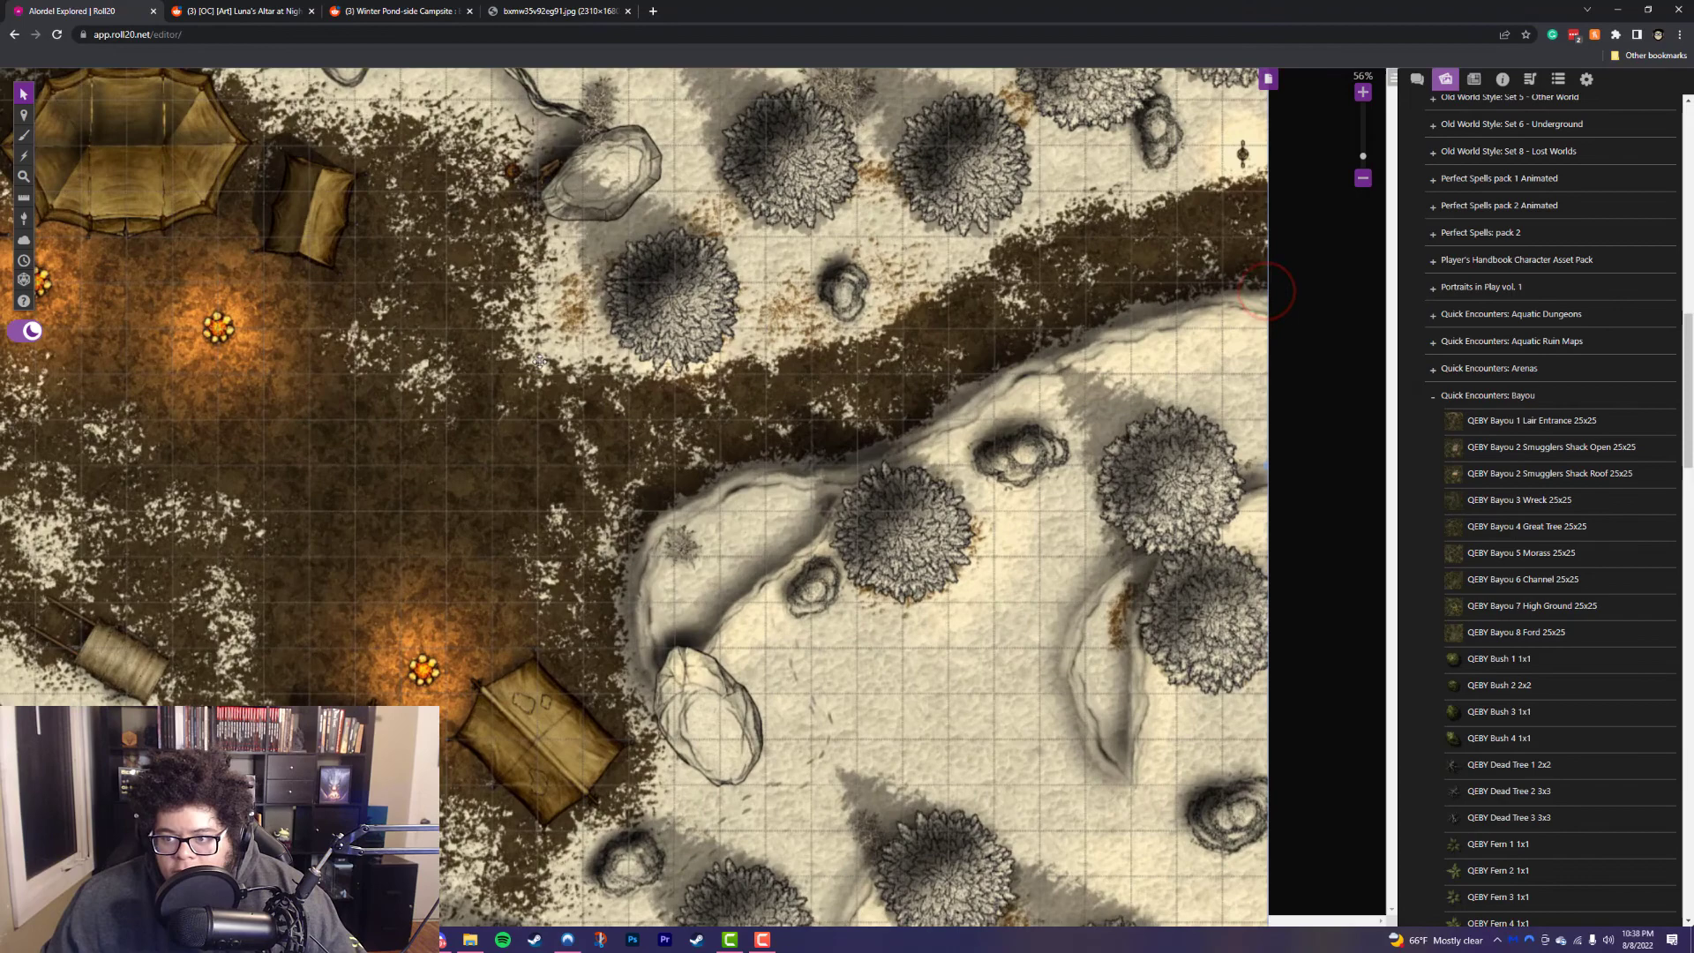
pyautogui.scroll(3)
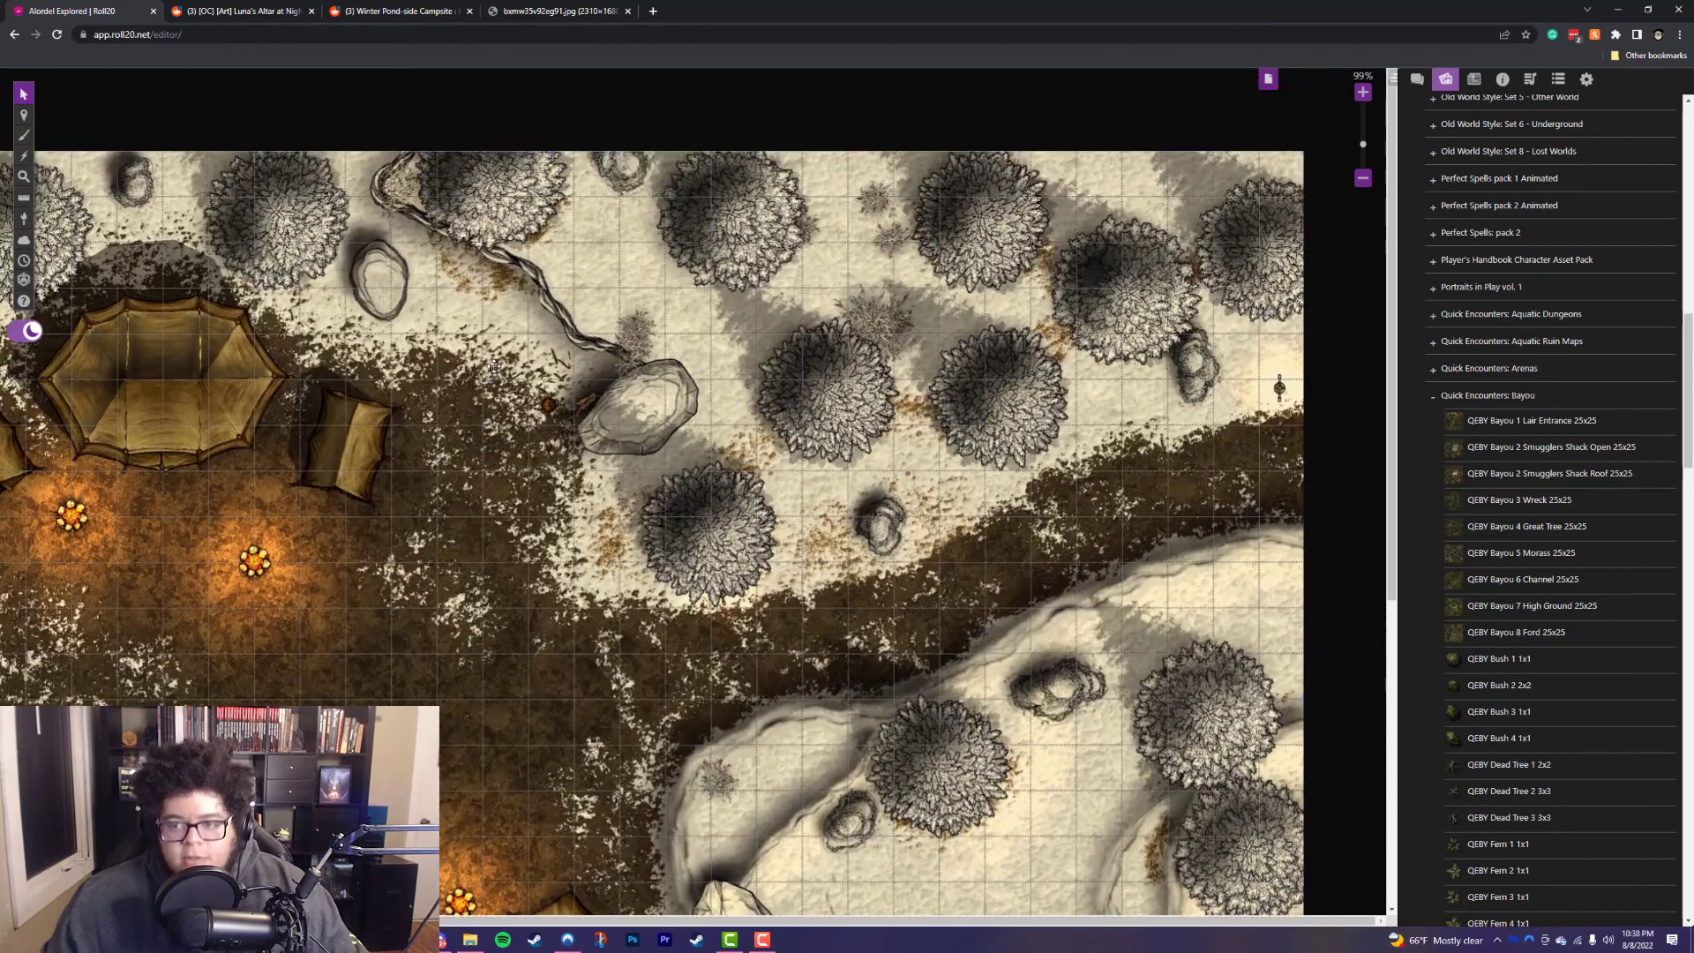
# Step: Choose Advanced > Align to Grid from the campsite map's context menu
pyautogui.rightClick(502, 378)
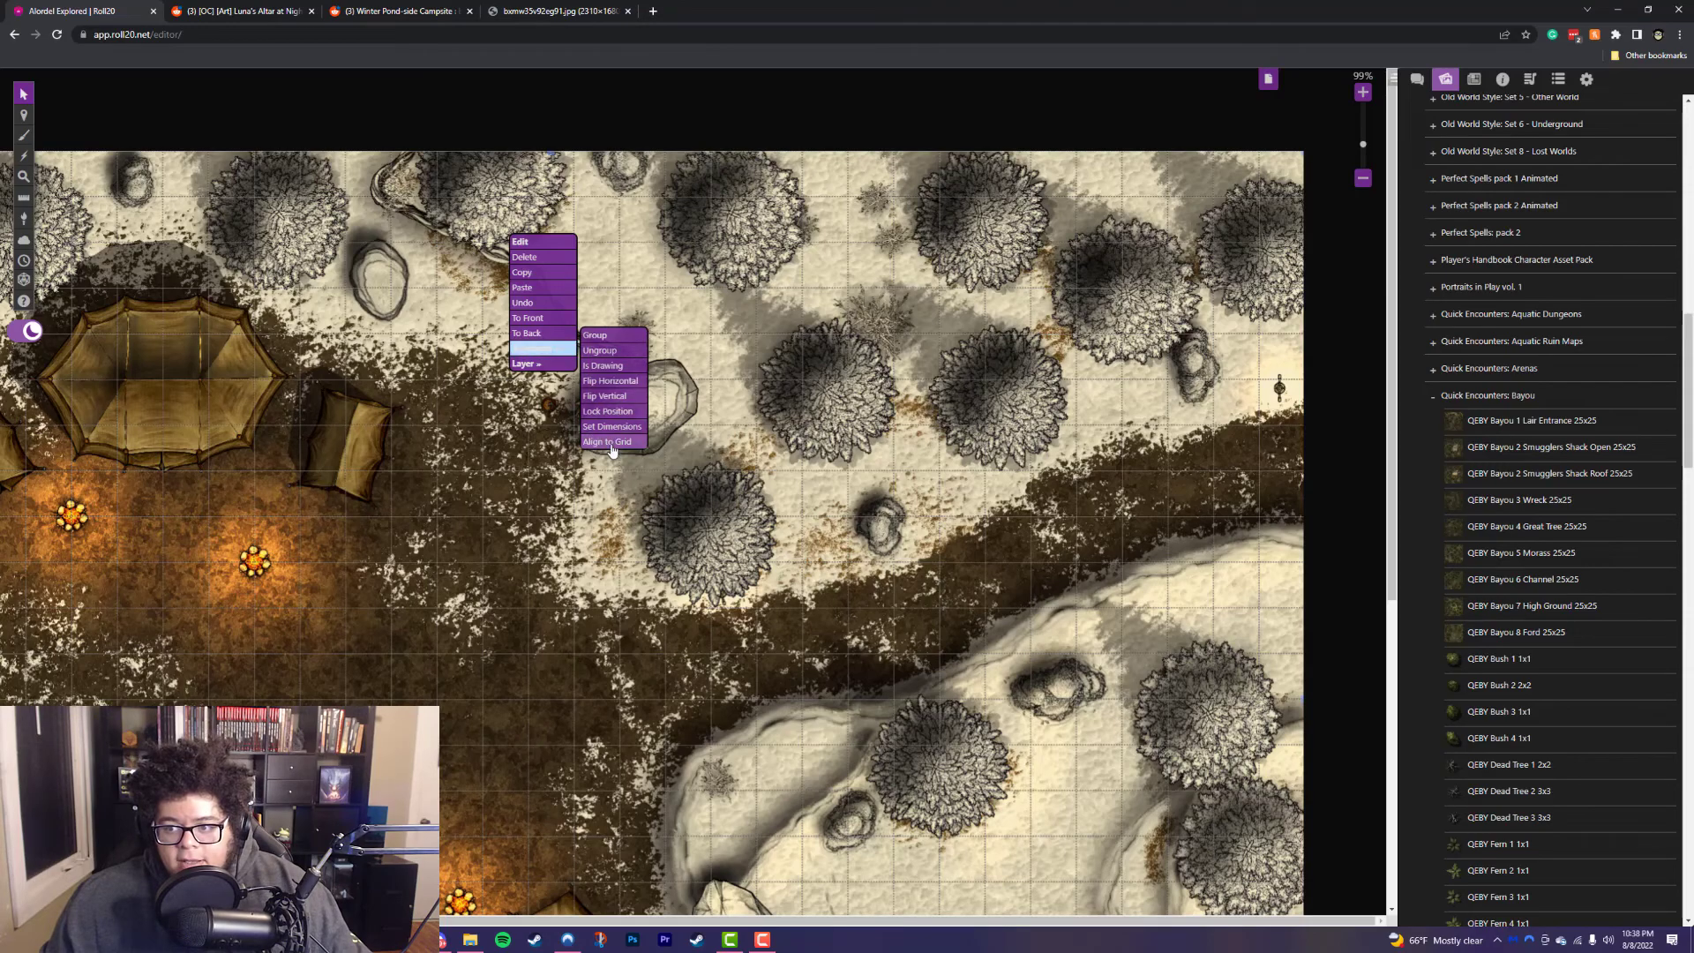
pyautogui.click(606, 441)
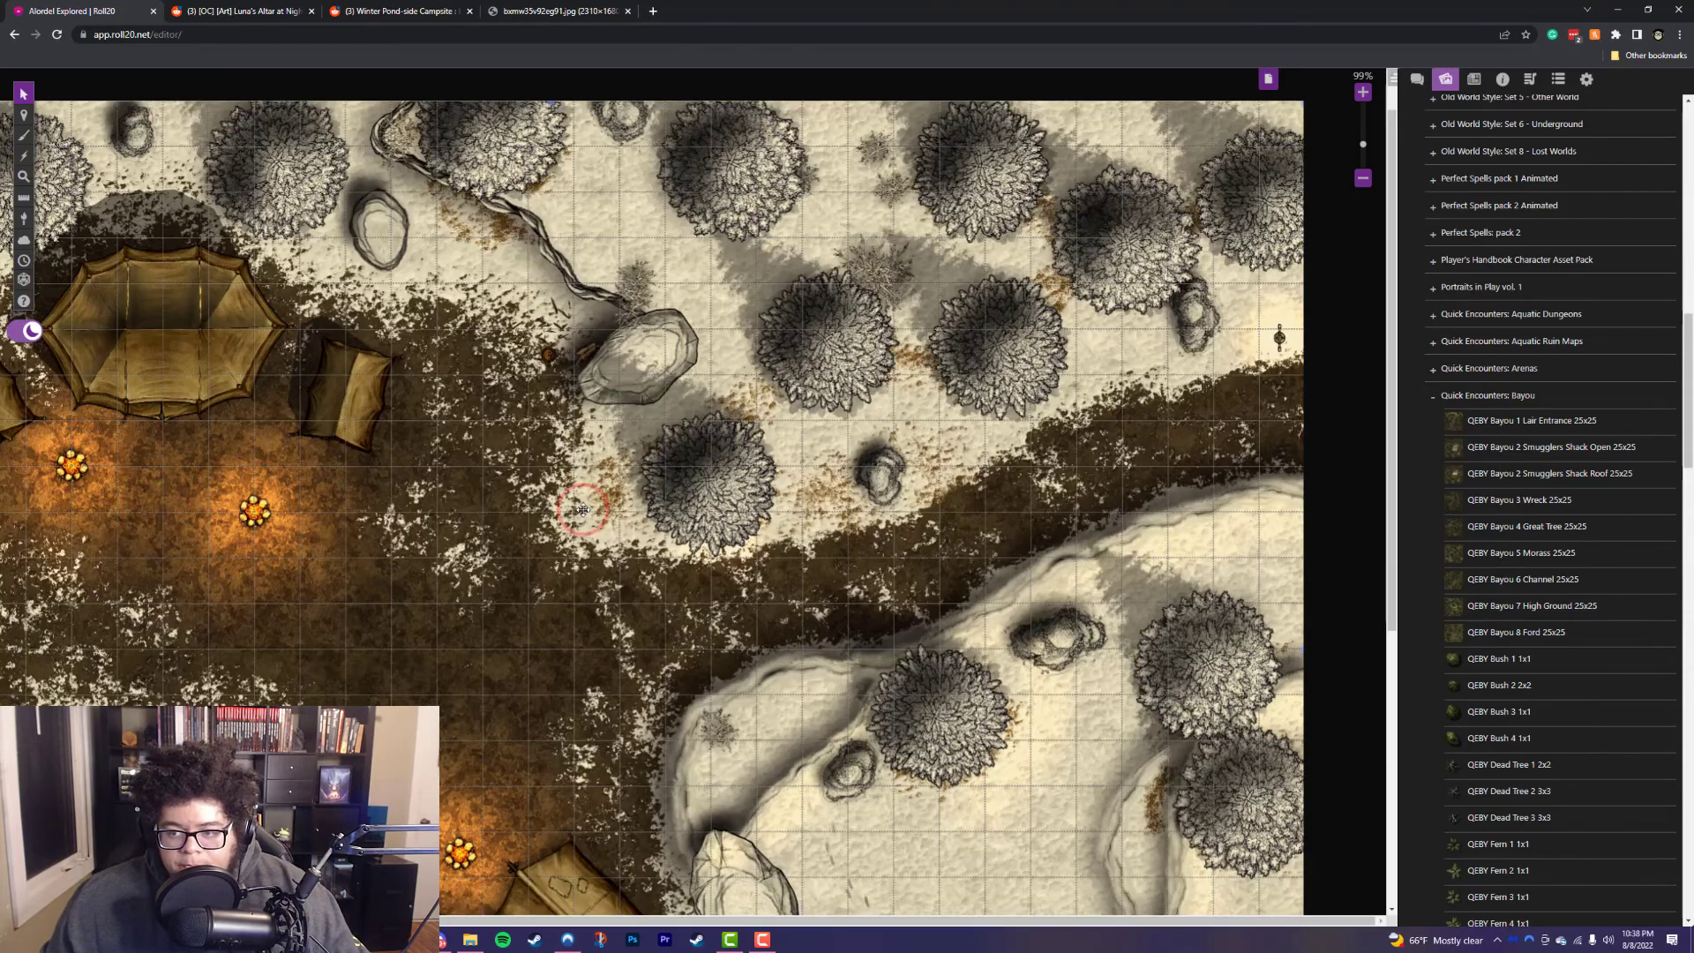